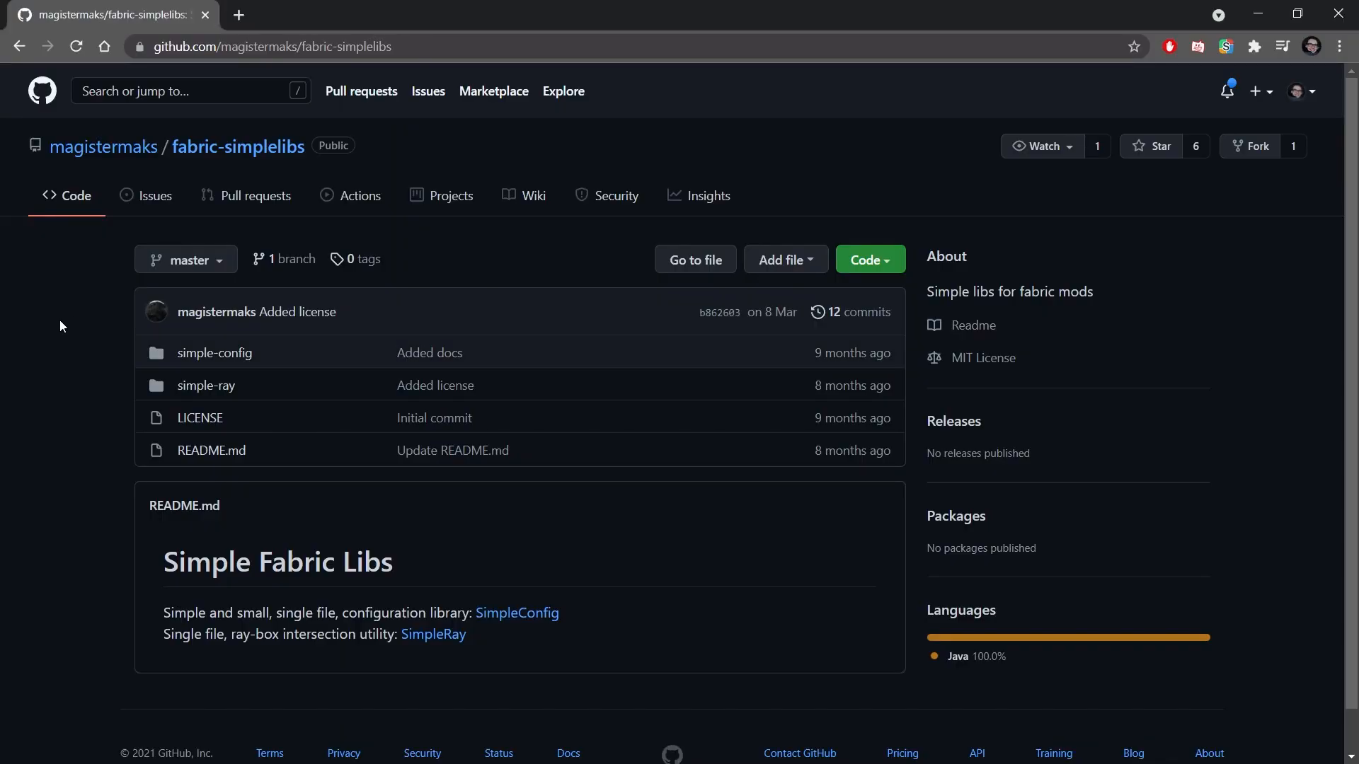
mouse_move(75, 368)
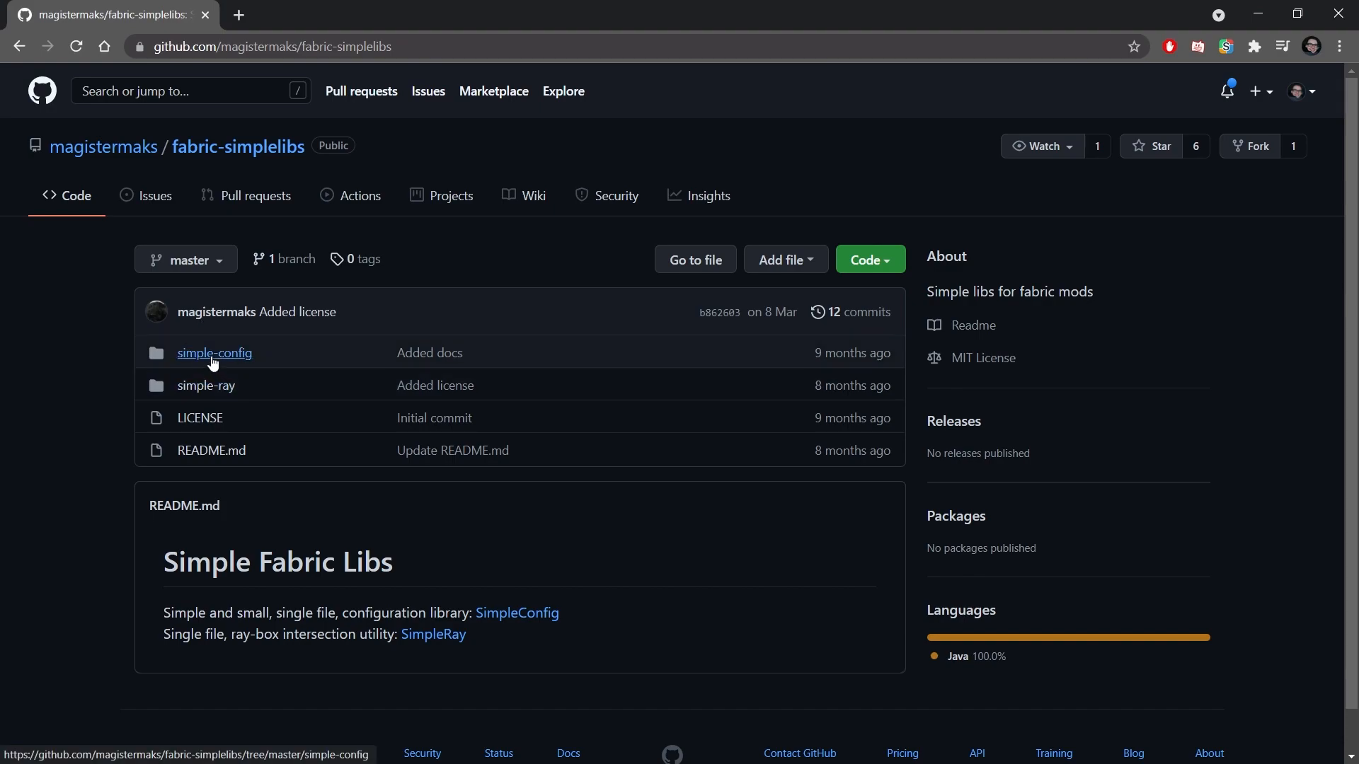
Open SimpleConfig.java inside the repository's simple-config folder on GitHub
left_click(214, 352)
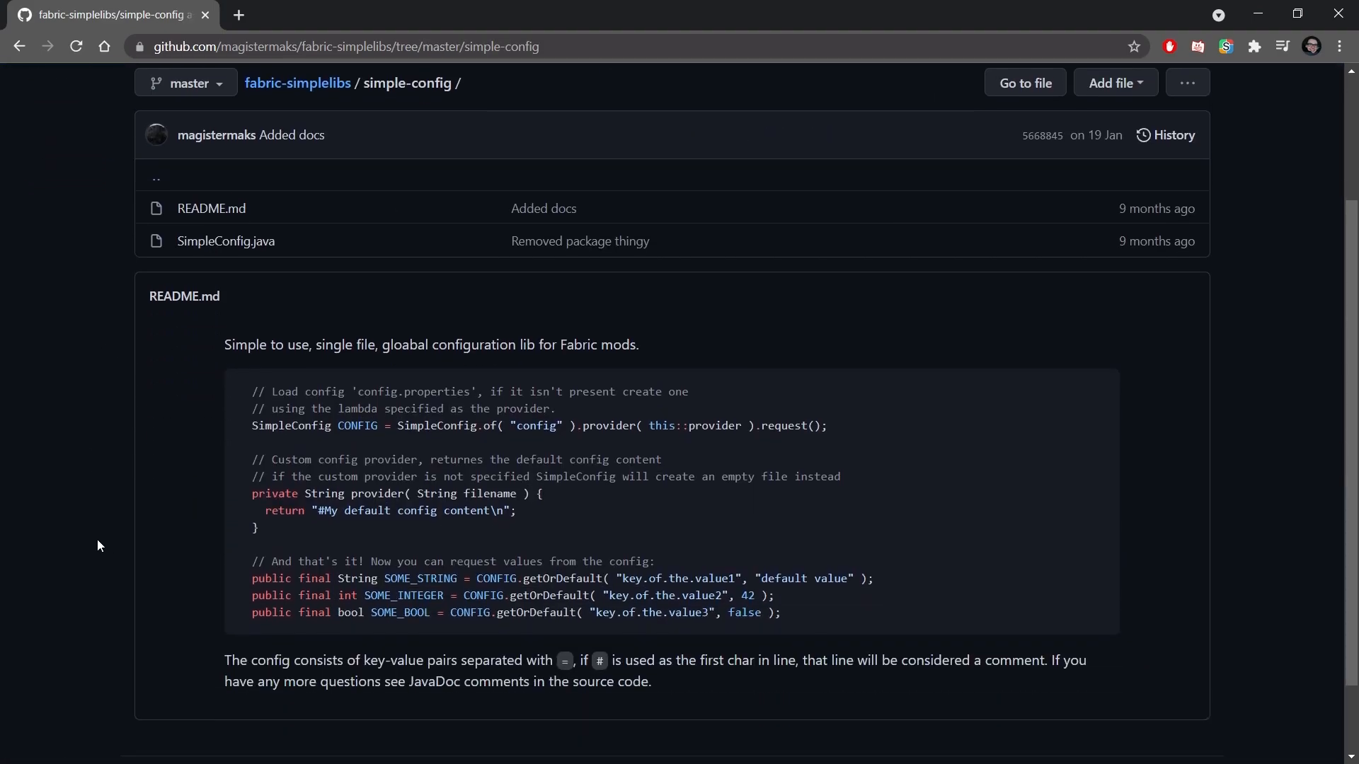
mouse_move(225, 241)
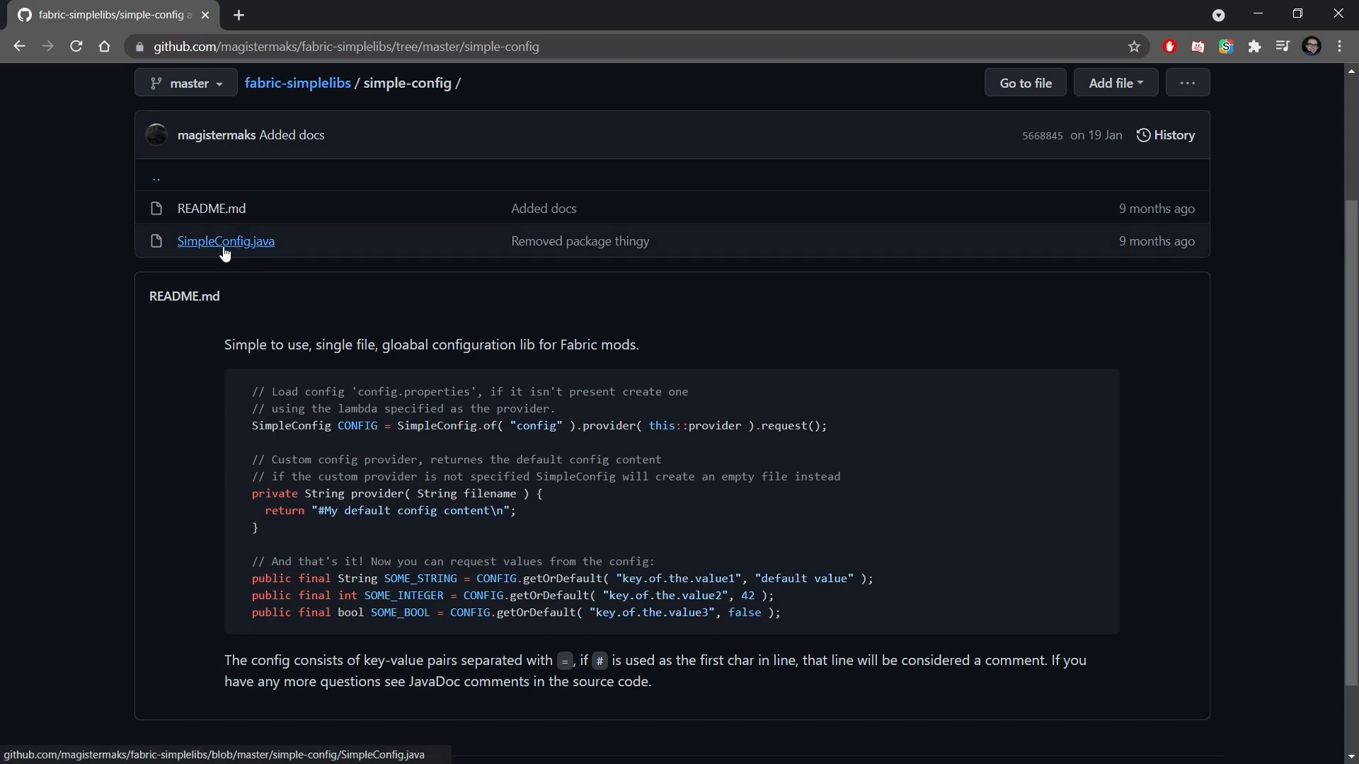
mouse_move(183, 289)
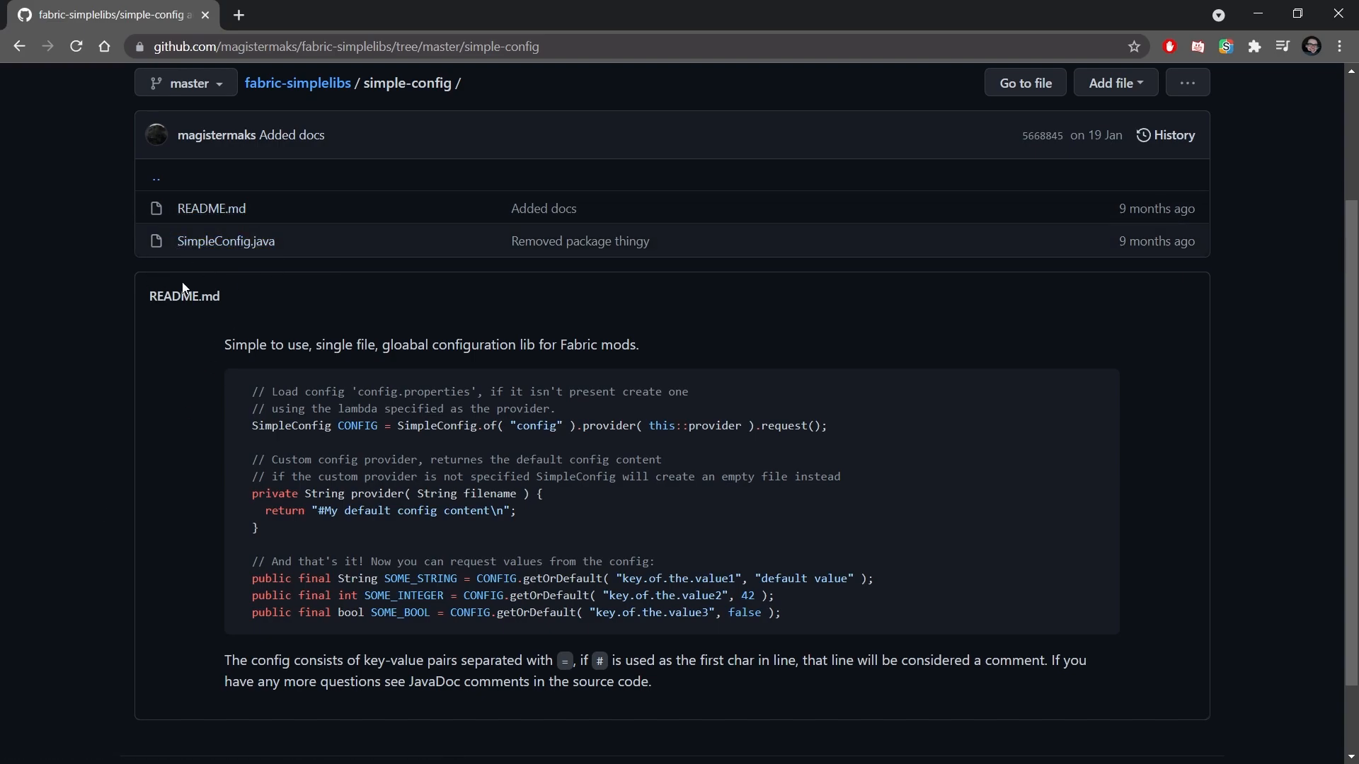
mouse_move(32, 303)
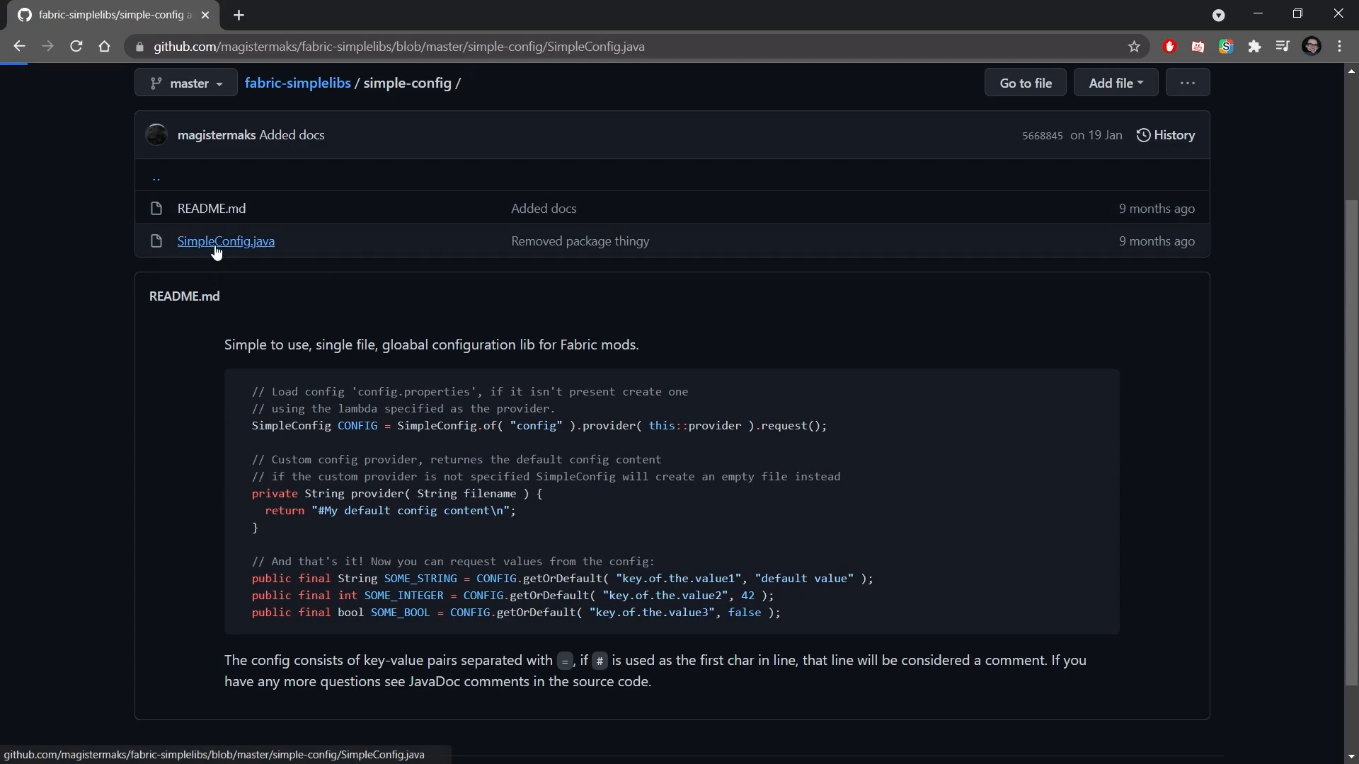
left_click(225, 240)
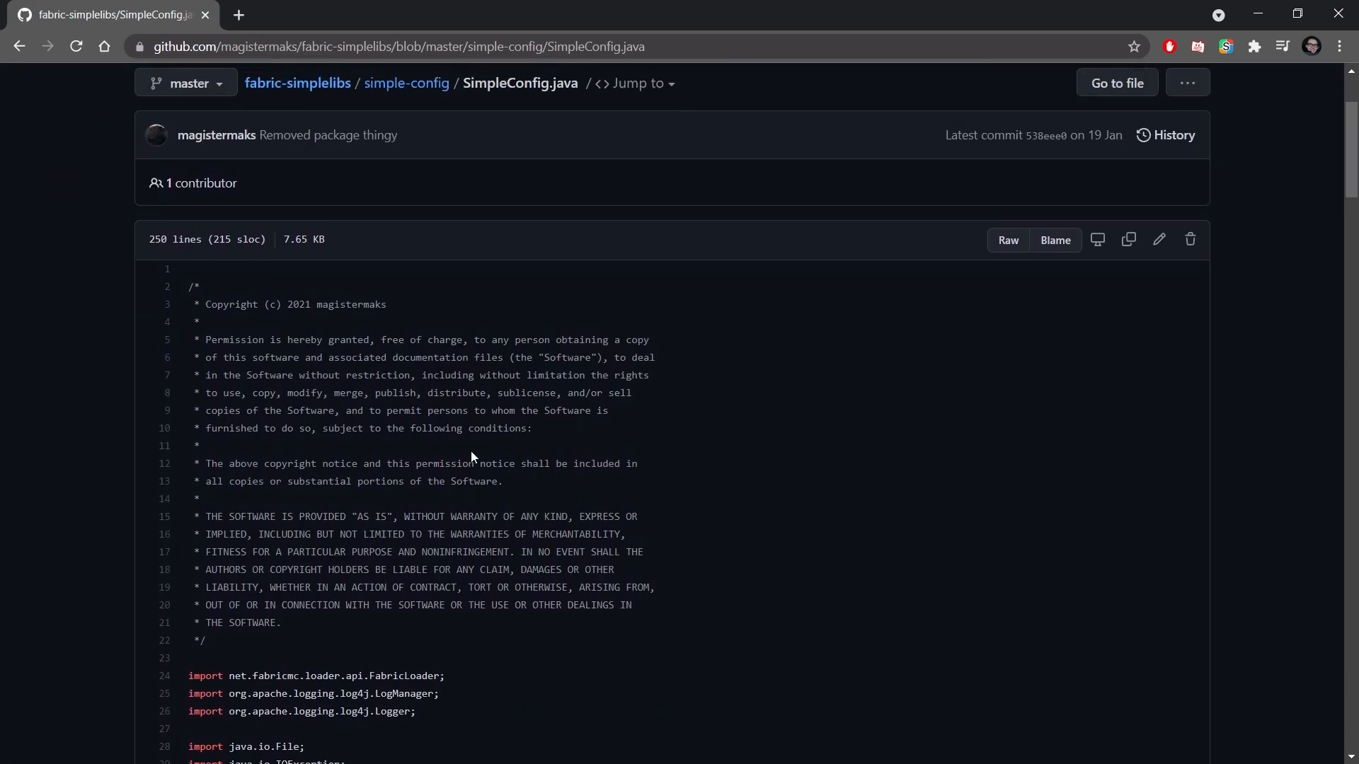
mouse_move(369, 285)
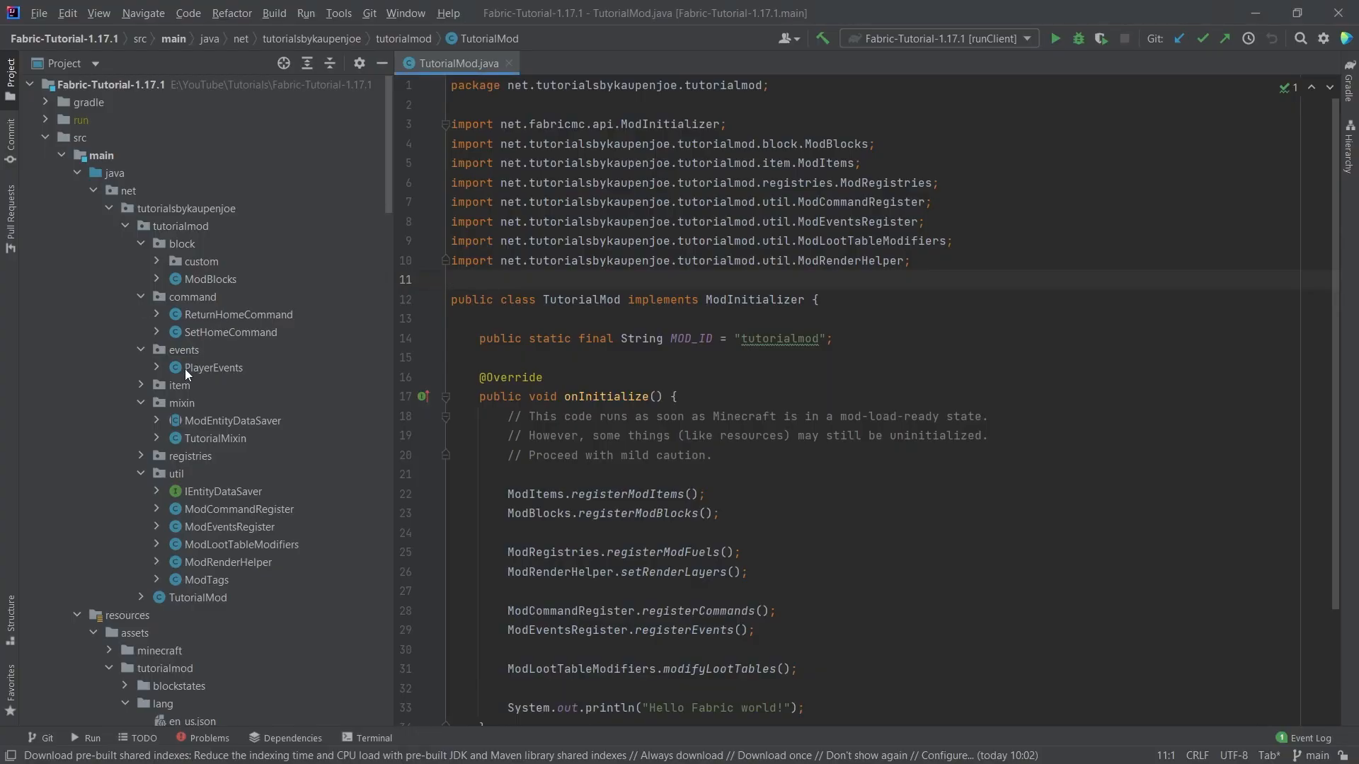
Create a config package under tutorialmod and paste the SimpleConfig class into it
left_click(450, 279)
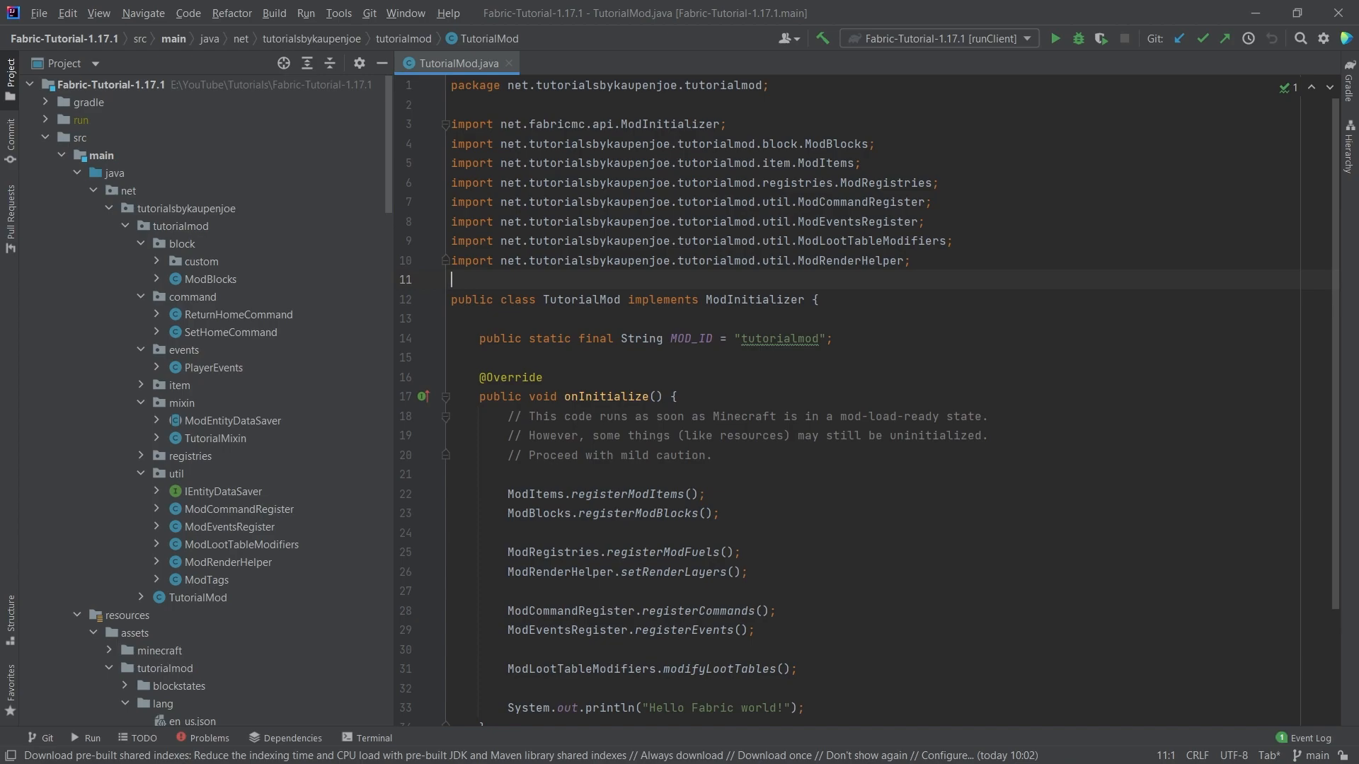
right_click(180, 227)
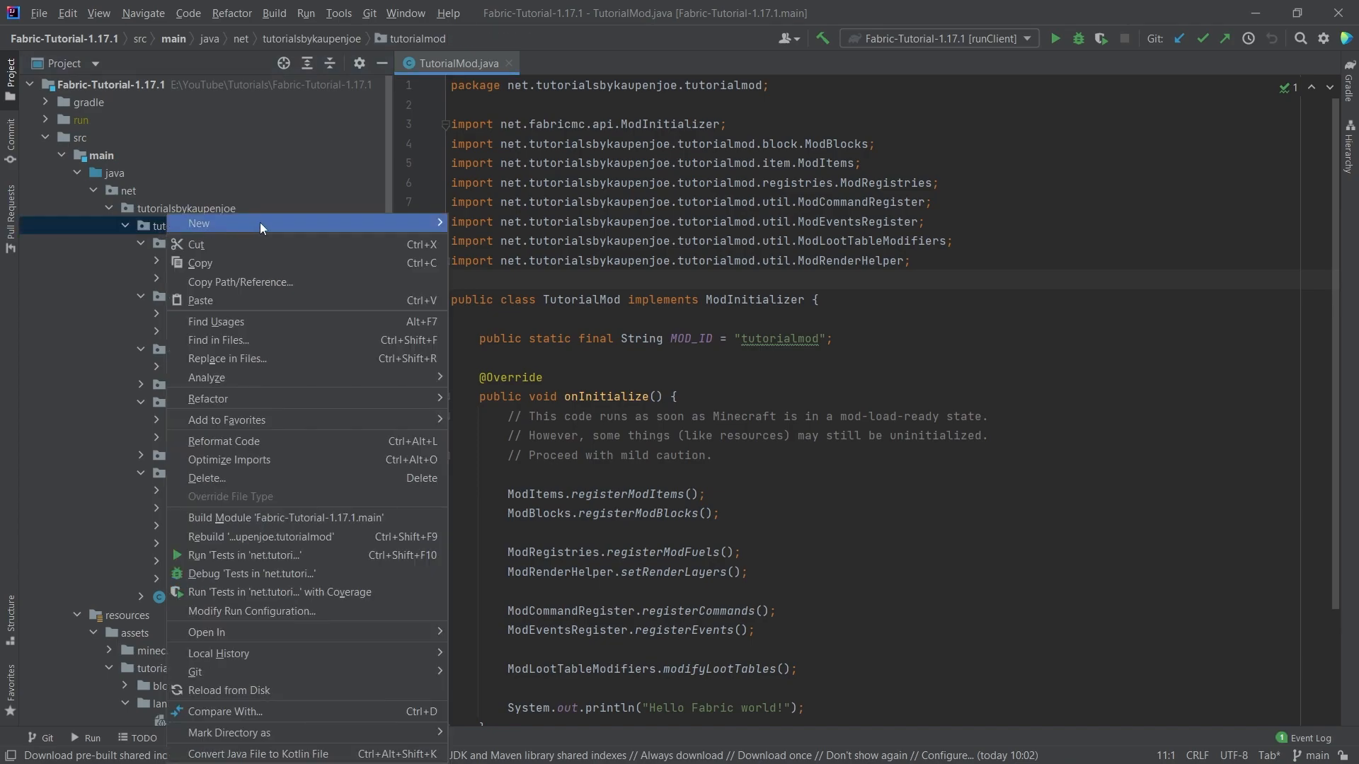
left_click(198, 222)
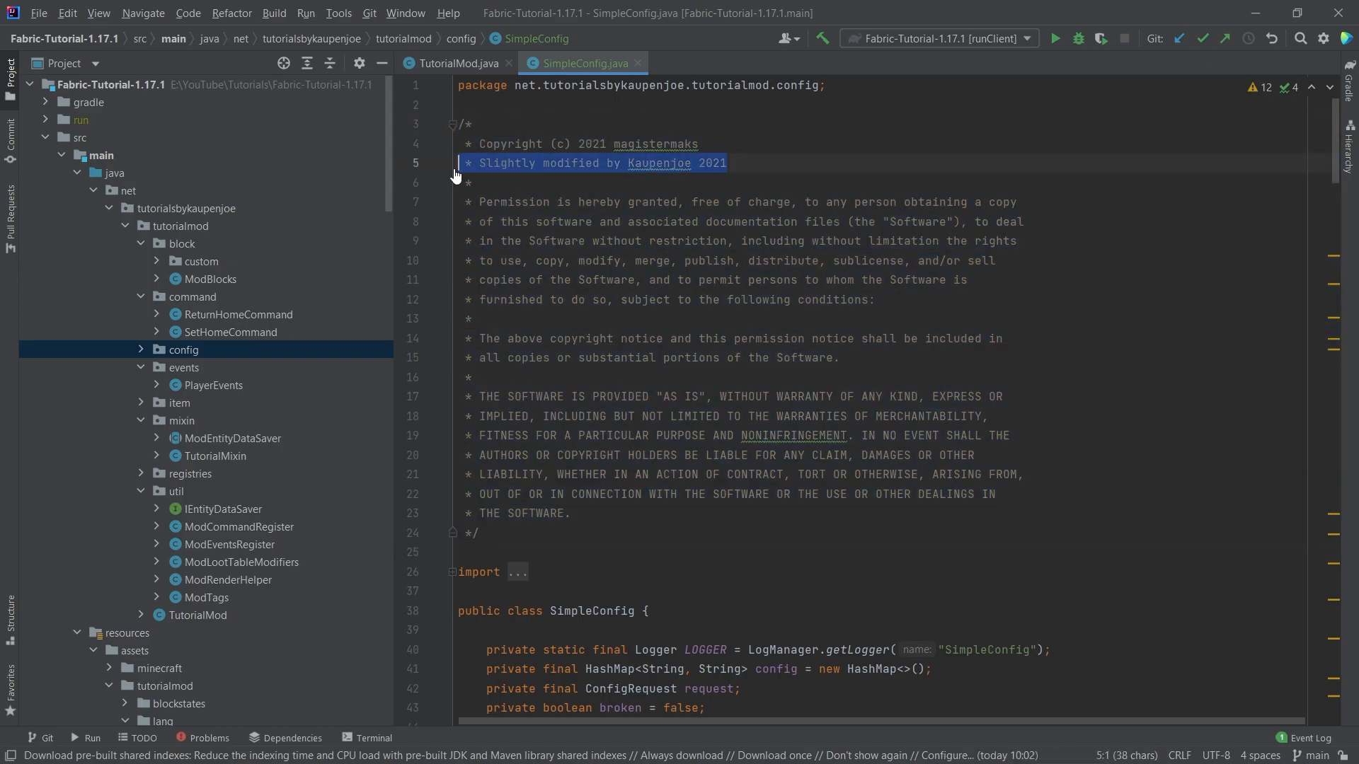
scroll("down", 3)
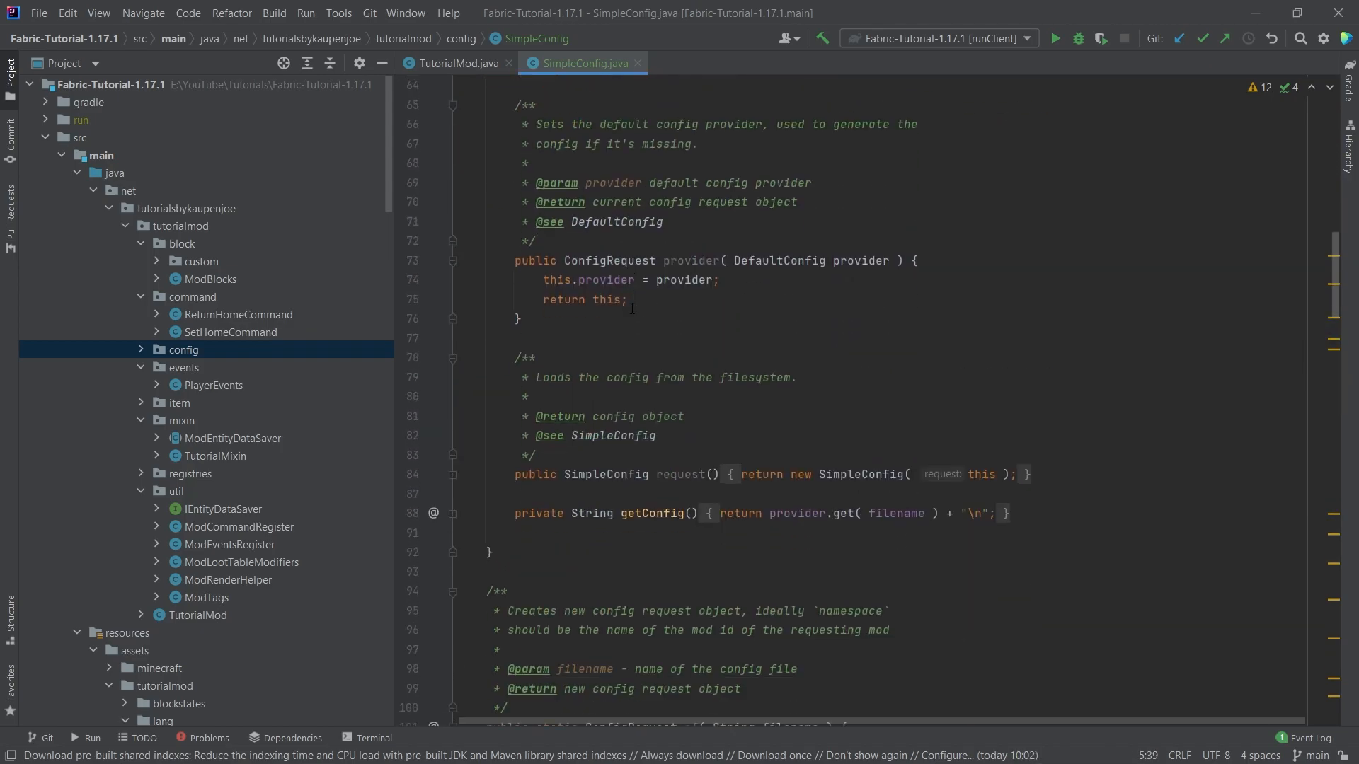
scroll("down", 3)
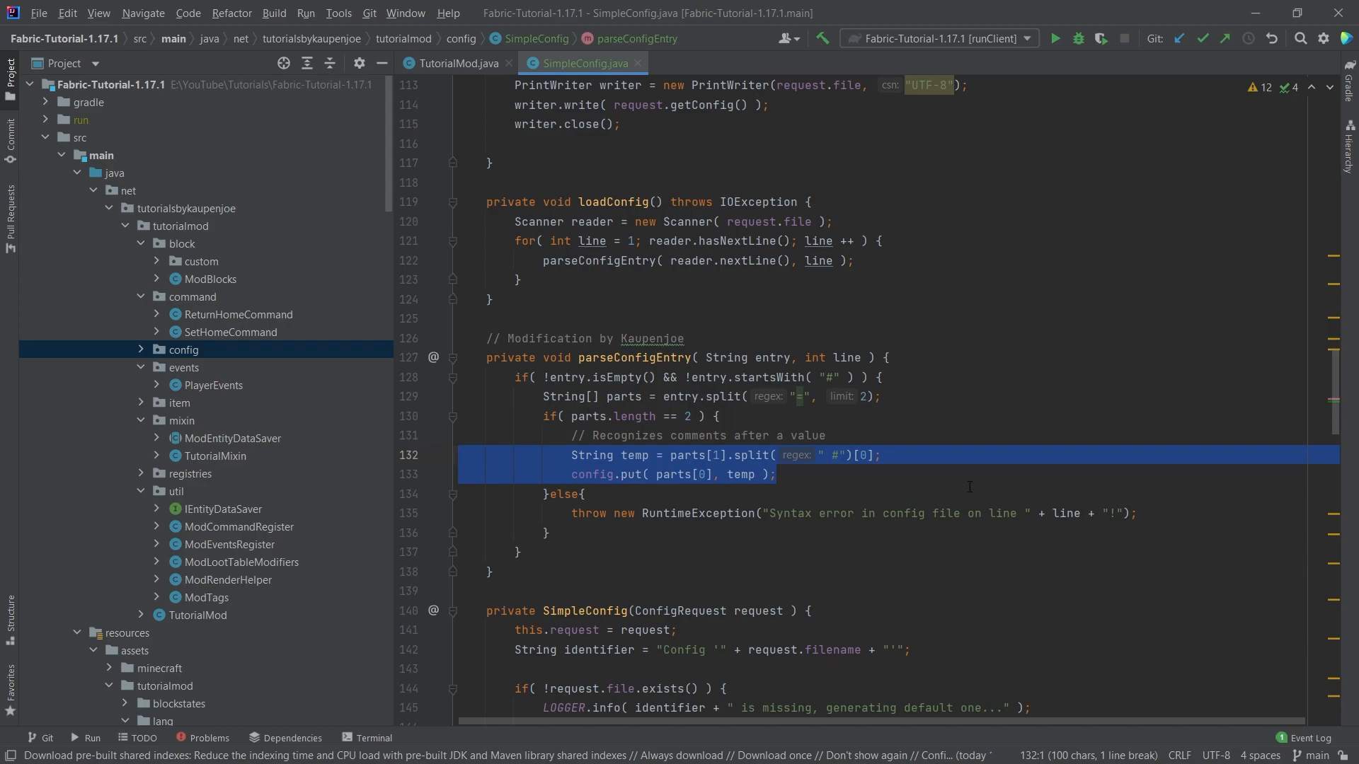
left_click(777, 474)
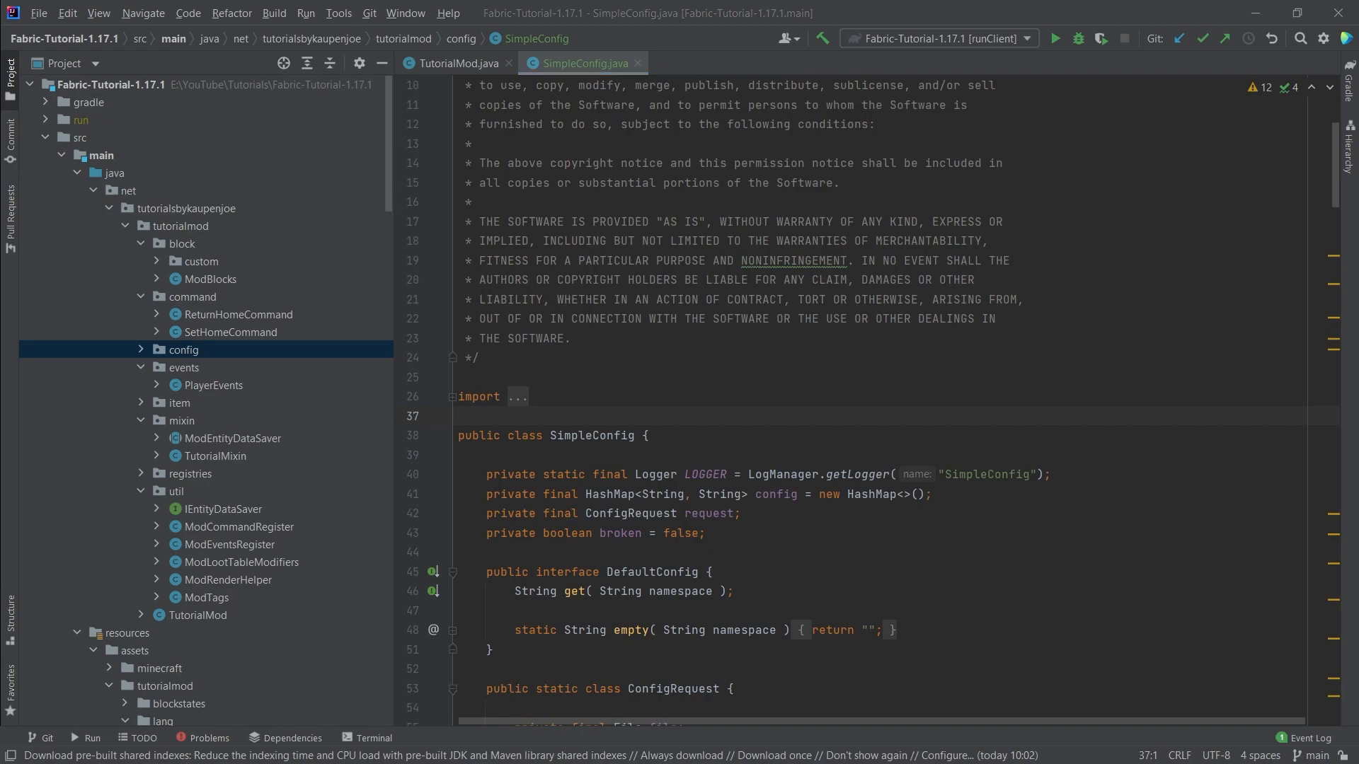
mouse_move(151, 345)
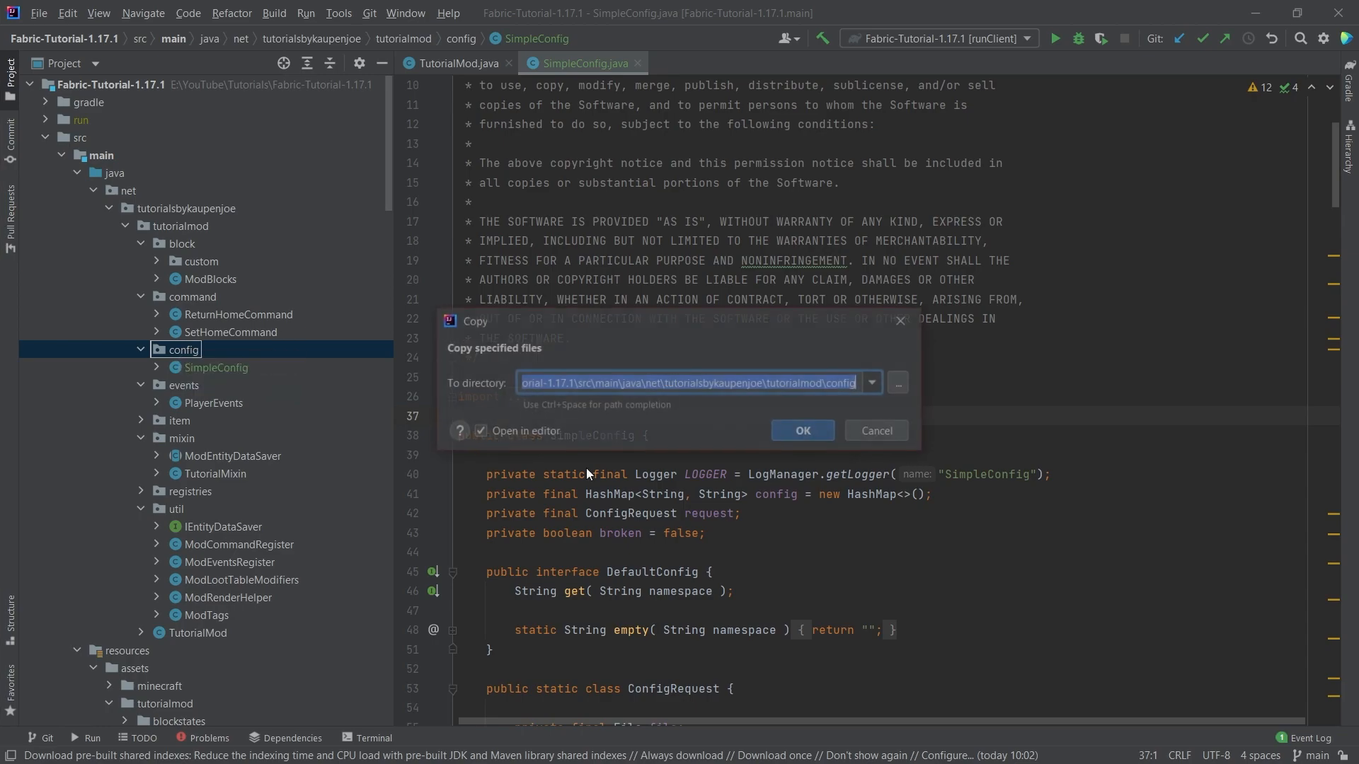
Confirm copying the file into the config package
left_click(801, 430)
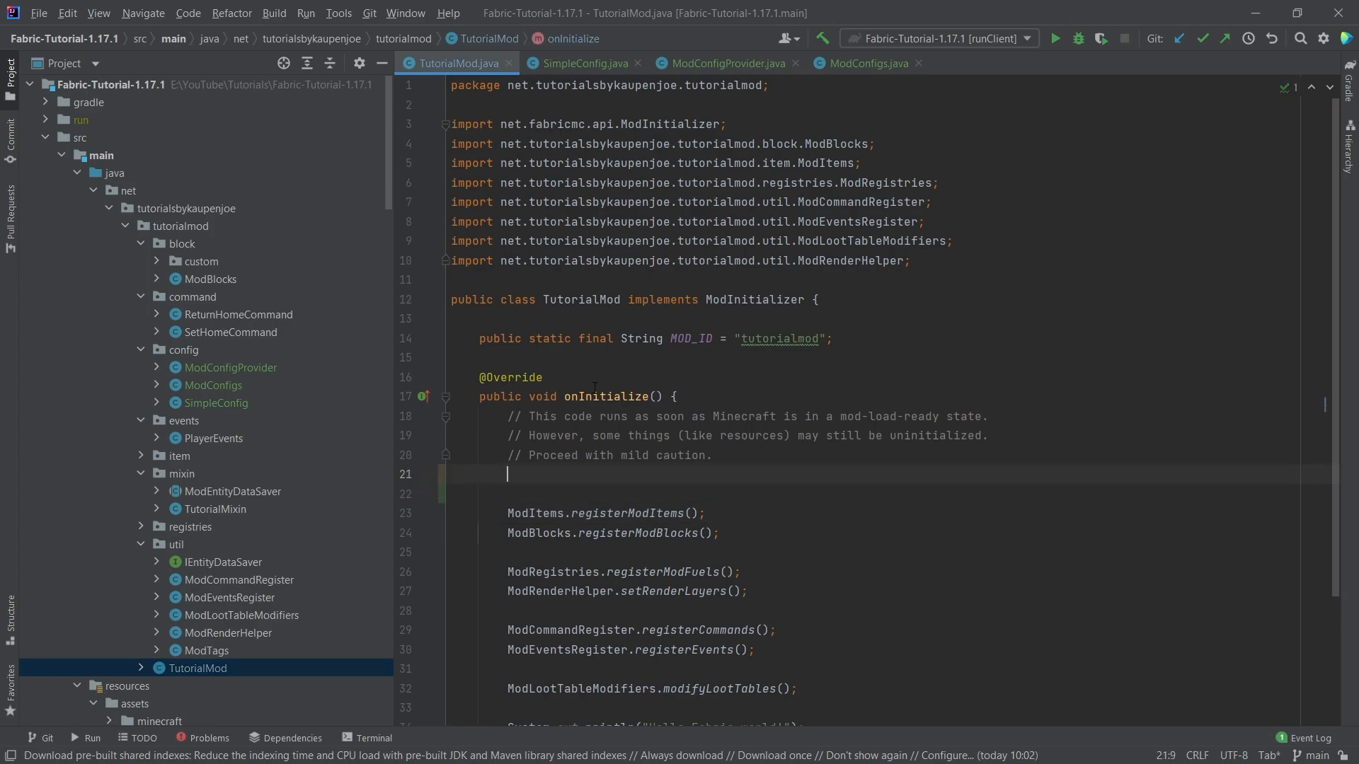
Call ModConfigs.registerConfigs() in onInitialize and jump to its definition in ModConfigs
type("ModConfigs.registerConfigs();")
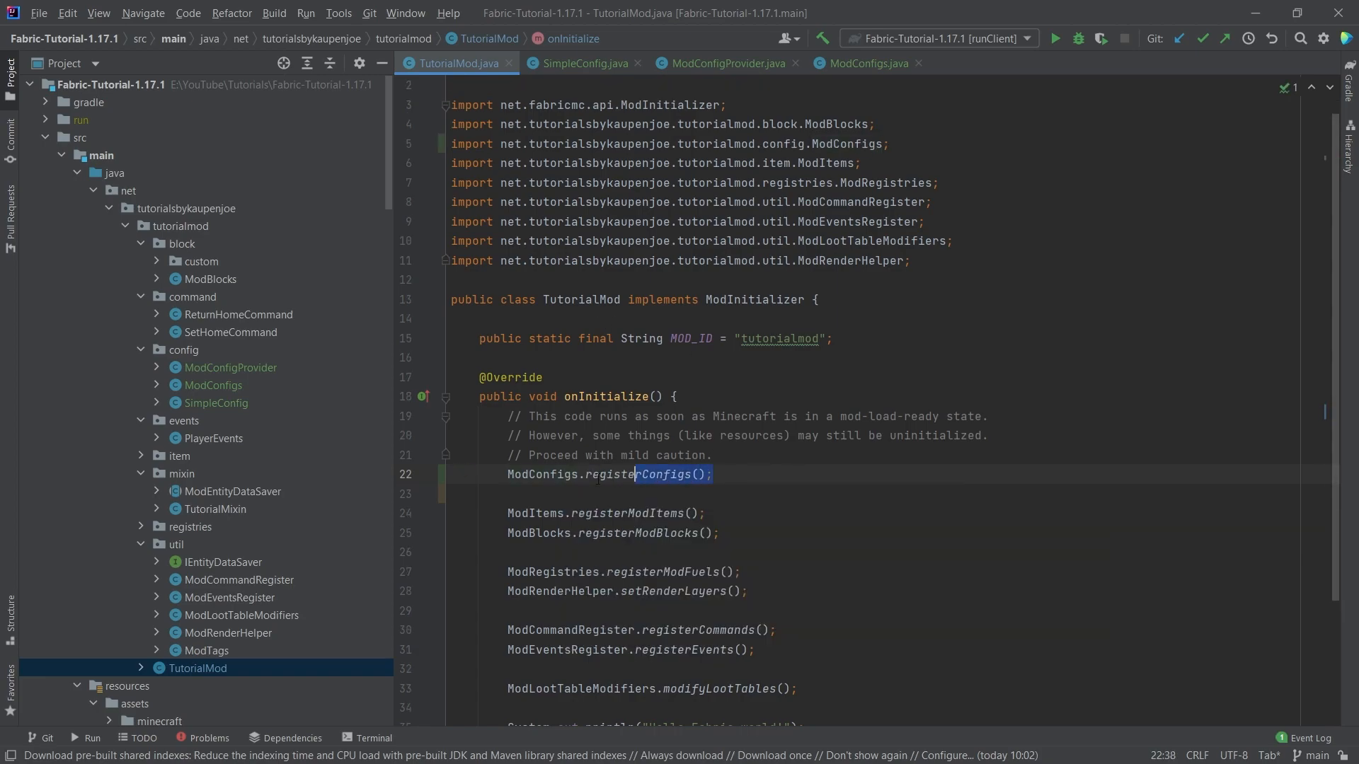
left_click(633, 474)
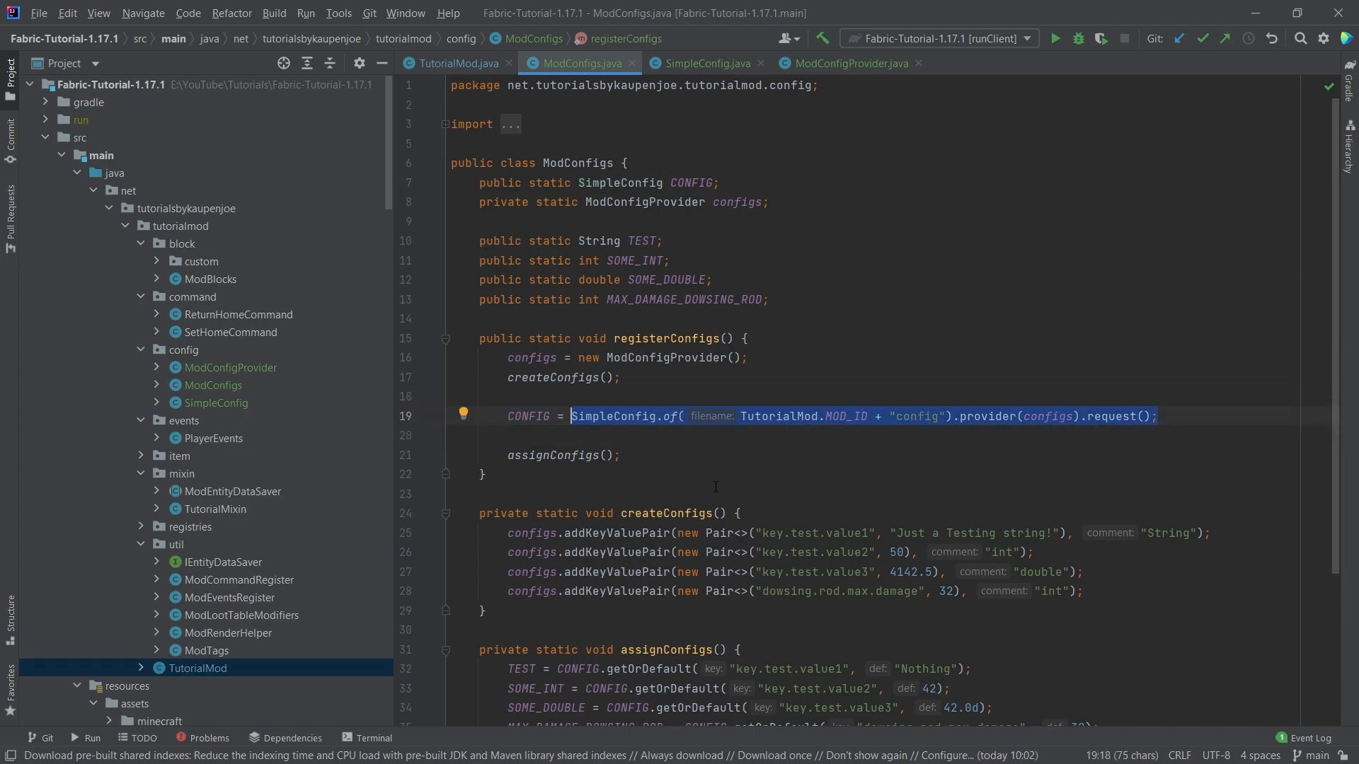
Review the SimpleConfig.of line and configs field, then navigate into the ModConfigProvider class
left_click(845, 416)
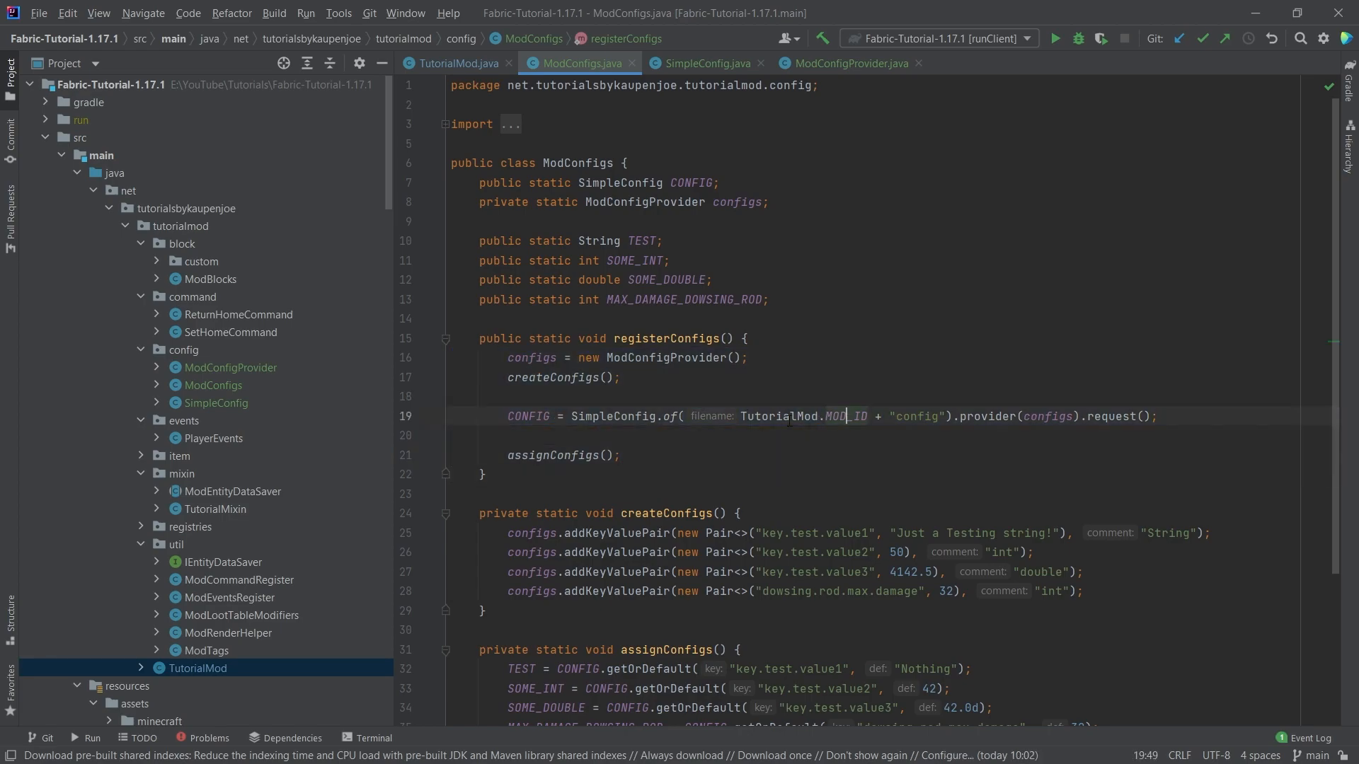
double_click(915, 416)
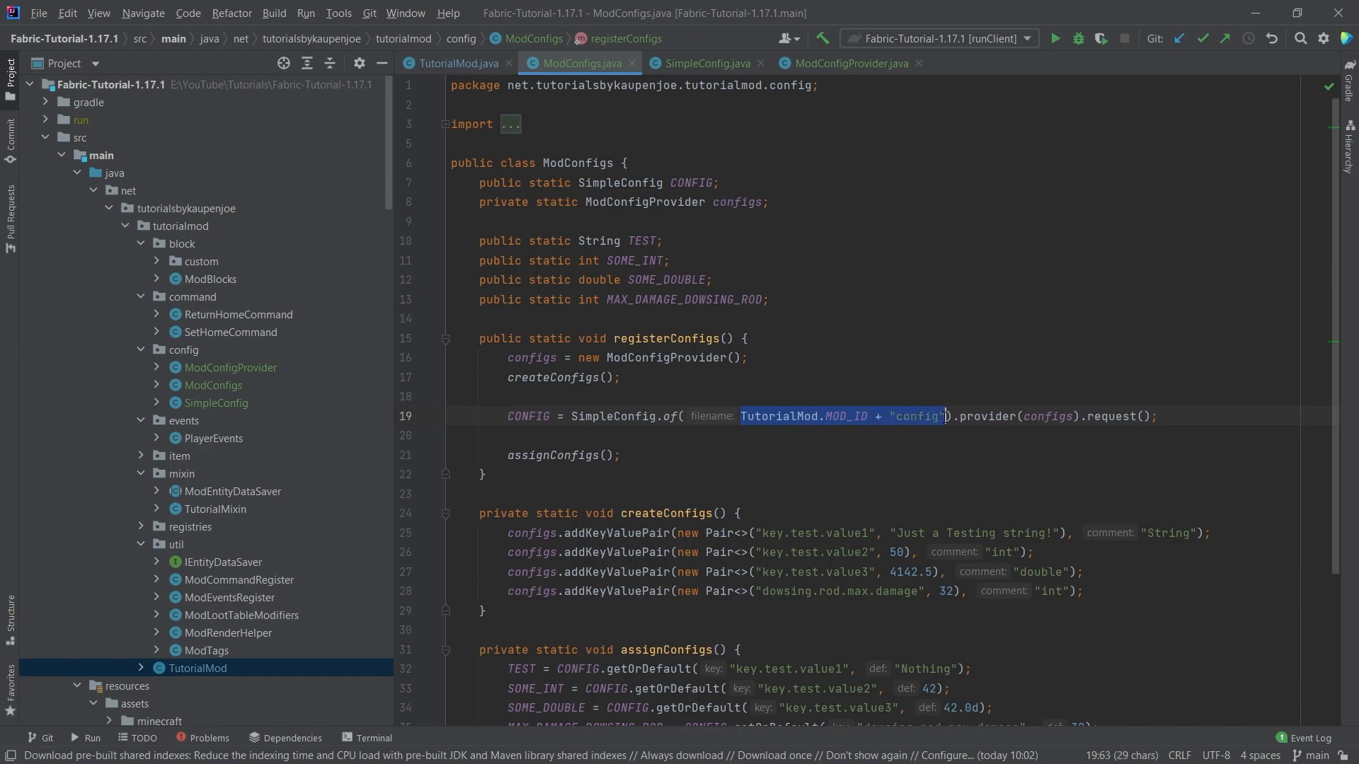
left_click(926, 436)
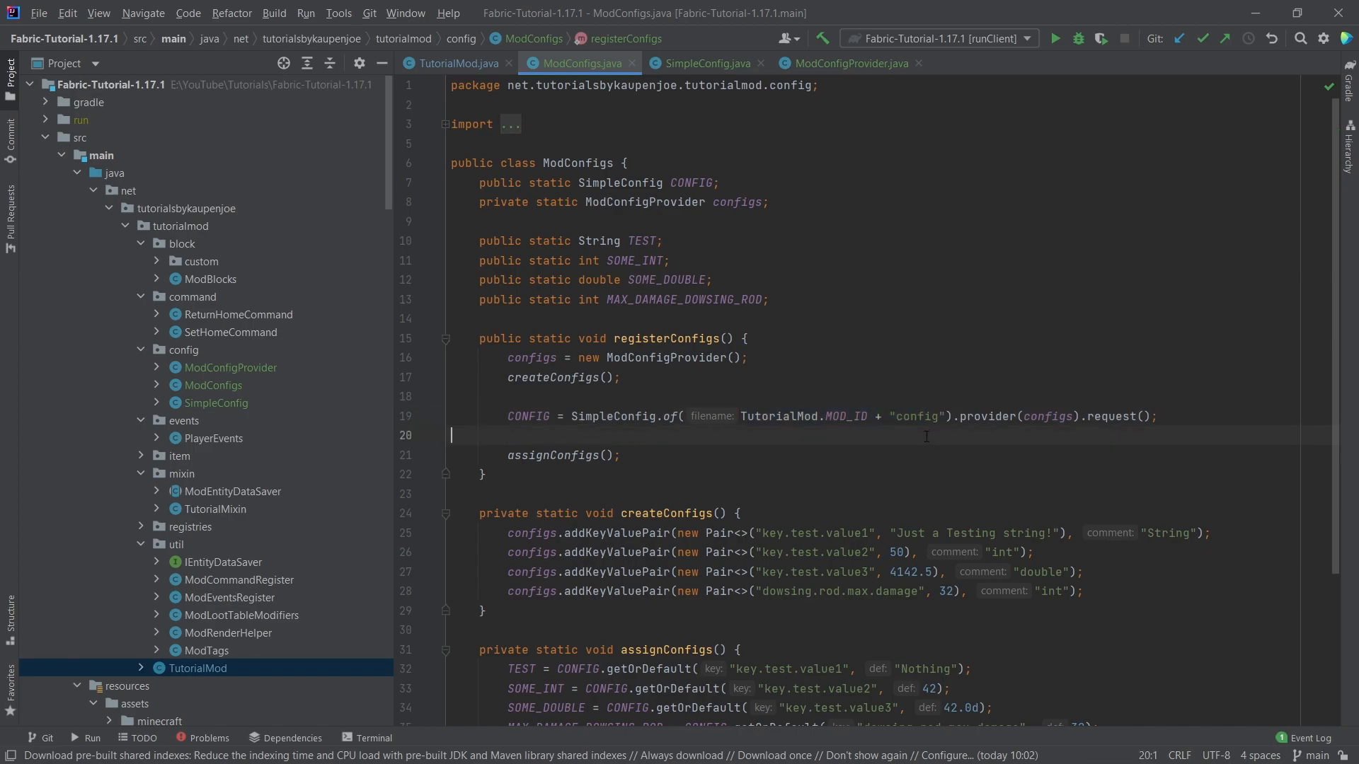
mouse_move(920, 447)
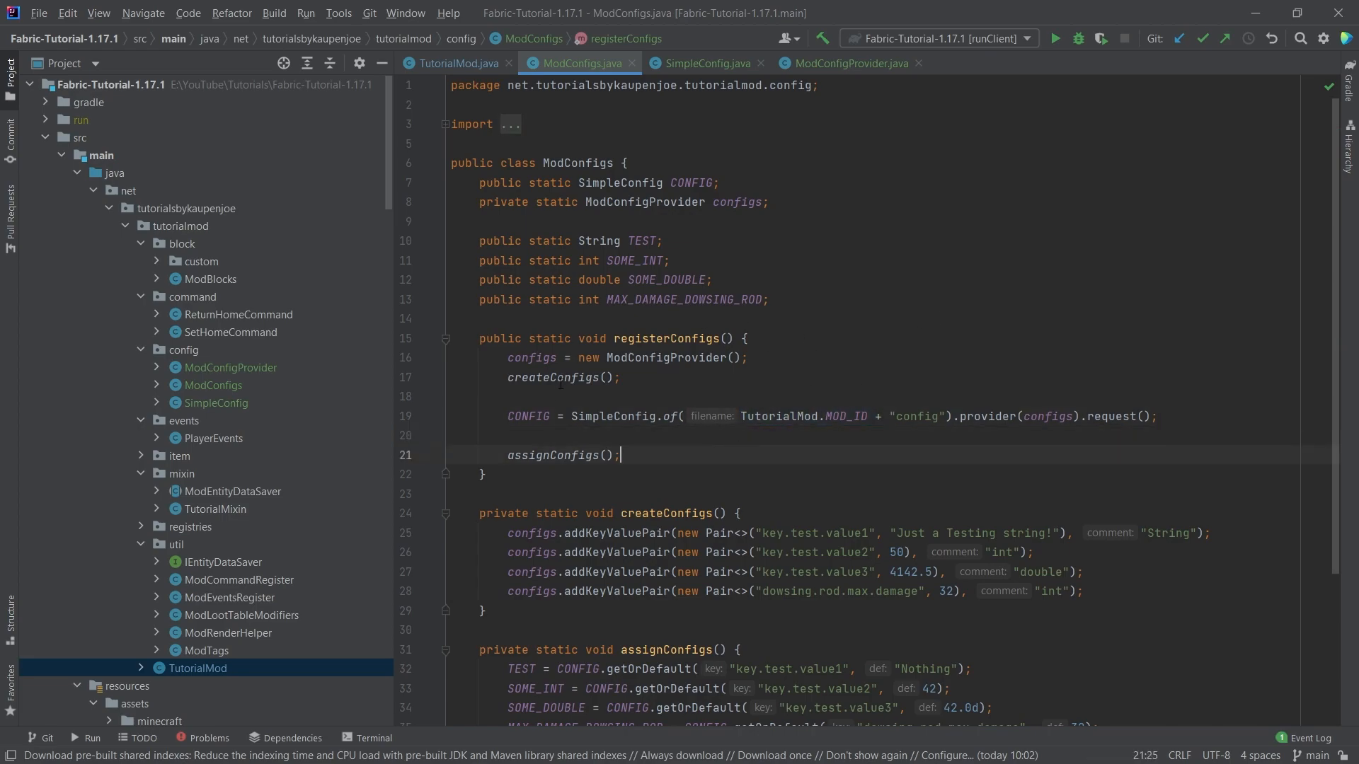
left_click(529, 357)
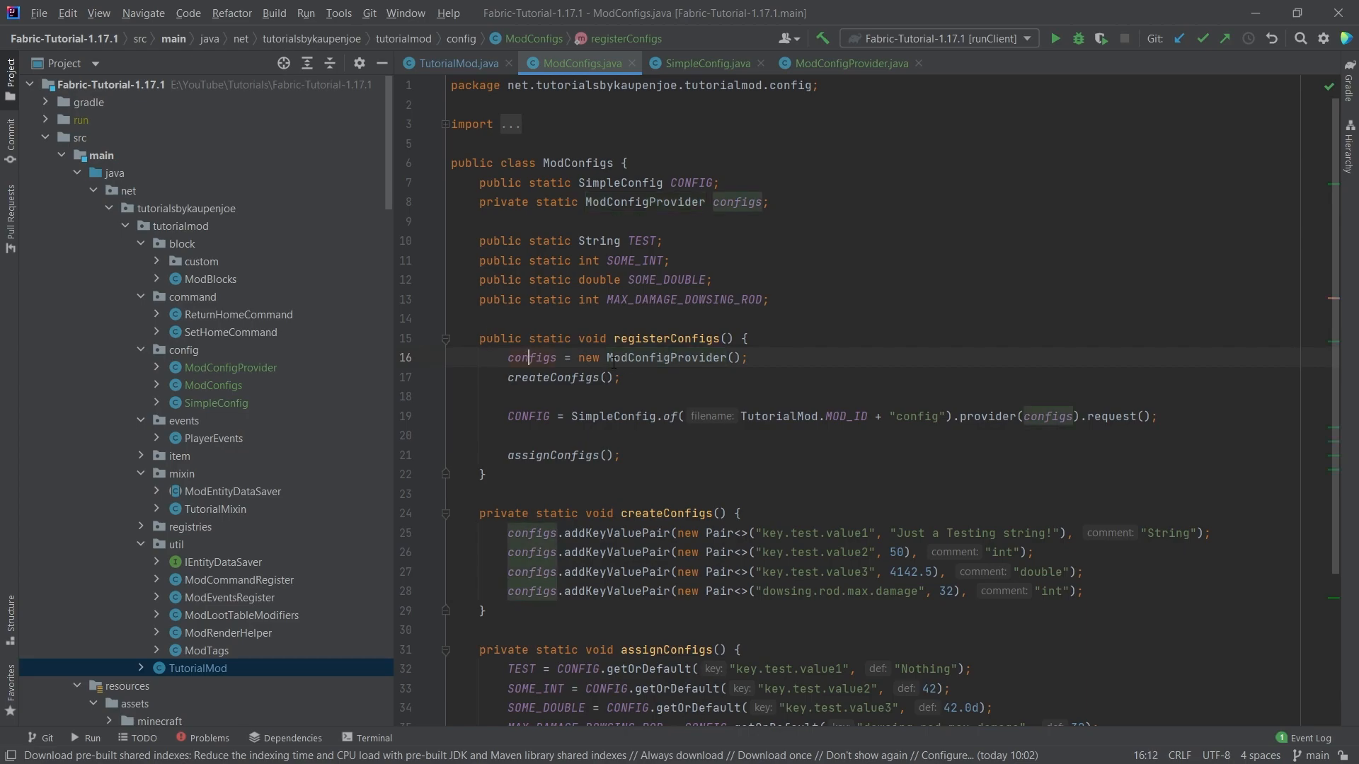
double_click(667, 358)
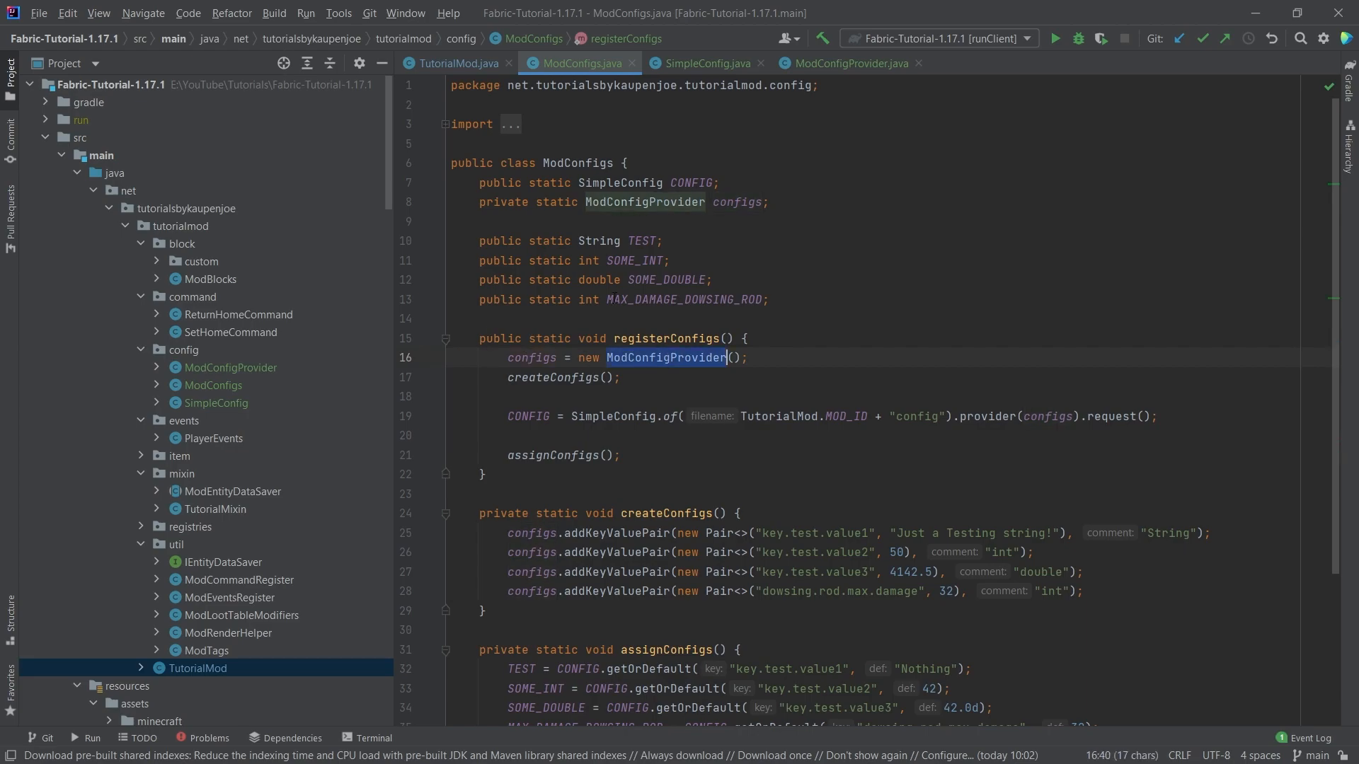
mouse_move(665, 358)
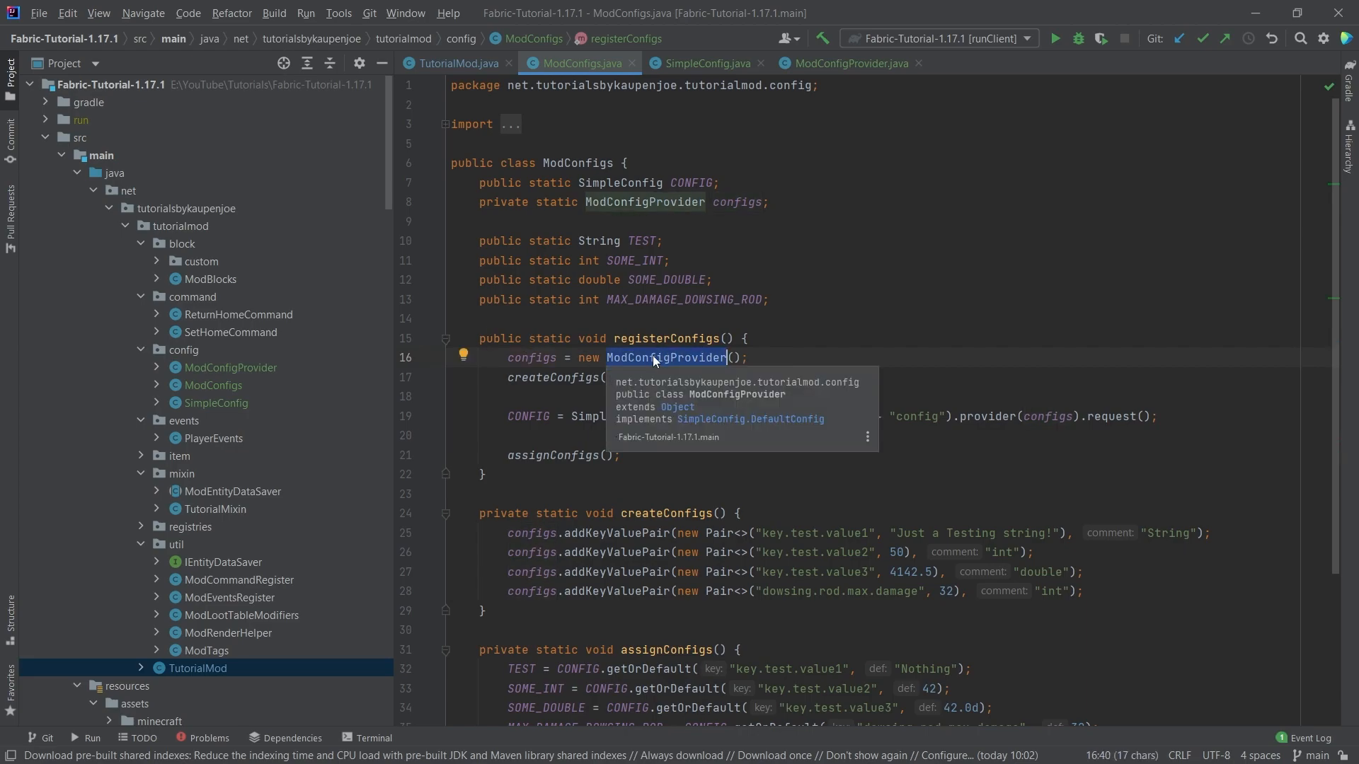
left_click(848, 63)
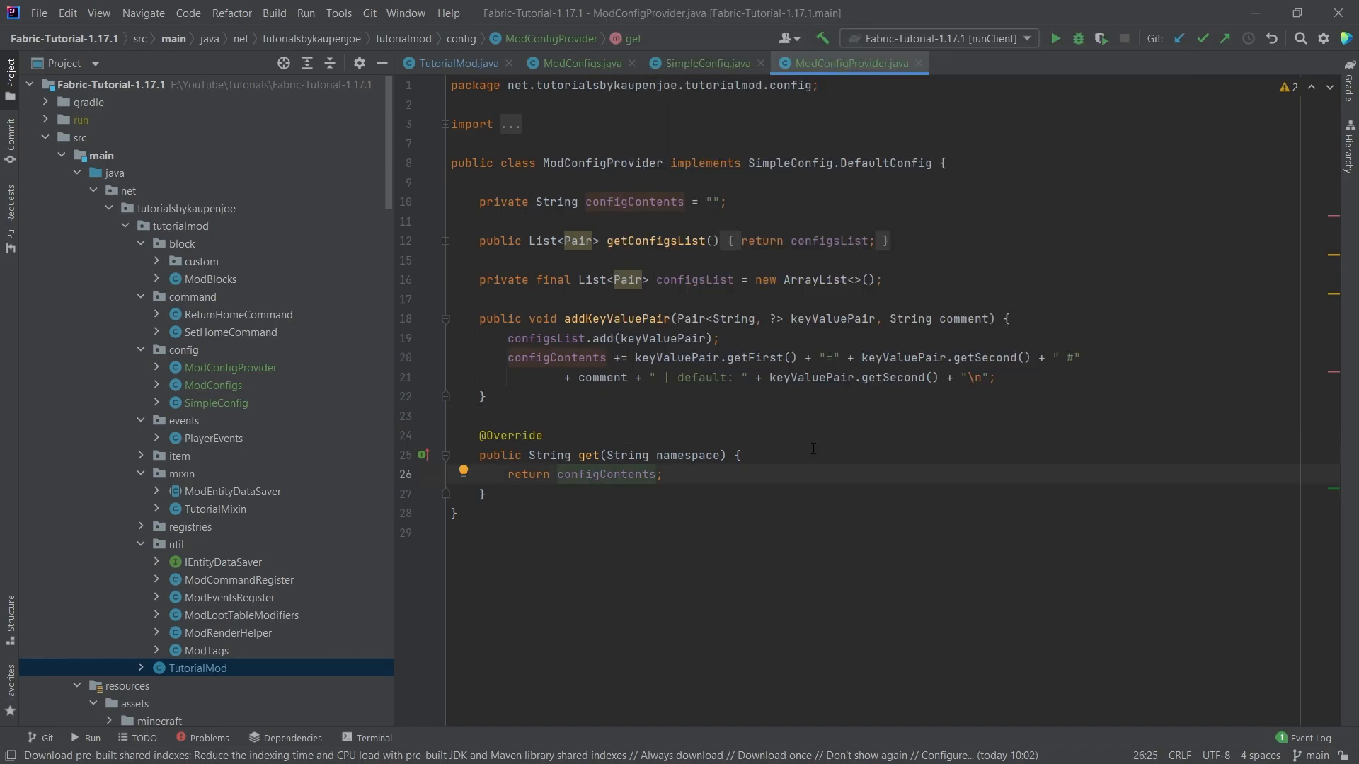
Start the comment suffix with "#" in the config entry string of addKeyValuePair
key("enter")
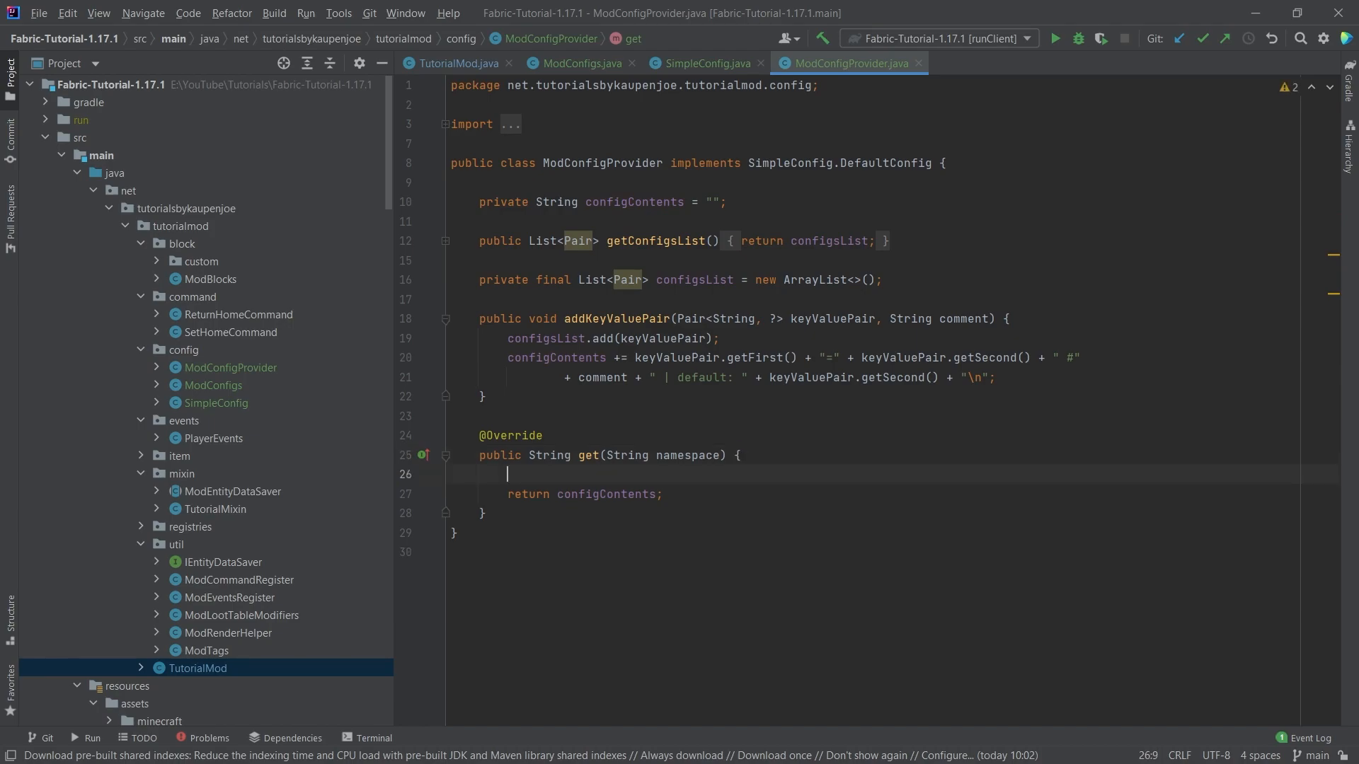
type("\"#\"")
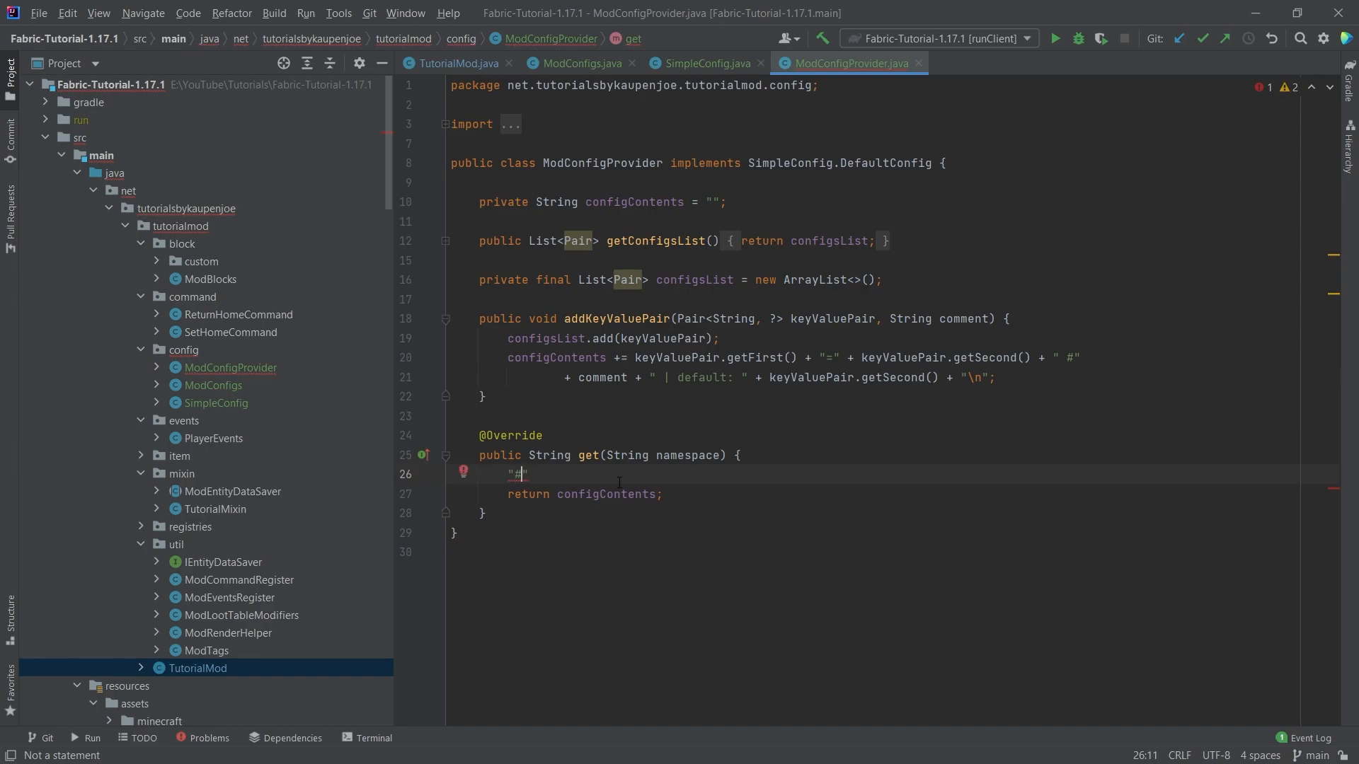
key("Backspace")
type("some.key=")
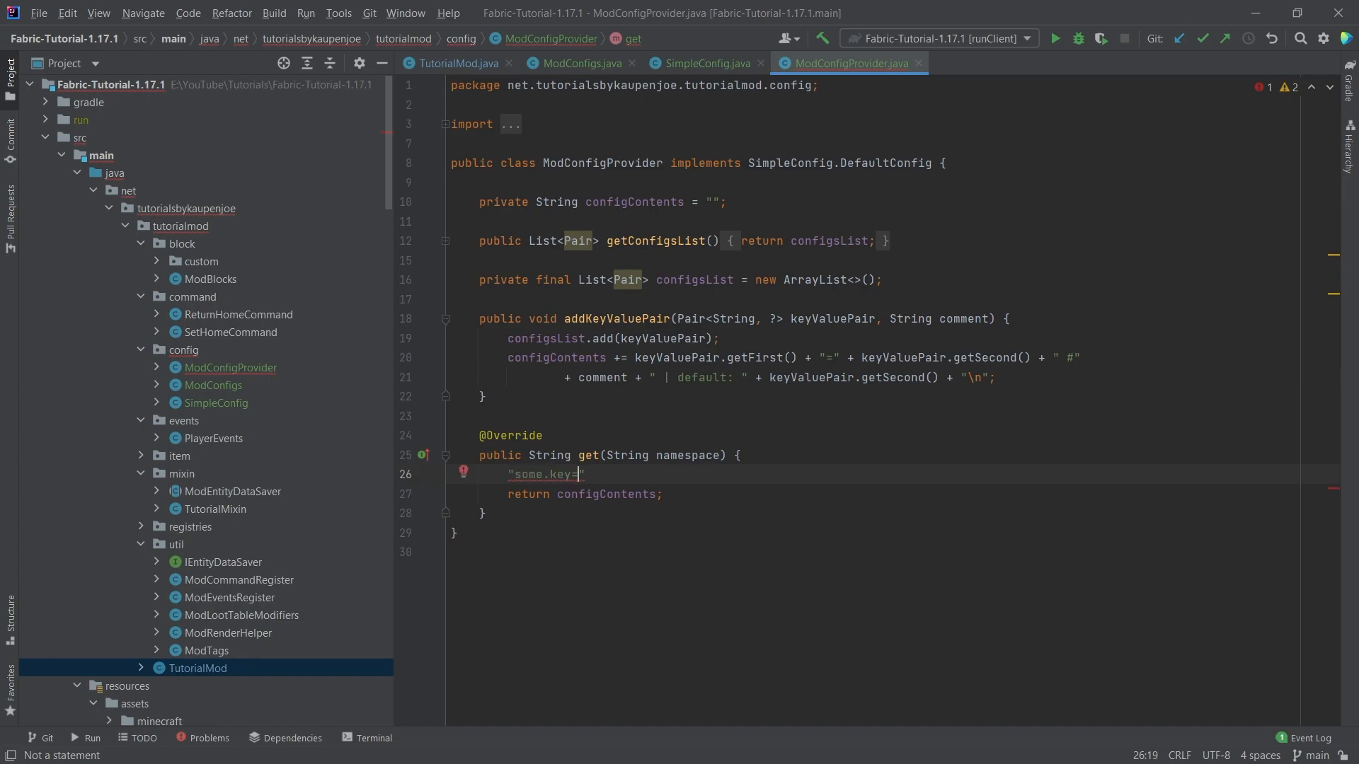
type("24")
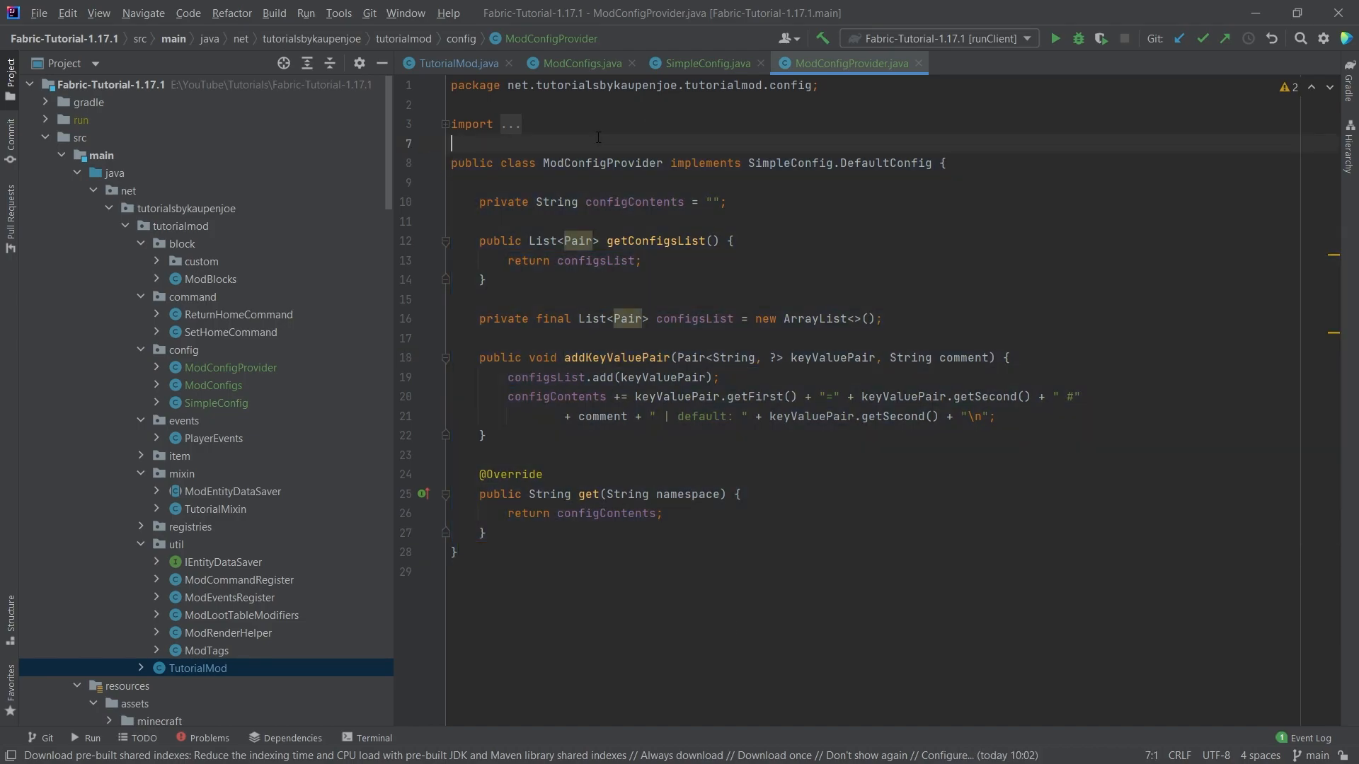
Append the comment parameter and default value to each key=value line in configContents
left_click_drag(507, 397, 998, 396)
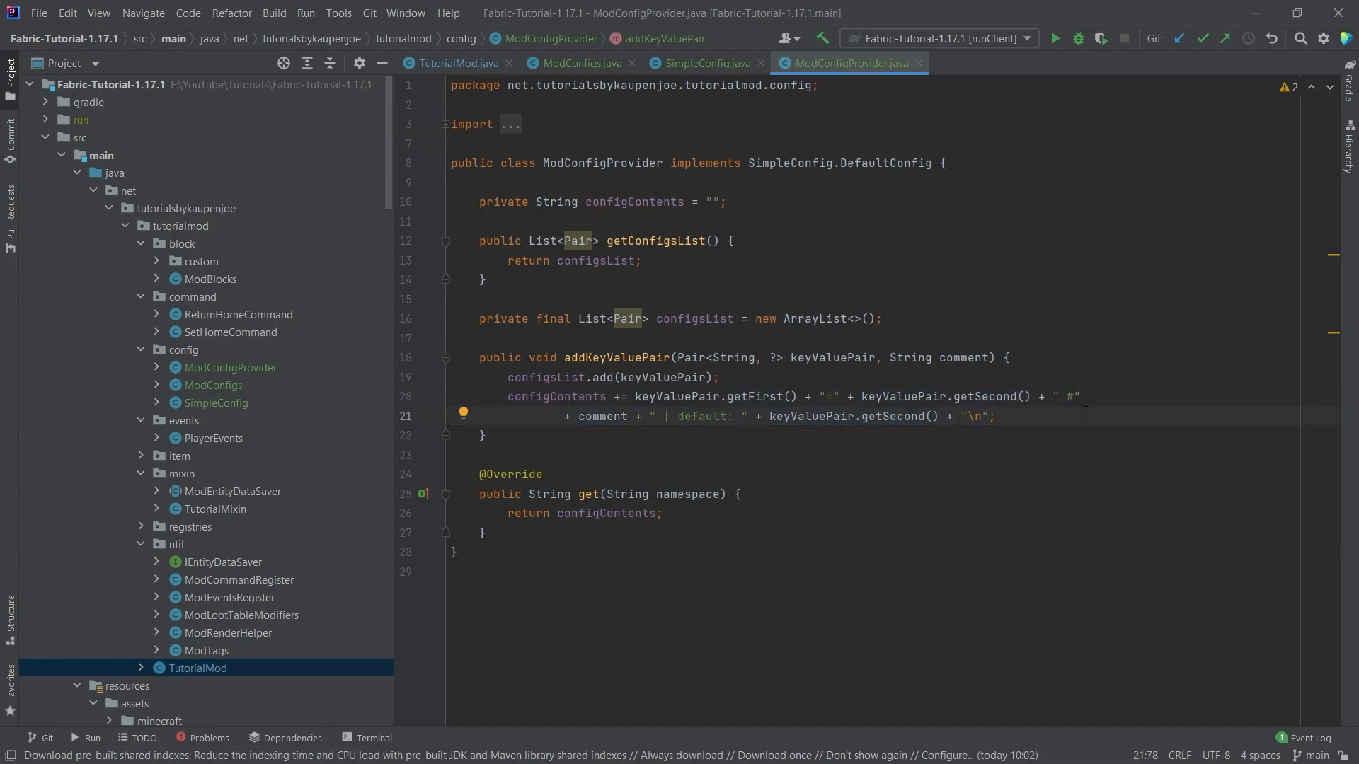
left_click(549, 396)
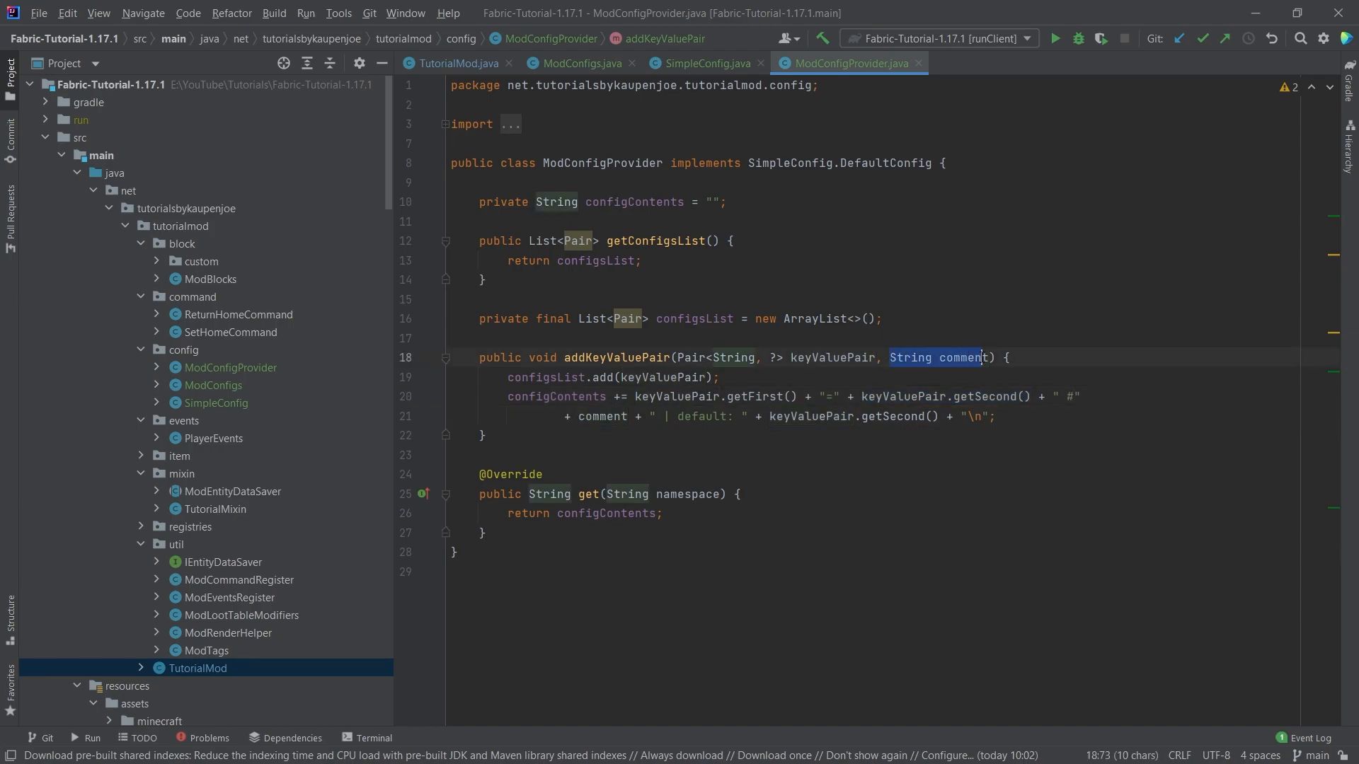
type("comment")
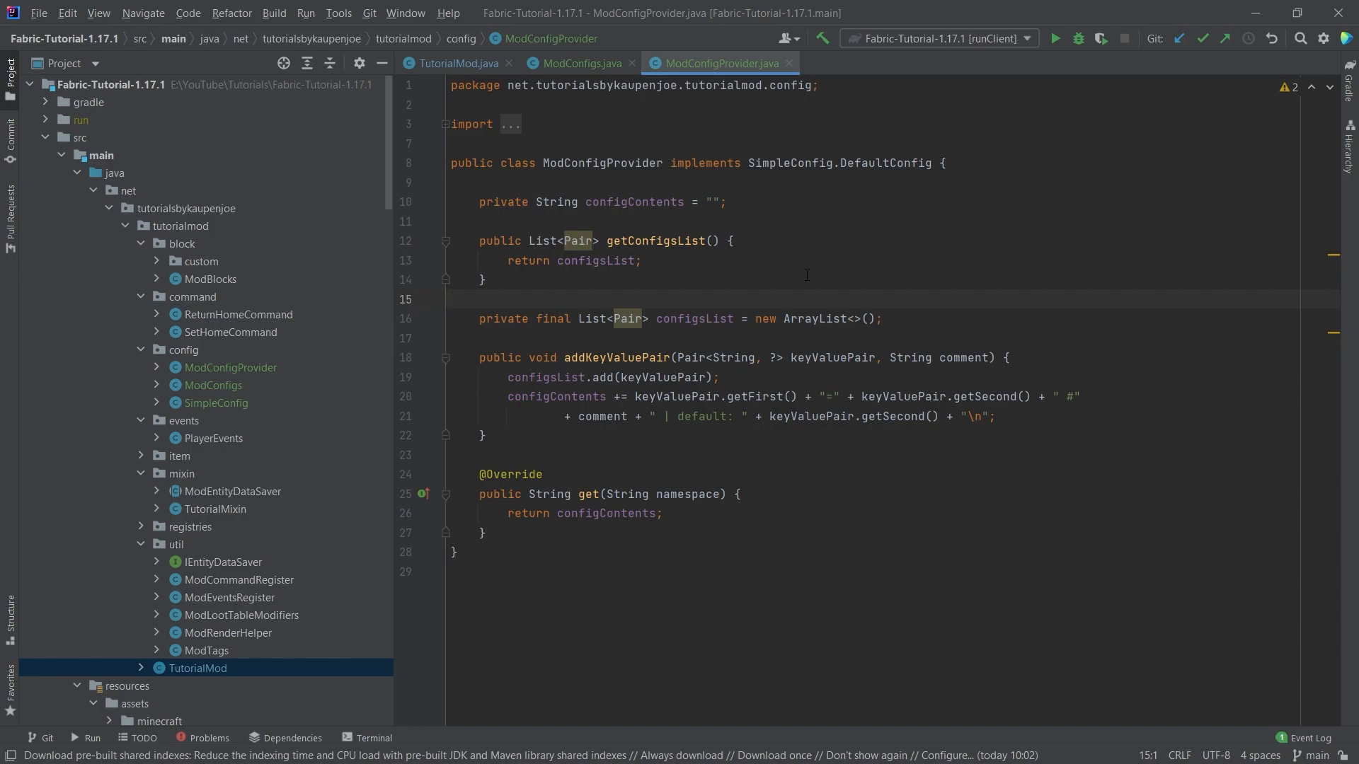
mouse_move(795, 298)
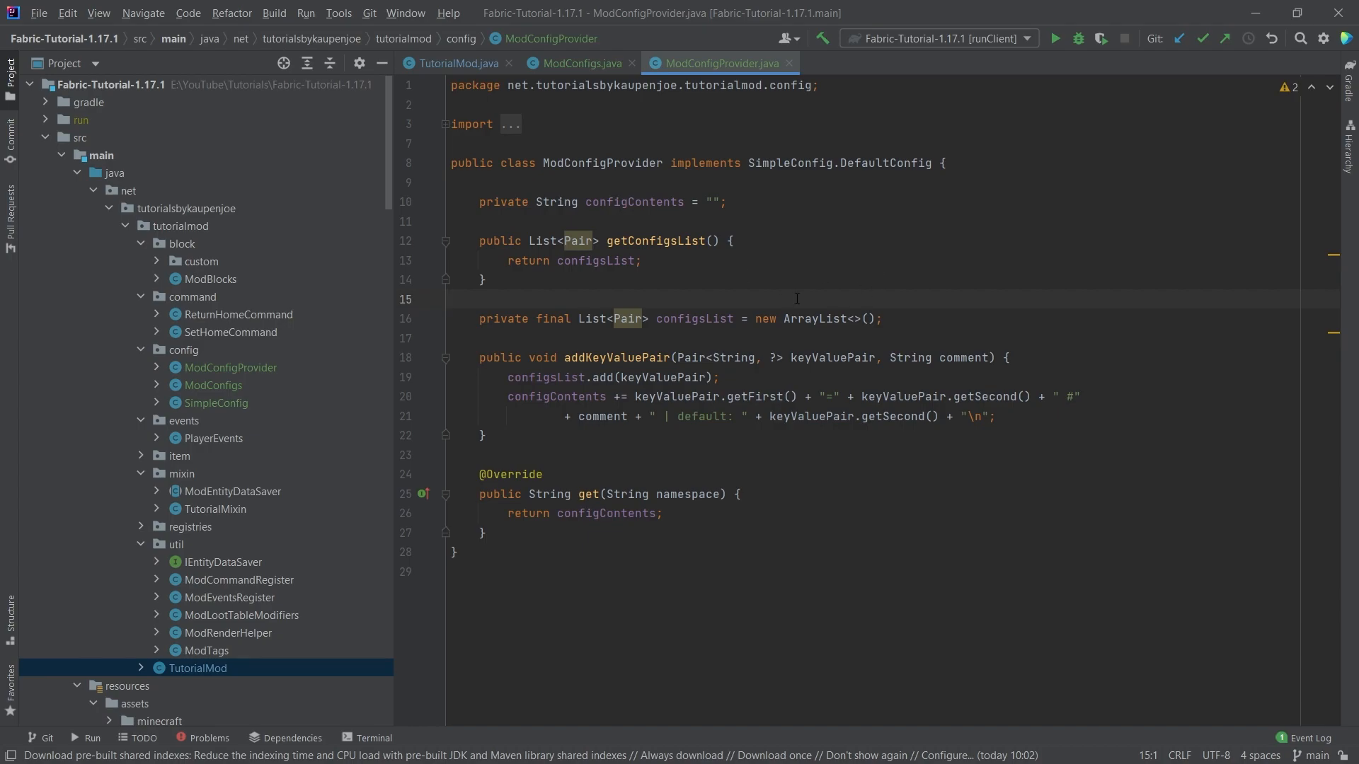
left_click(450, 299)
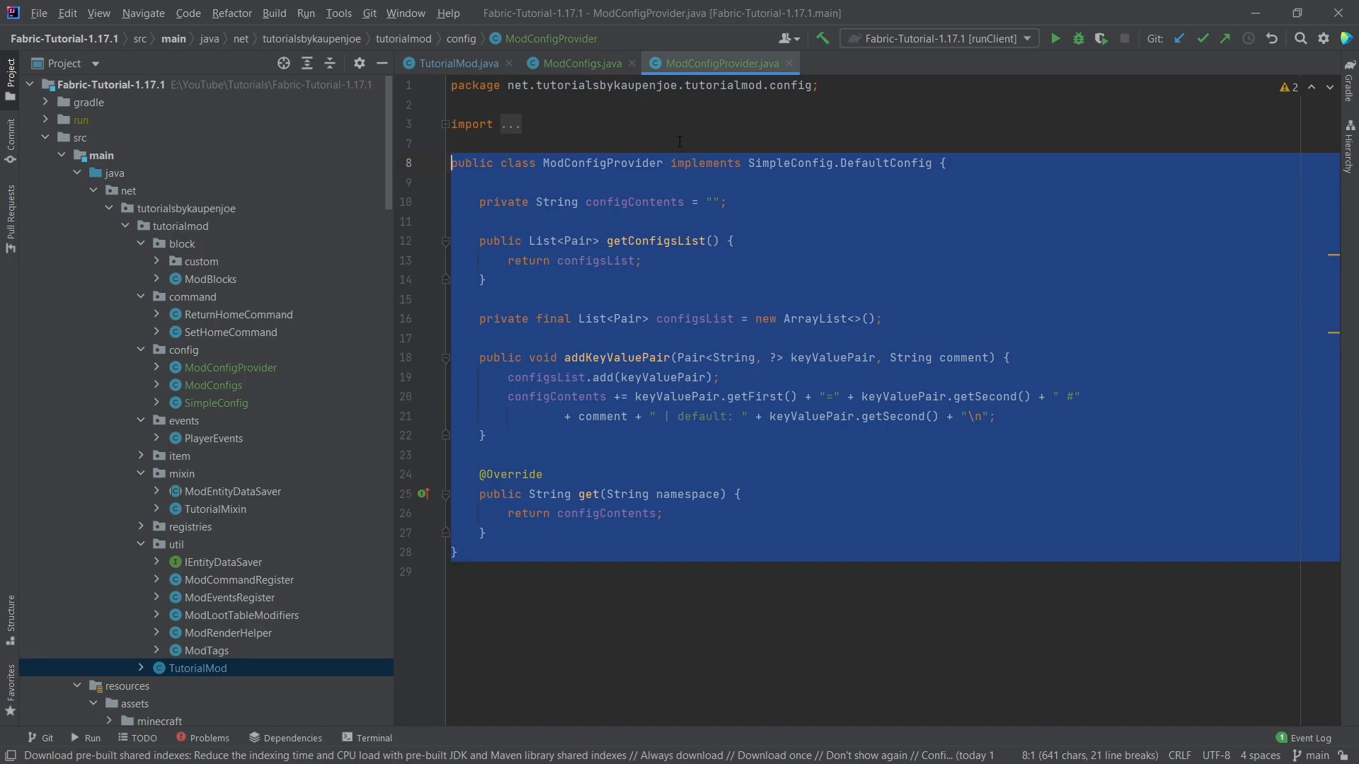
Bring up ModConfigs' createConfigs and highlight the test string entry with its String type comment
left_click(215, 404)
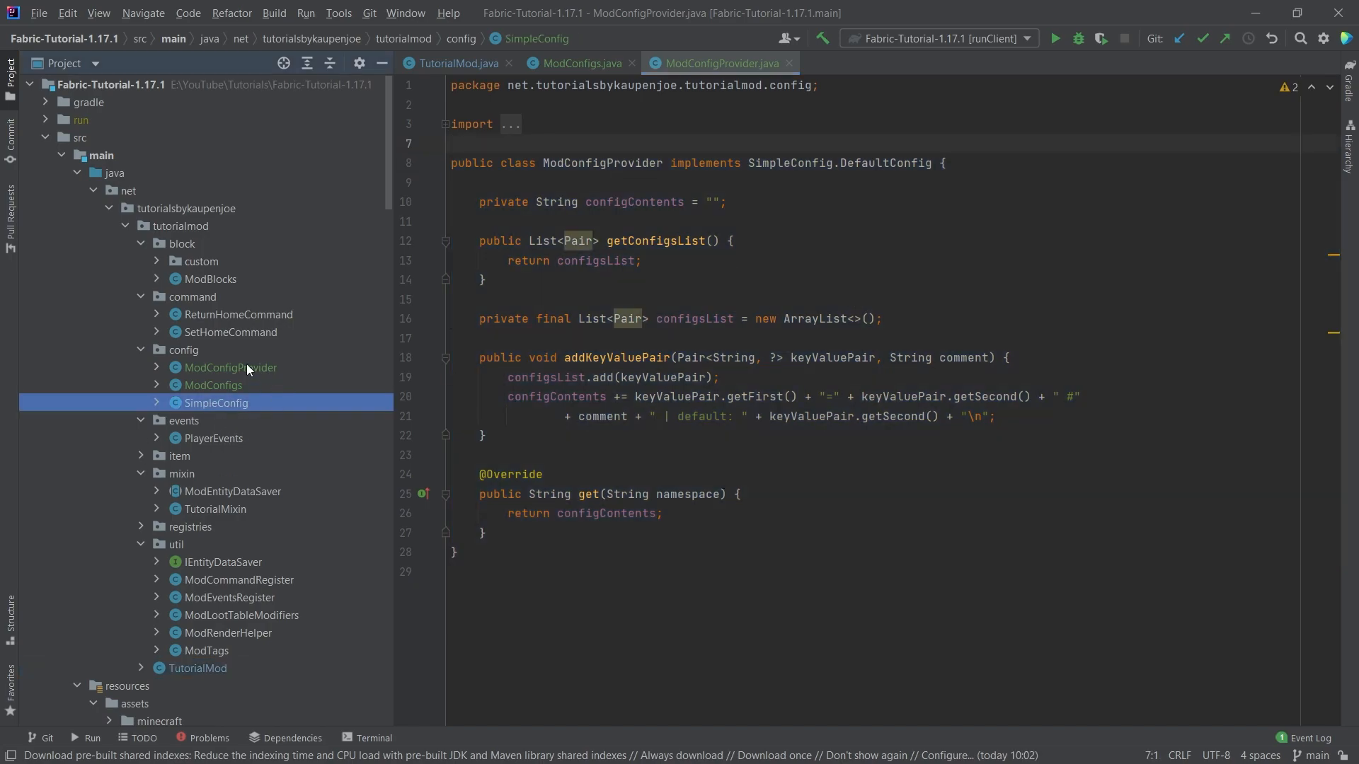
left_click(231, 368)
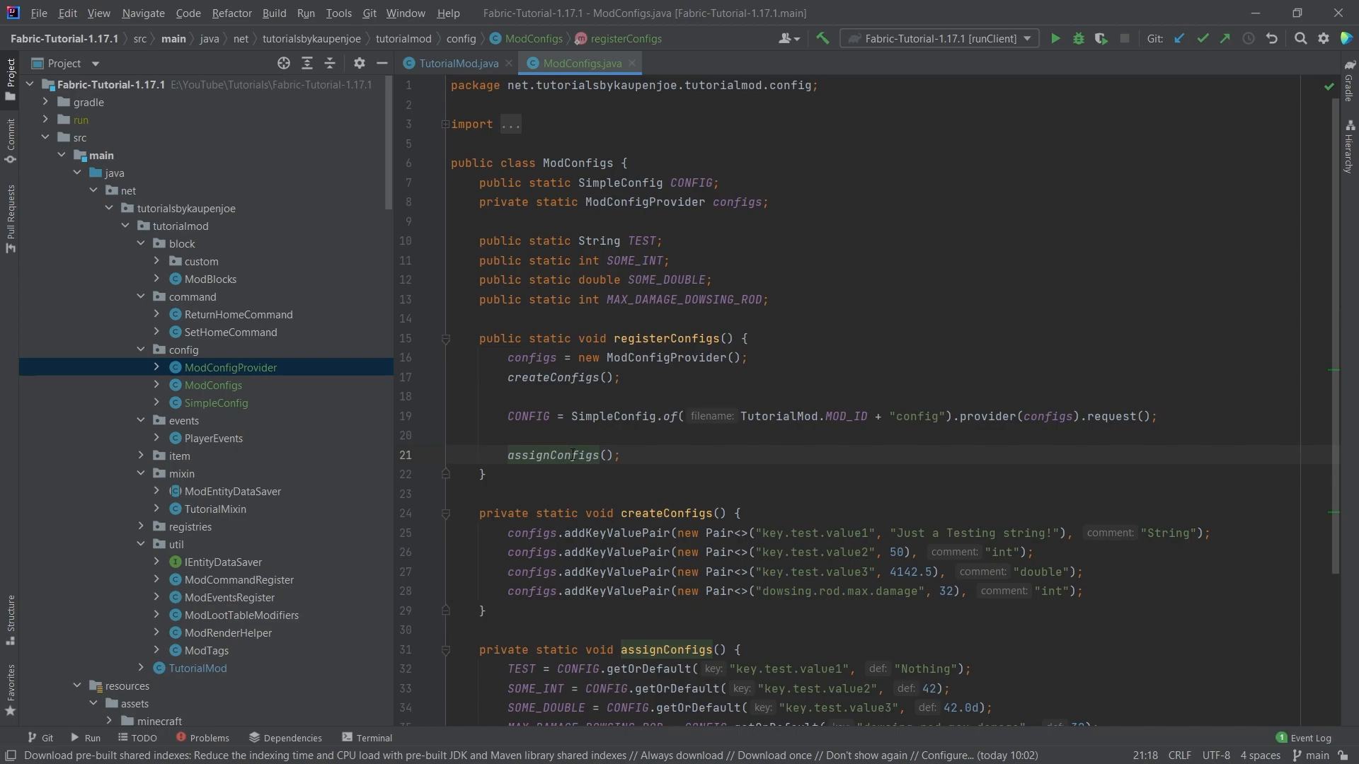
scroll("down", 3)
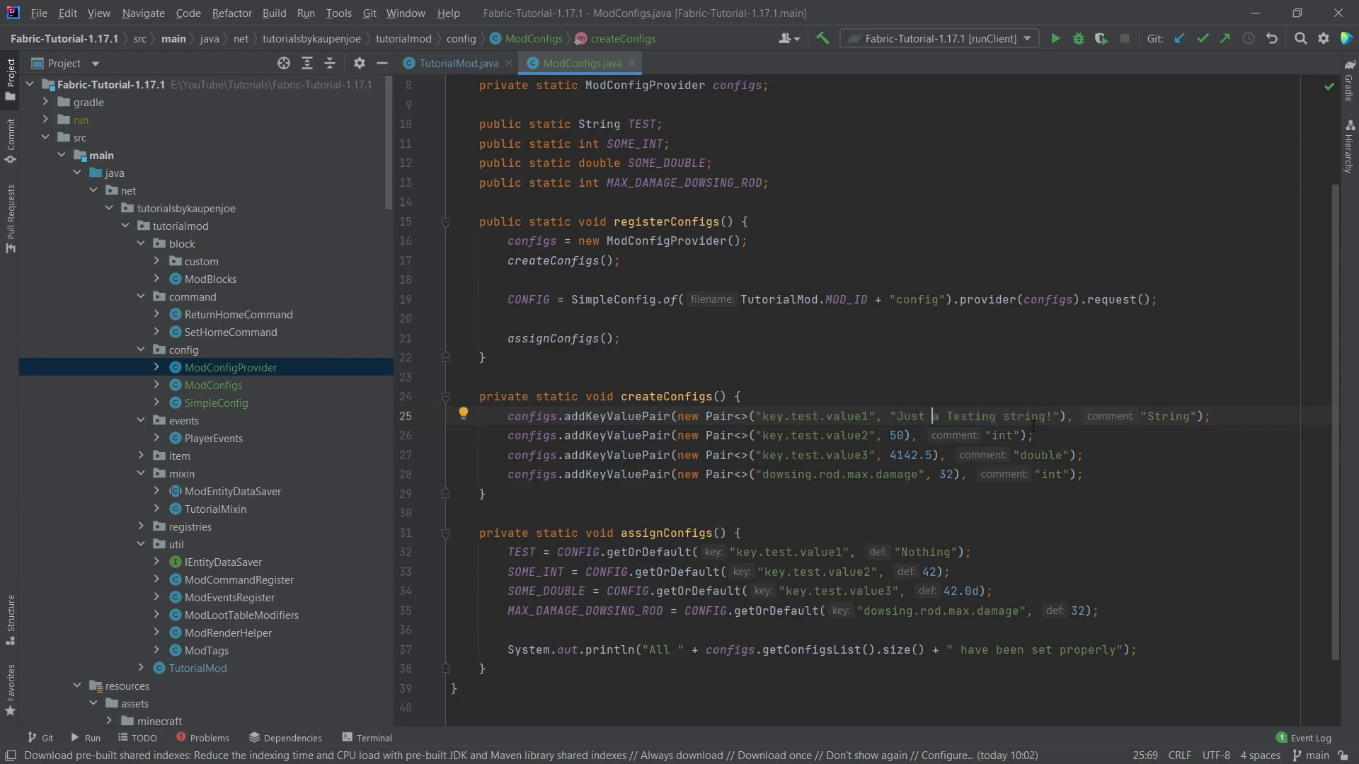
double_click(1165, 416)
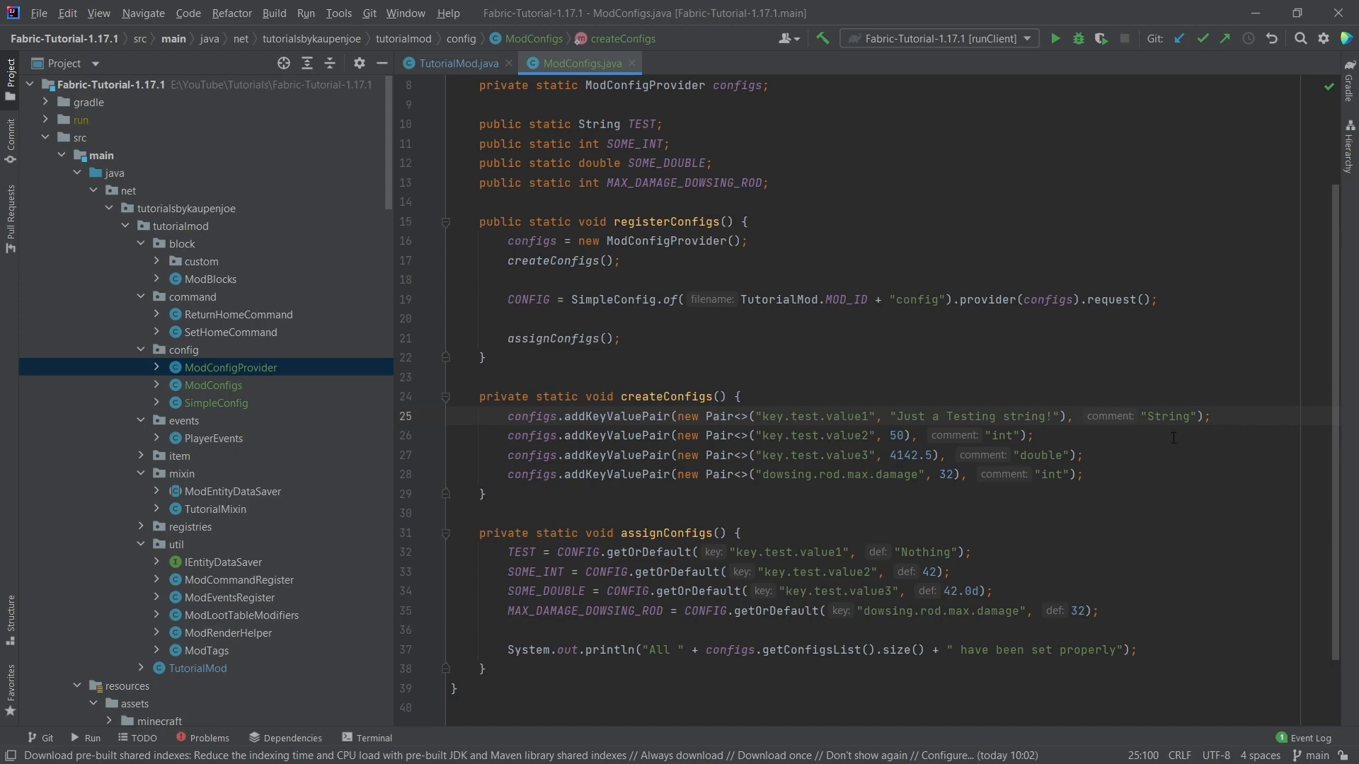
double_click(1168, 416)
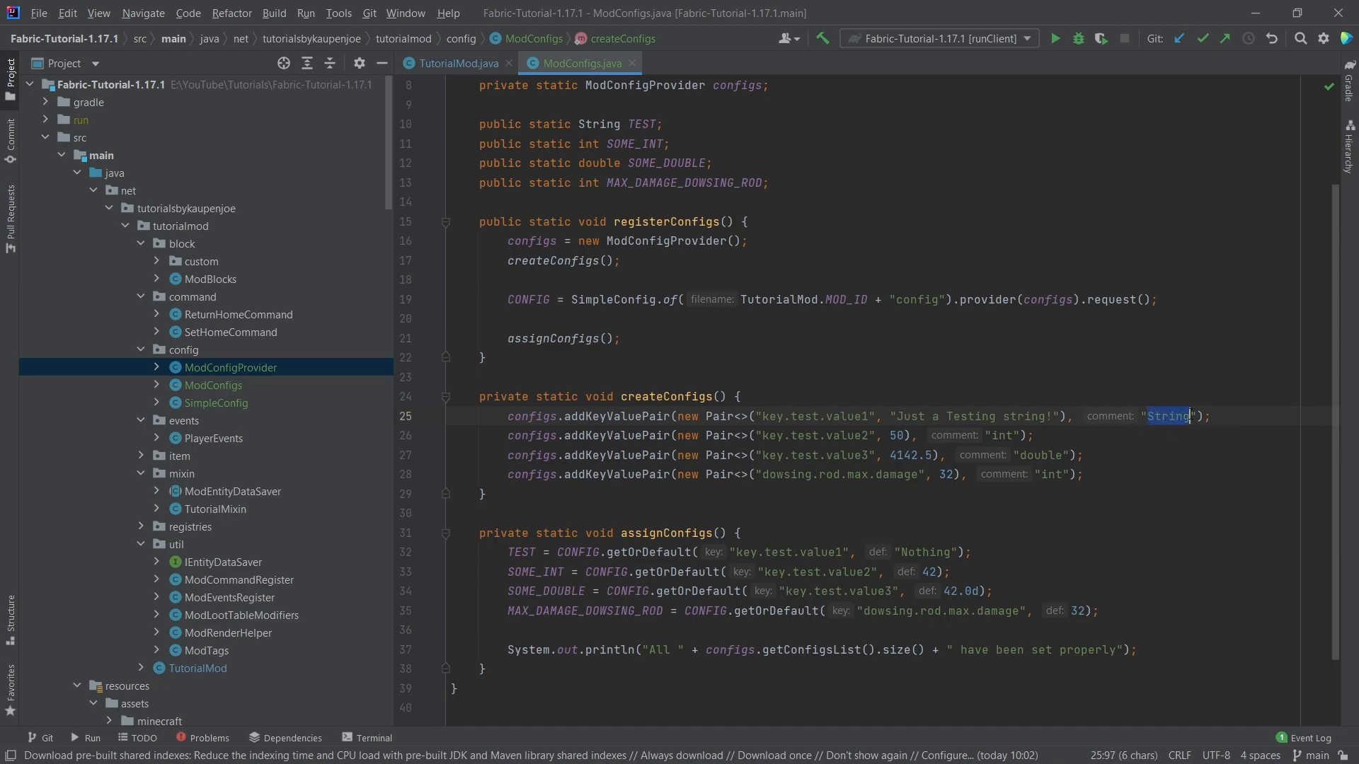
mouse_move(1200, 363)
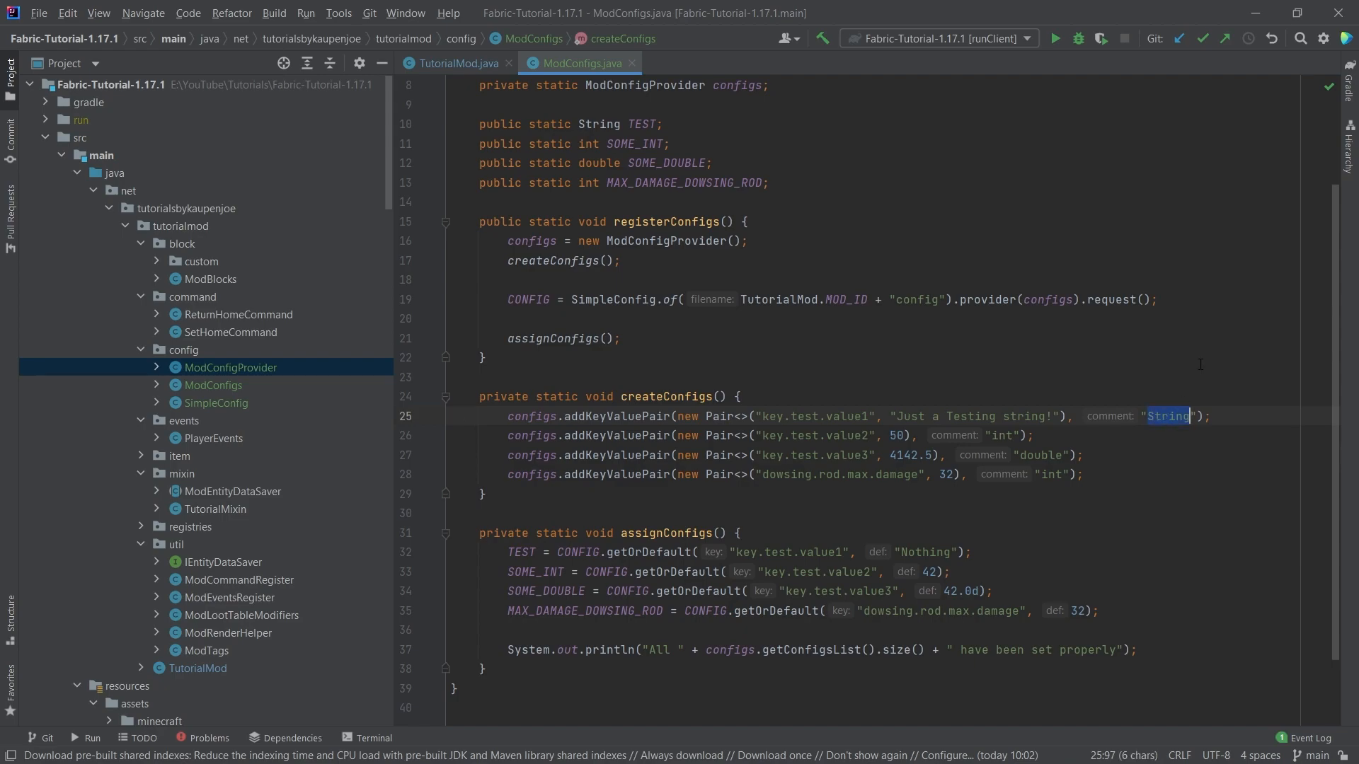
left_click(1207, 416)
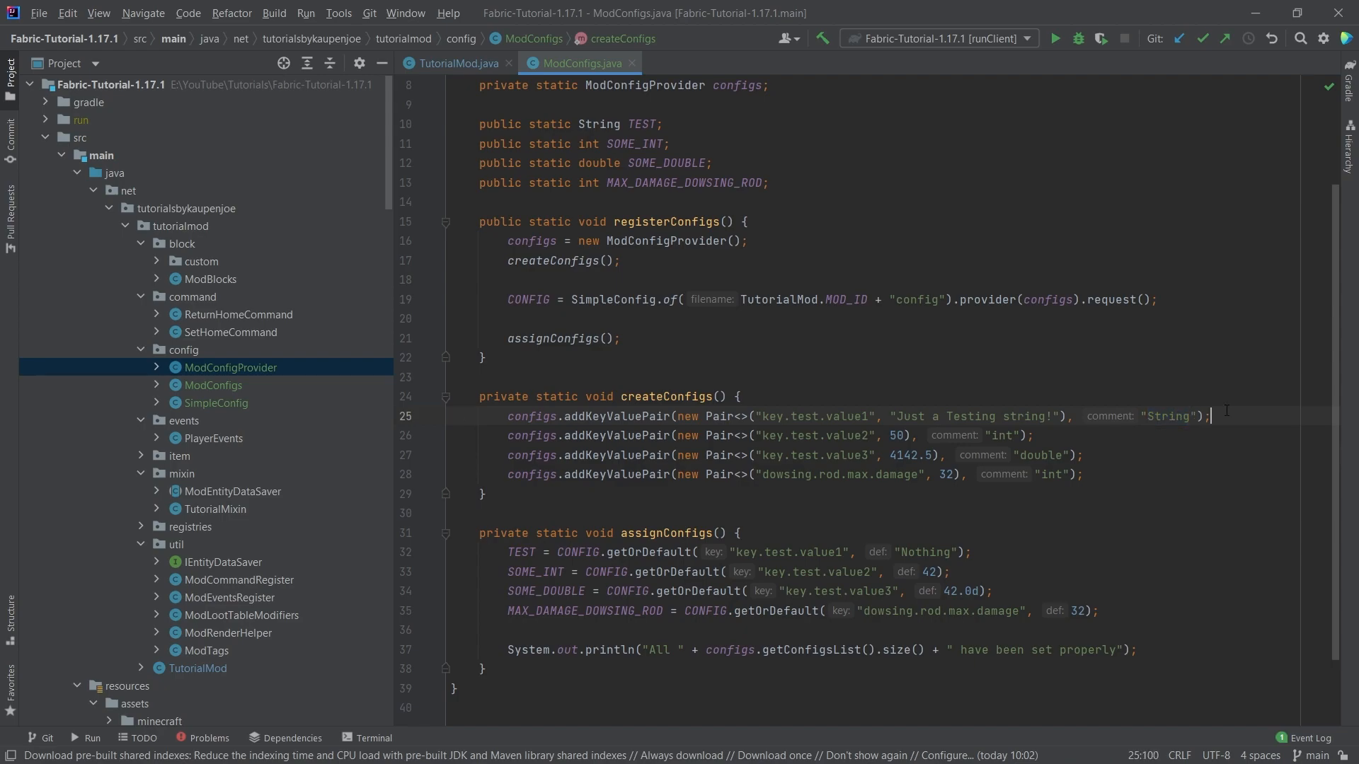
mouse_move(1204, 396)
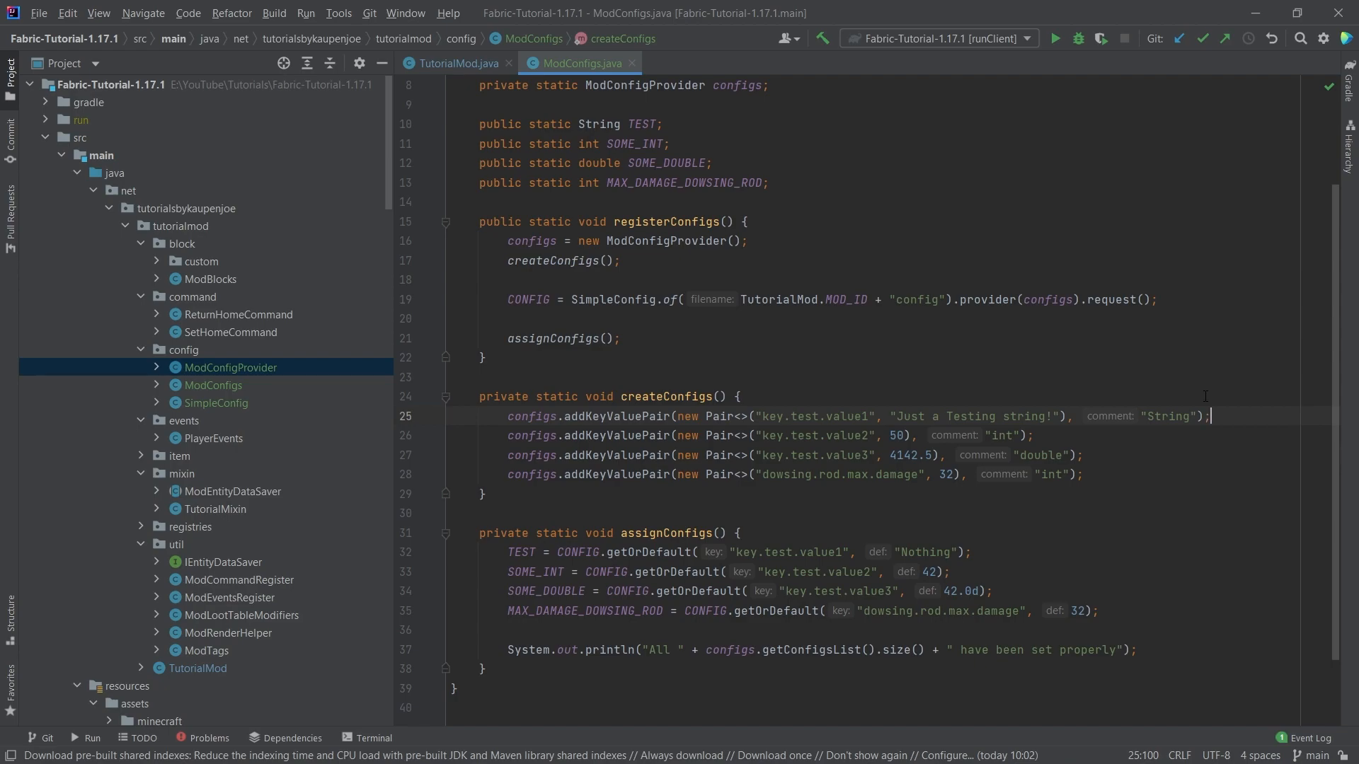
Highlight the key.test.value2 integer 50 entry and the dowsing.rod.max.damage 32 entry
left_click_drag(508, 434, 1083, 474)
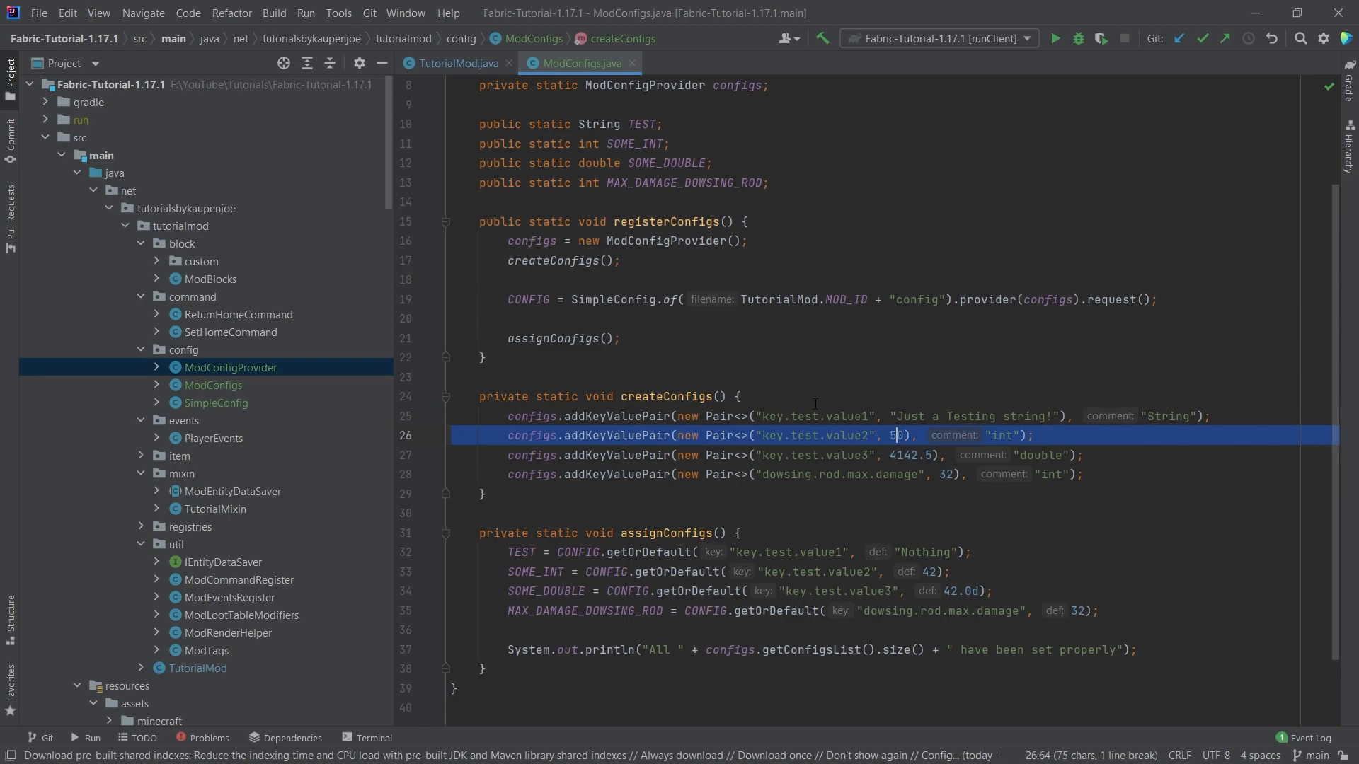
double_click(910, 454)
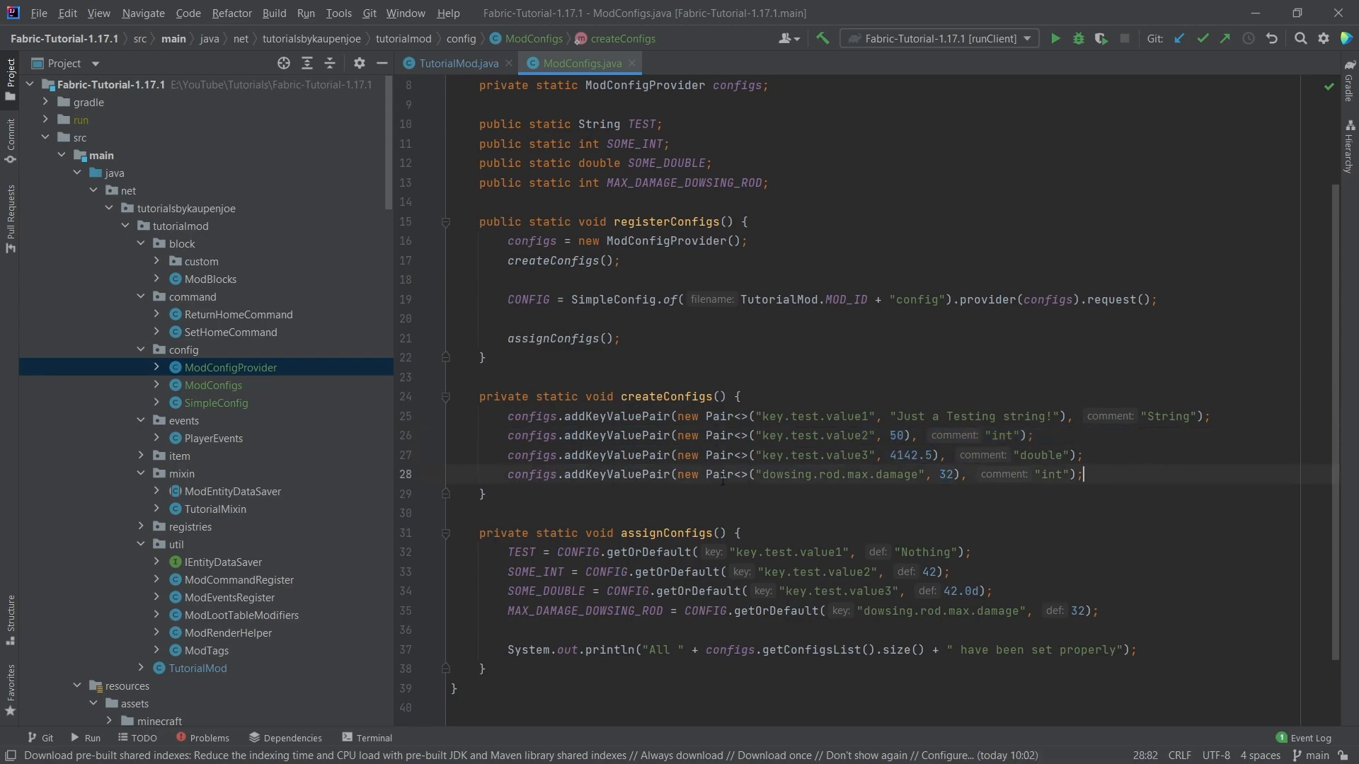
left_click(483, 494)
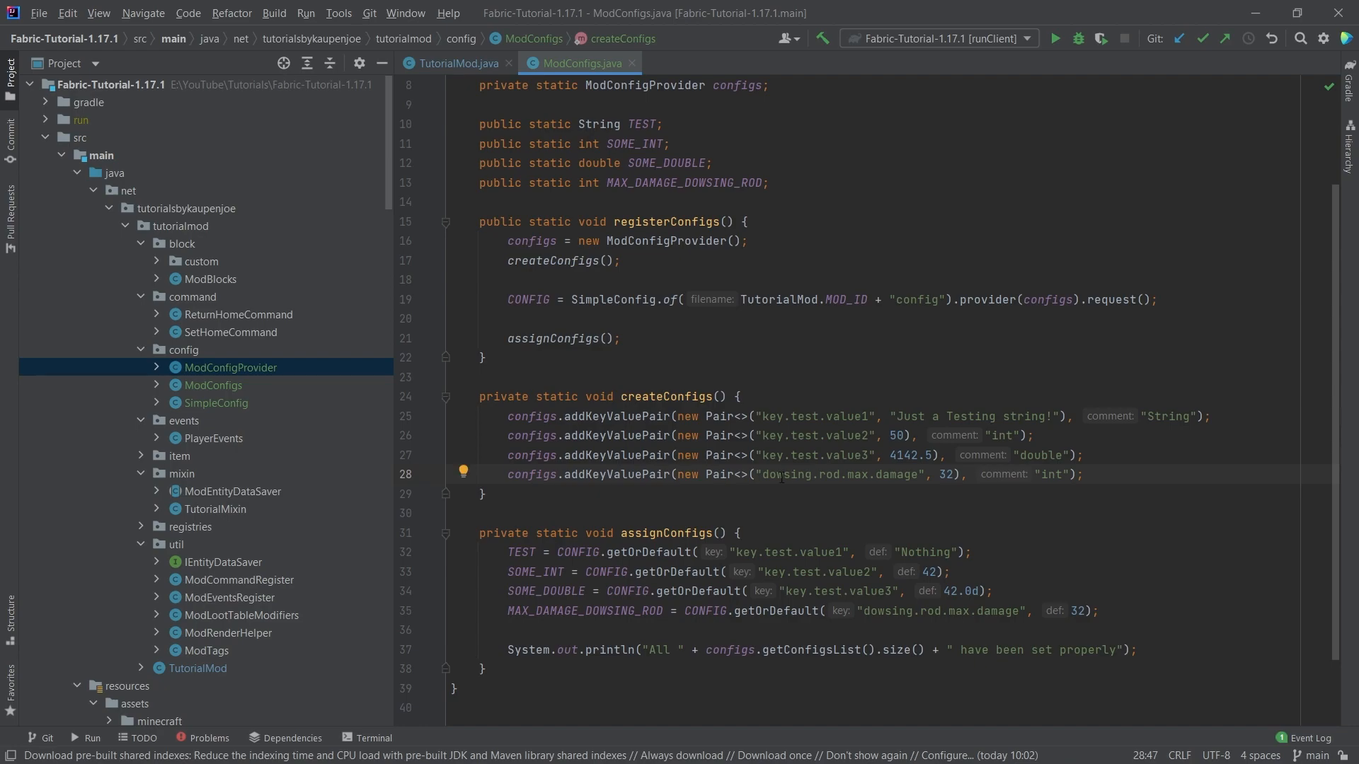
left_click(1165, 476)
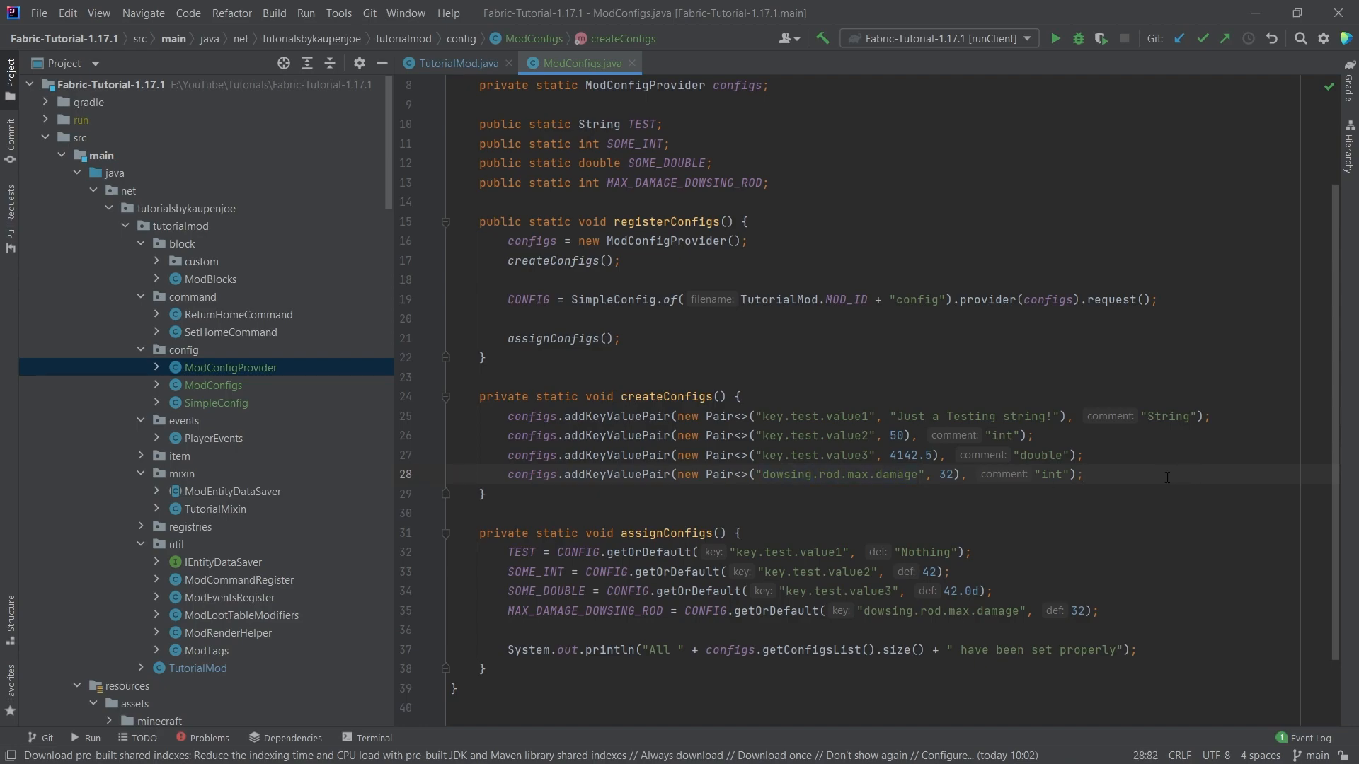
double_click(783, 474)
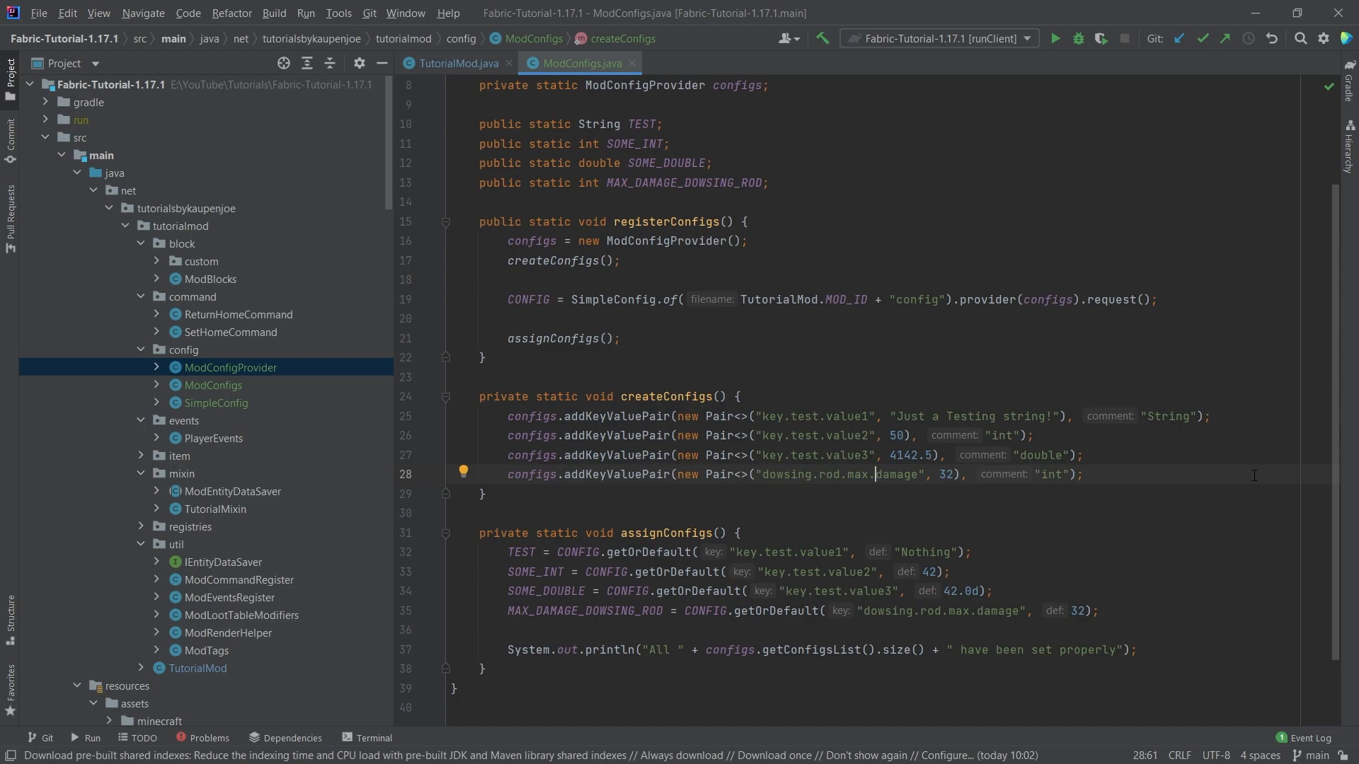
left_click(548, 338)
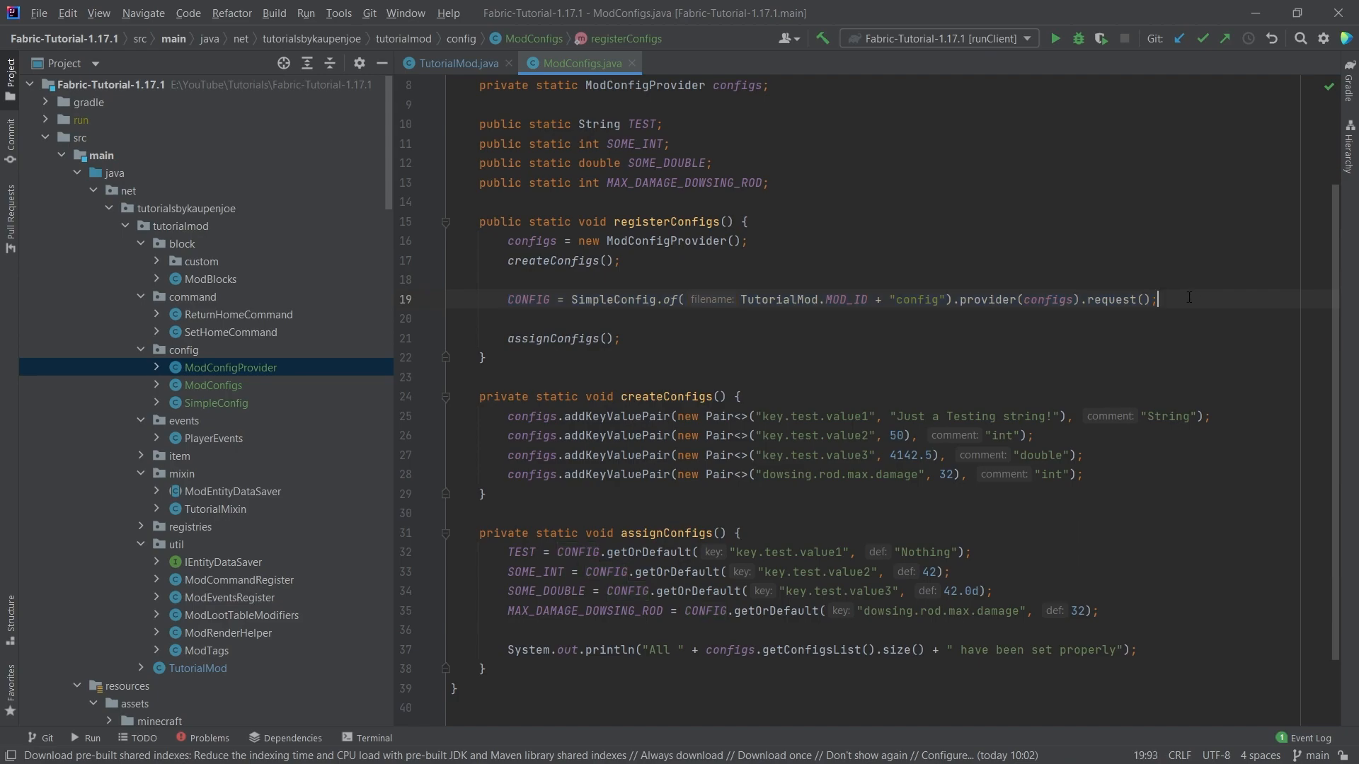
mouse_move(858, 366)
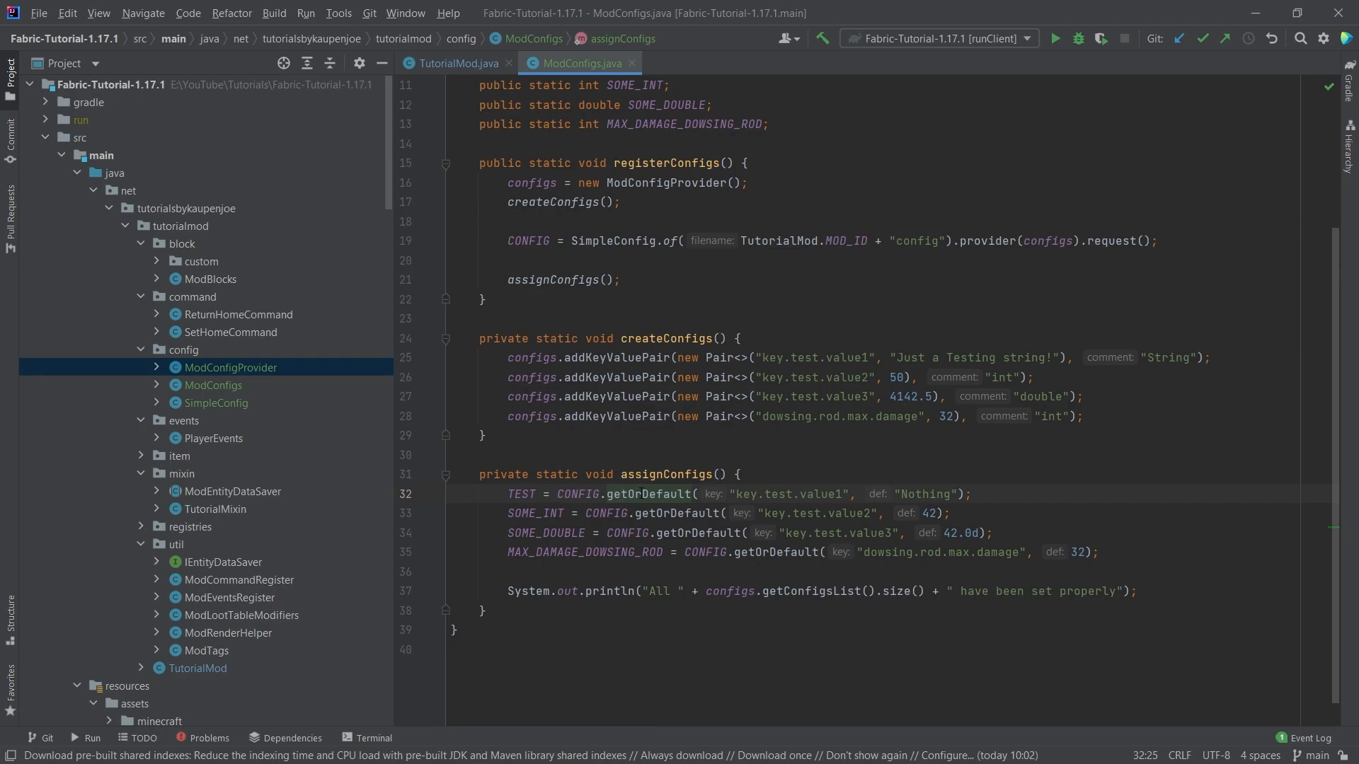
double_click(784, 494)
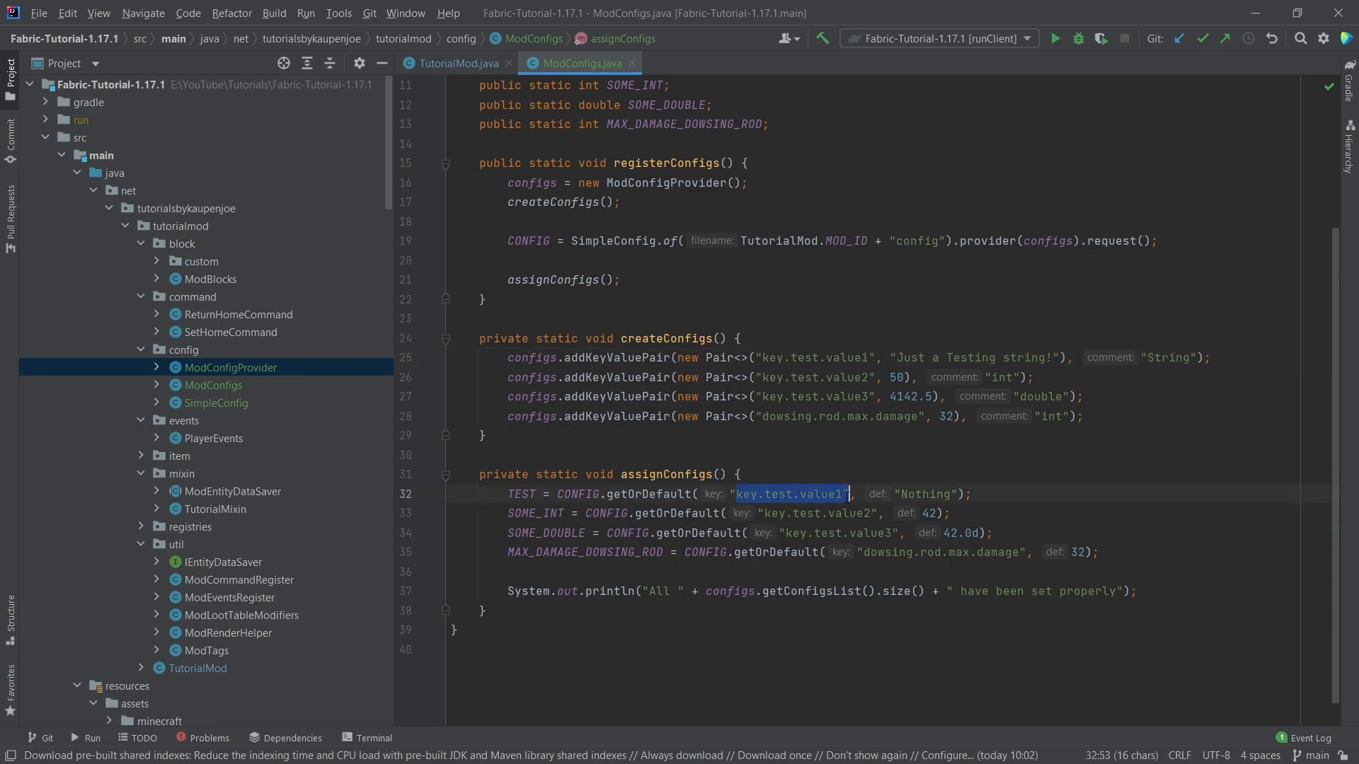
left_click(905, 494)
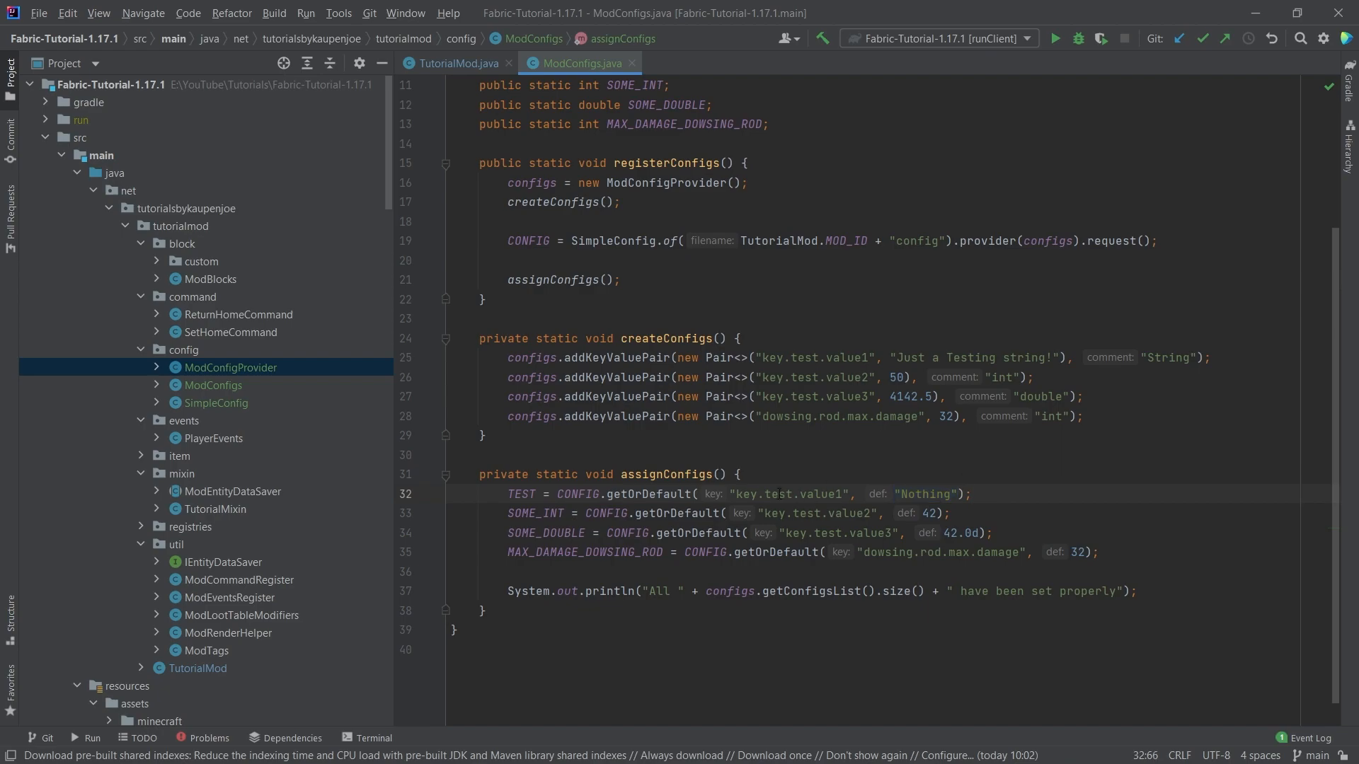
left_click(972, 494)
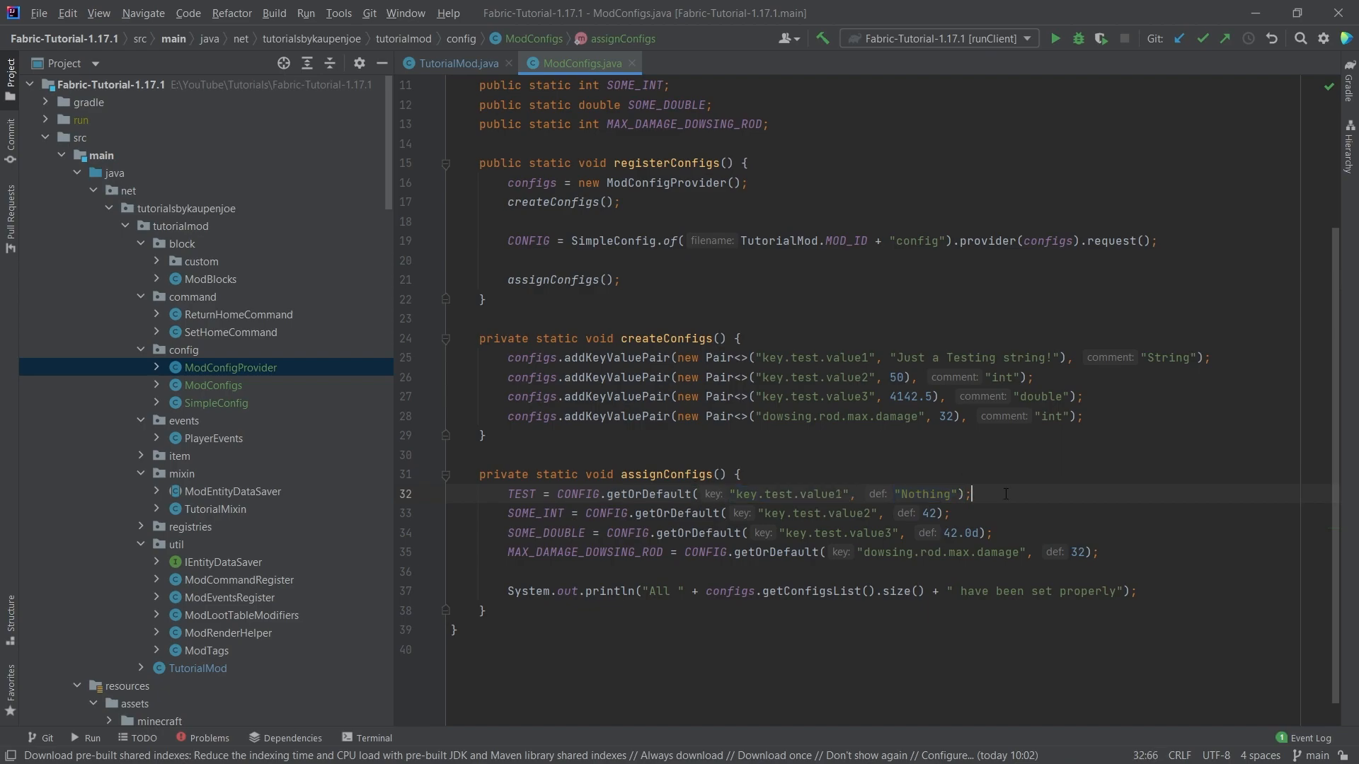
type("1")
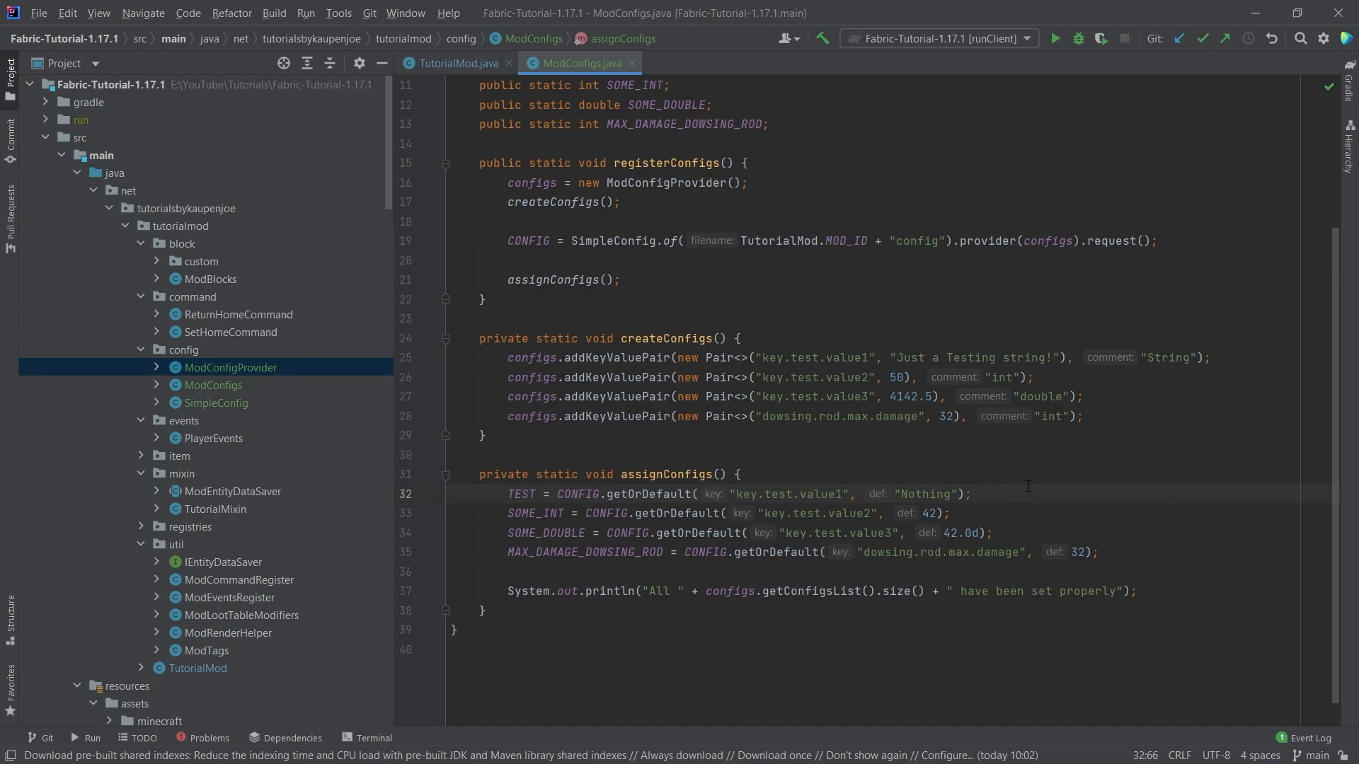
mouse_move(803, 304)
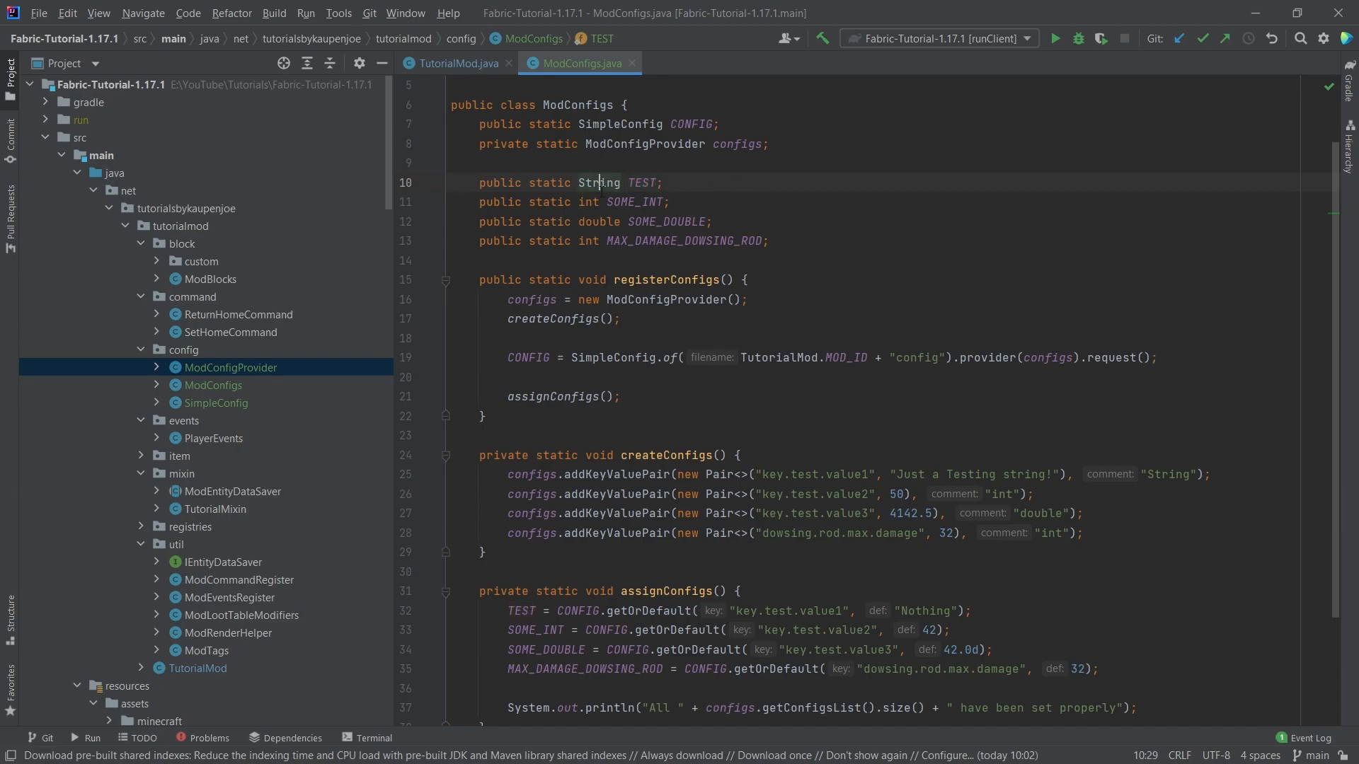
double_click(597, 182)
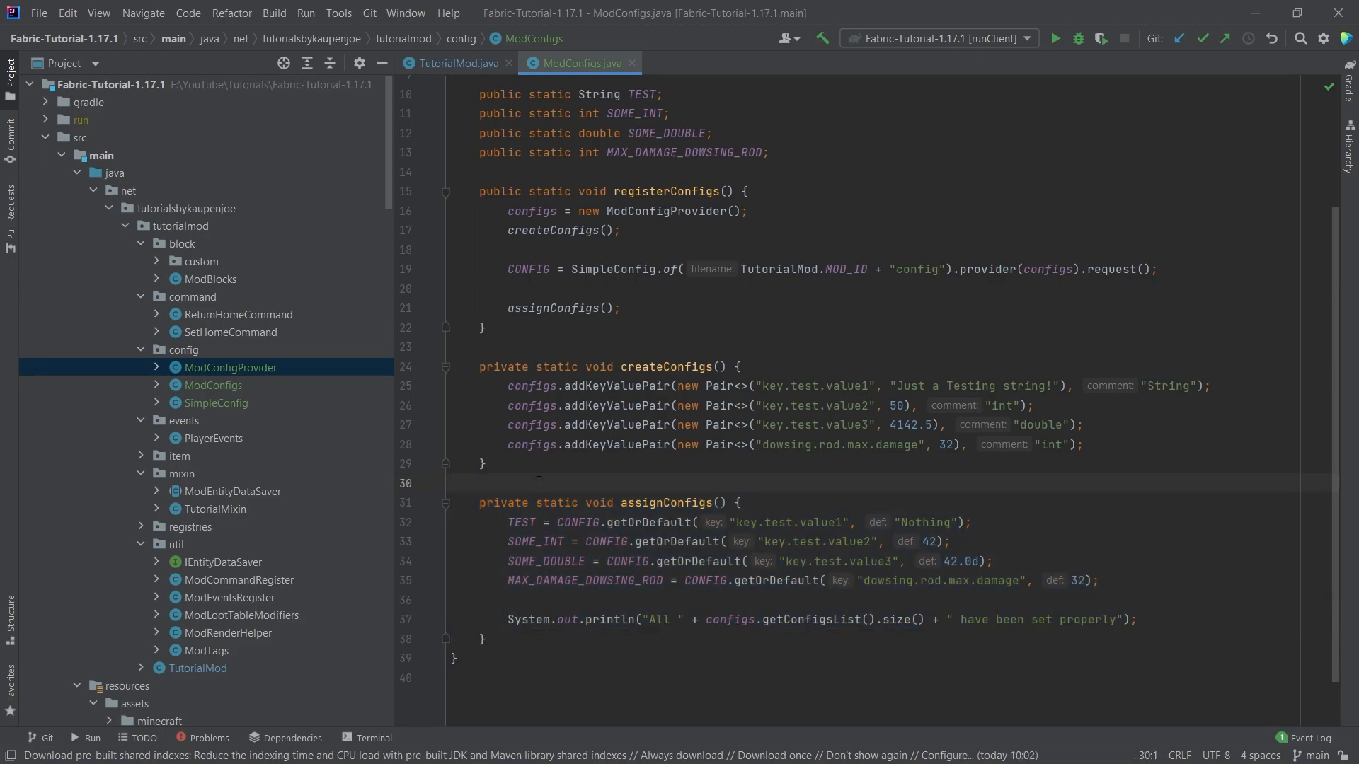
left_click_drag(486, 327, 486, 465)
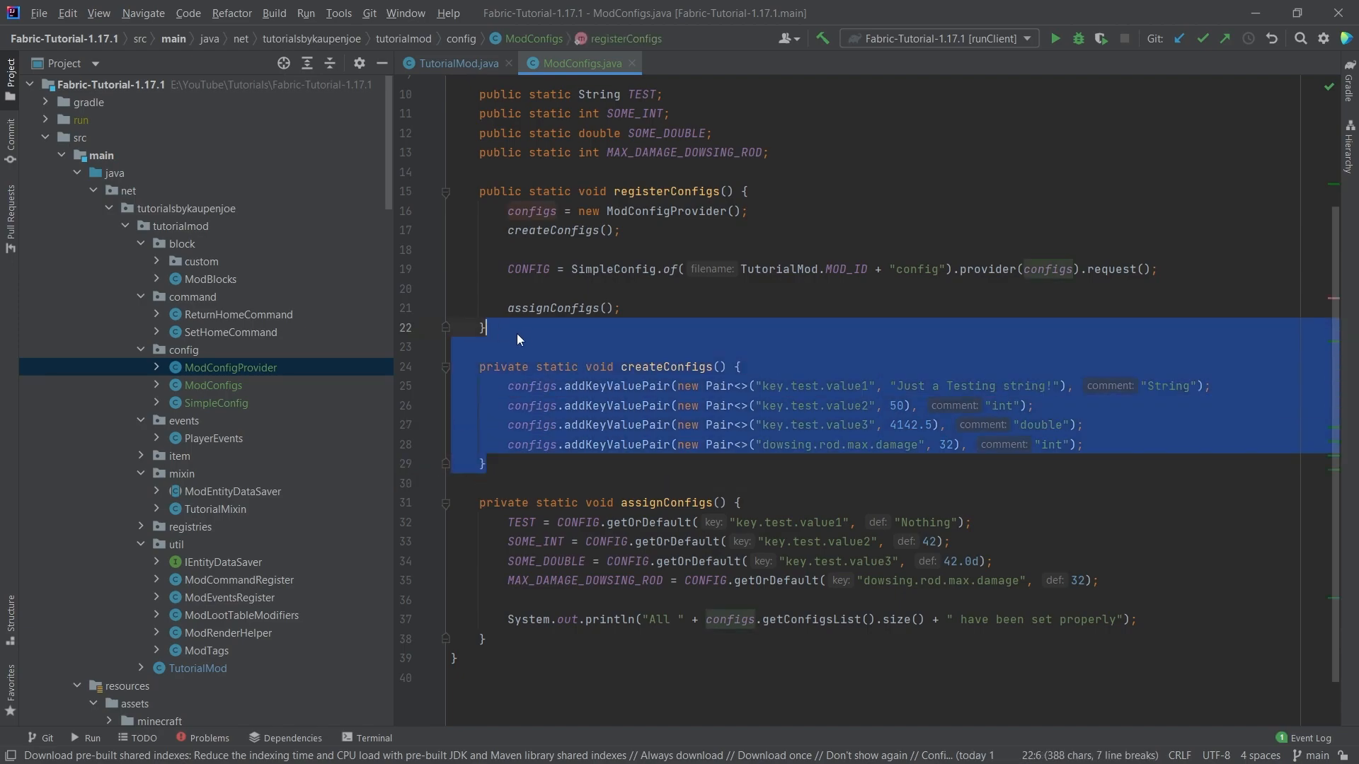
left_click(521, 336)
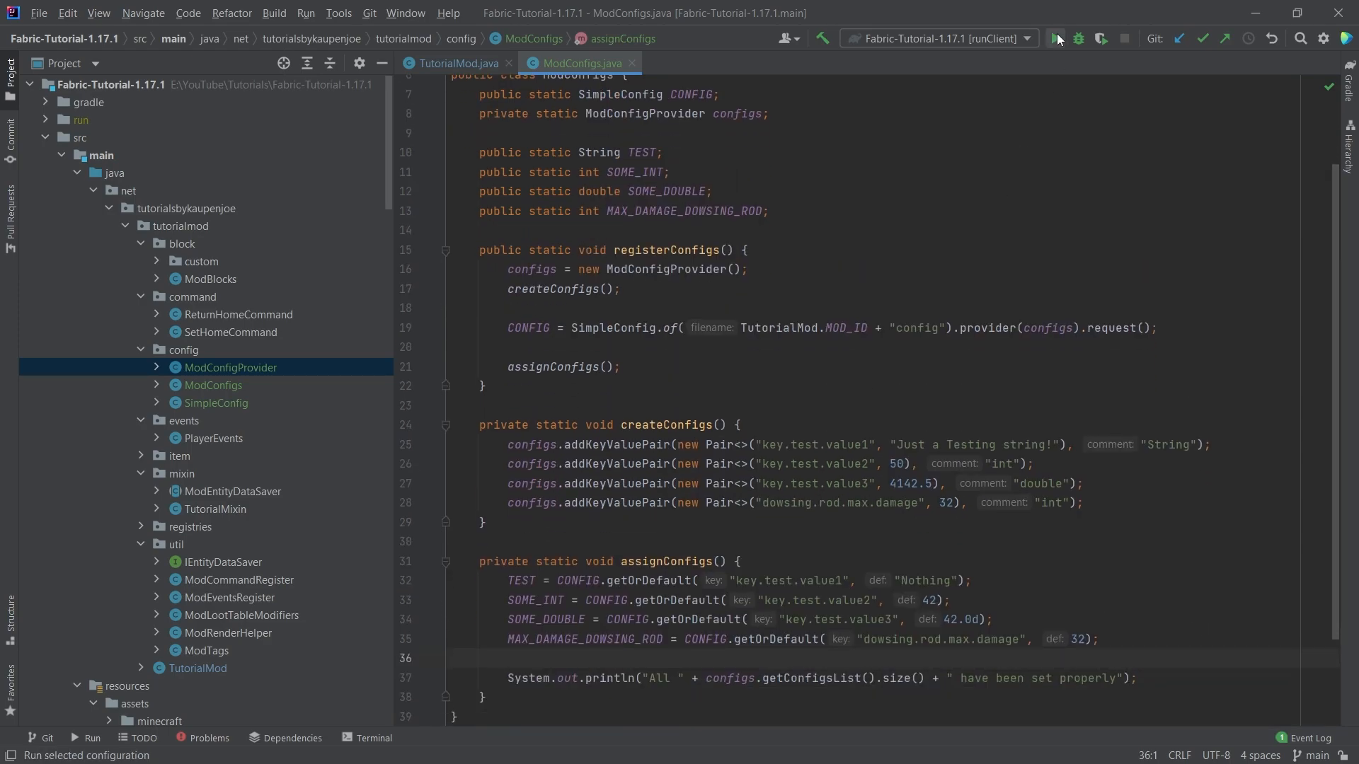
Run the runClient configuration and expand run > config to reveal tutorialmodconfig.properties
left_click(1054, 38)
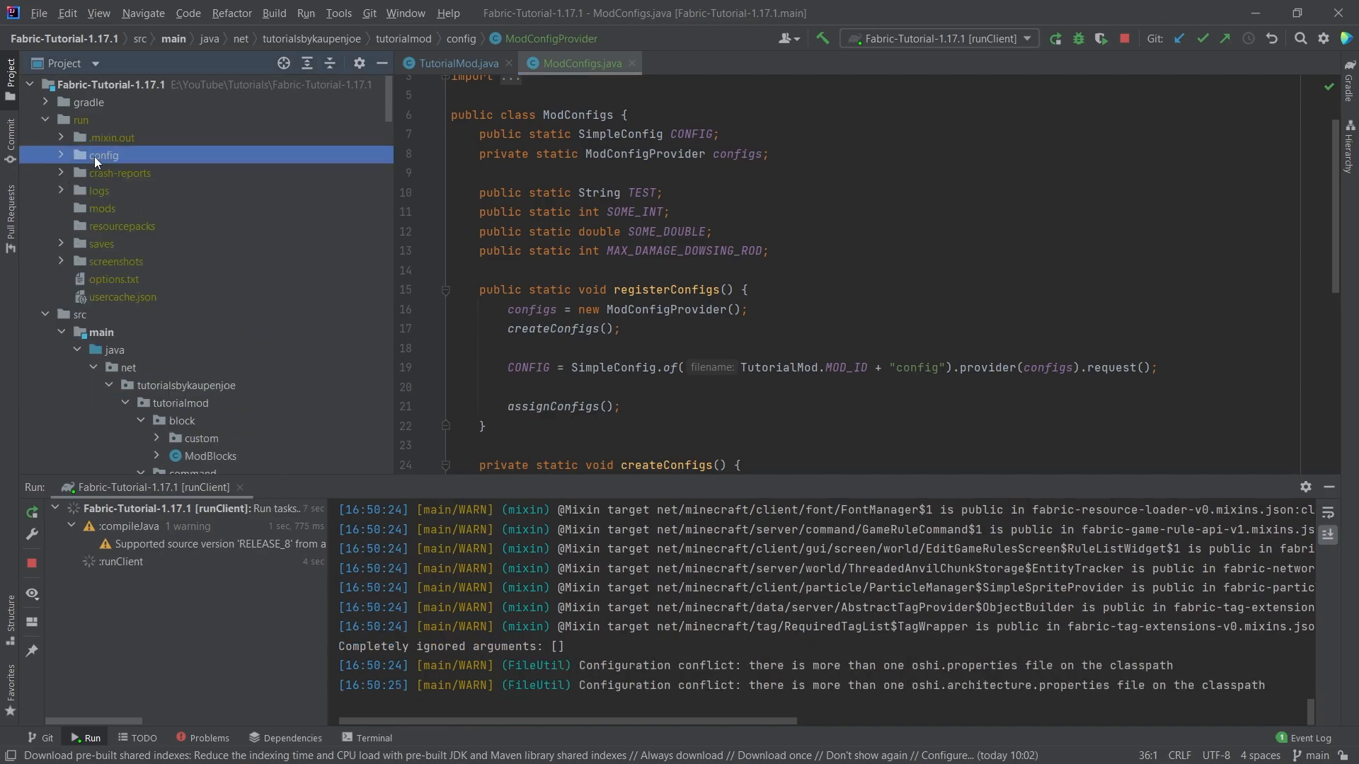
left_click(103, 155)
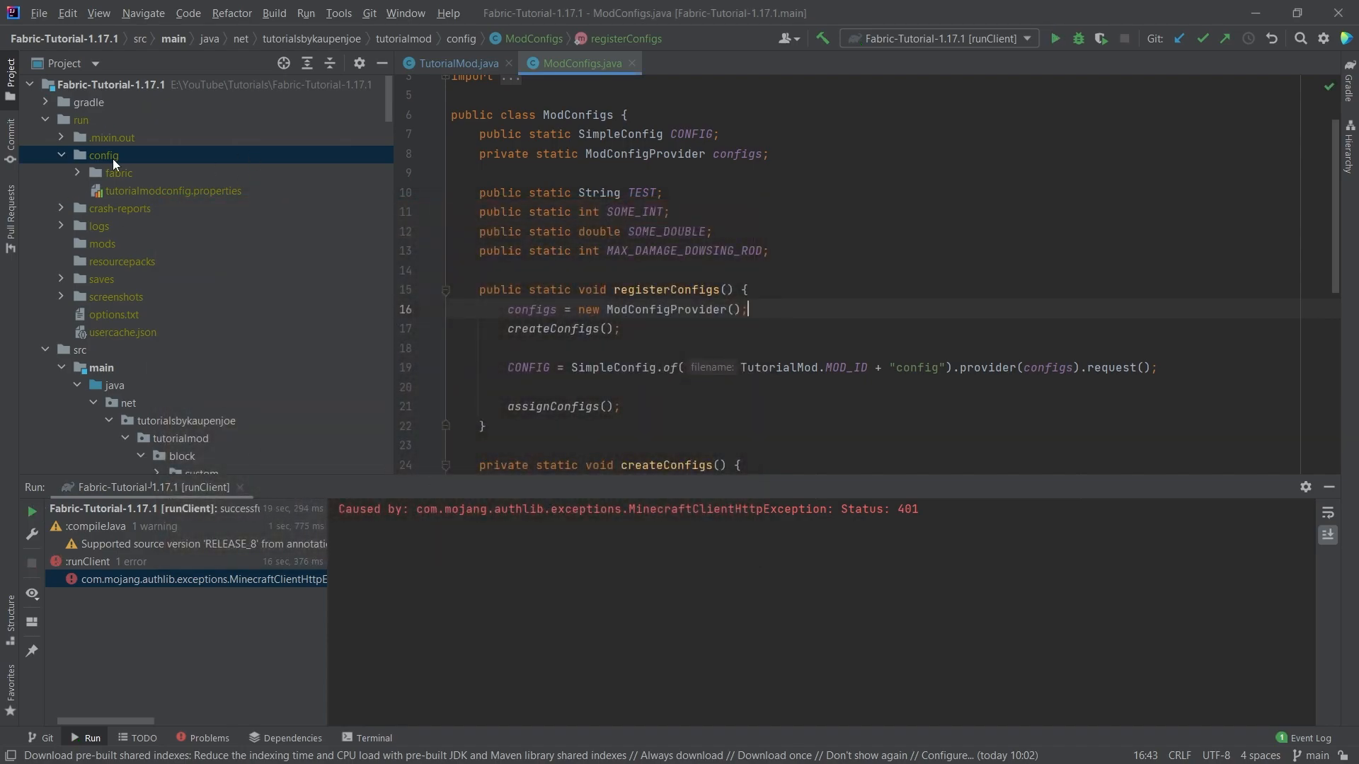
left_click(102, 156)
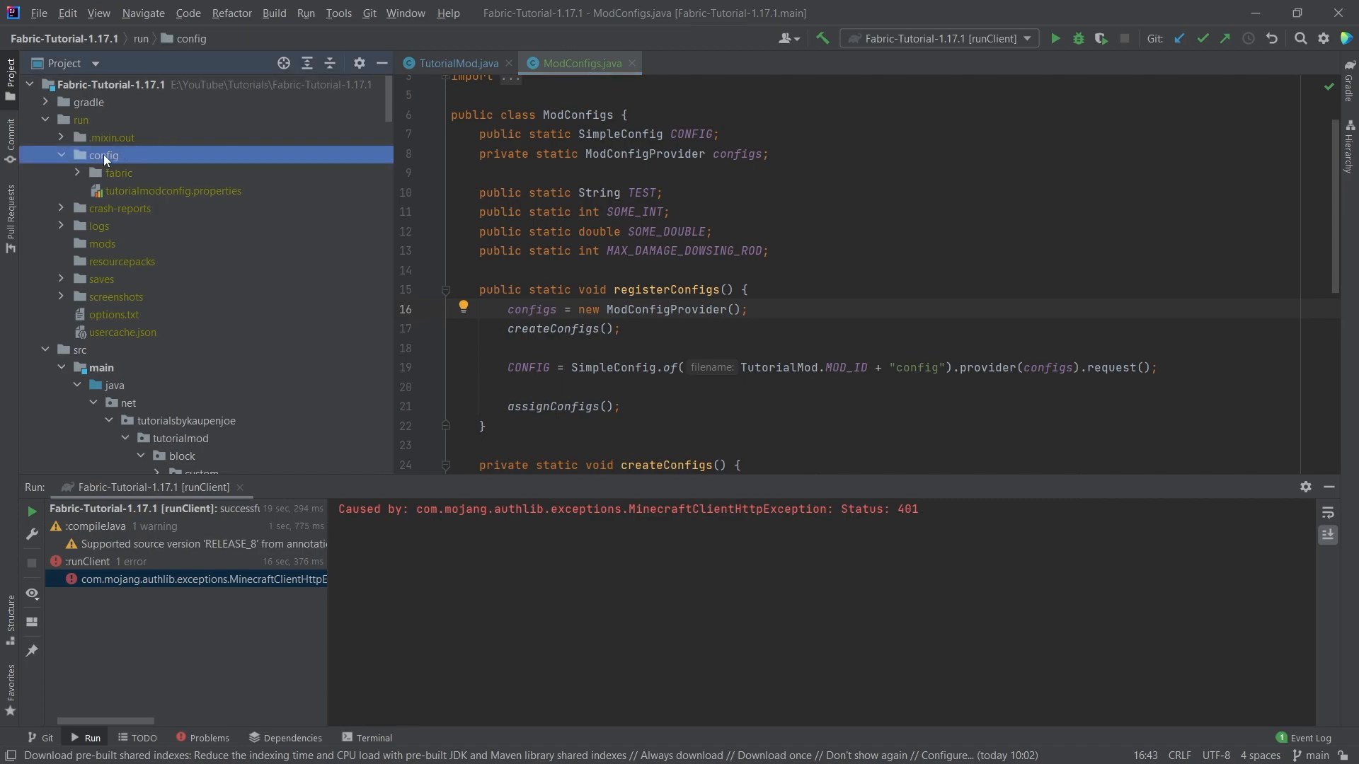
View the generated tutorialmodconfig.properties and highlight the first entry's type and default comment
left_click(172, 190)
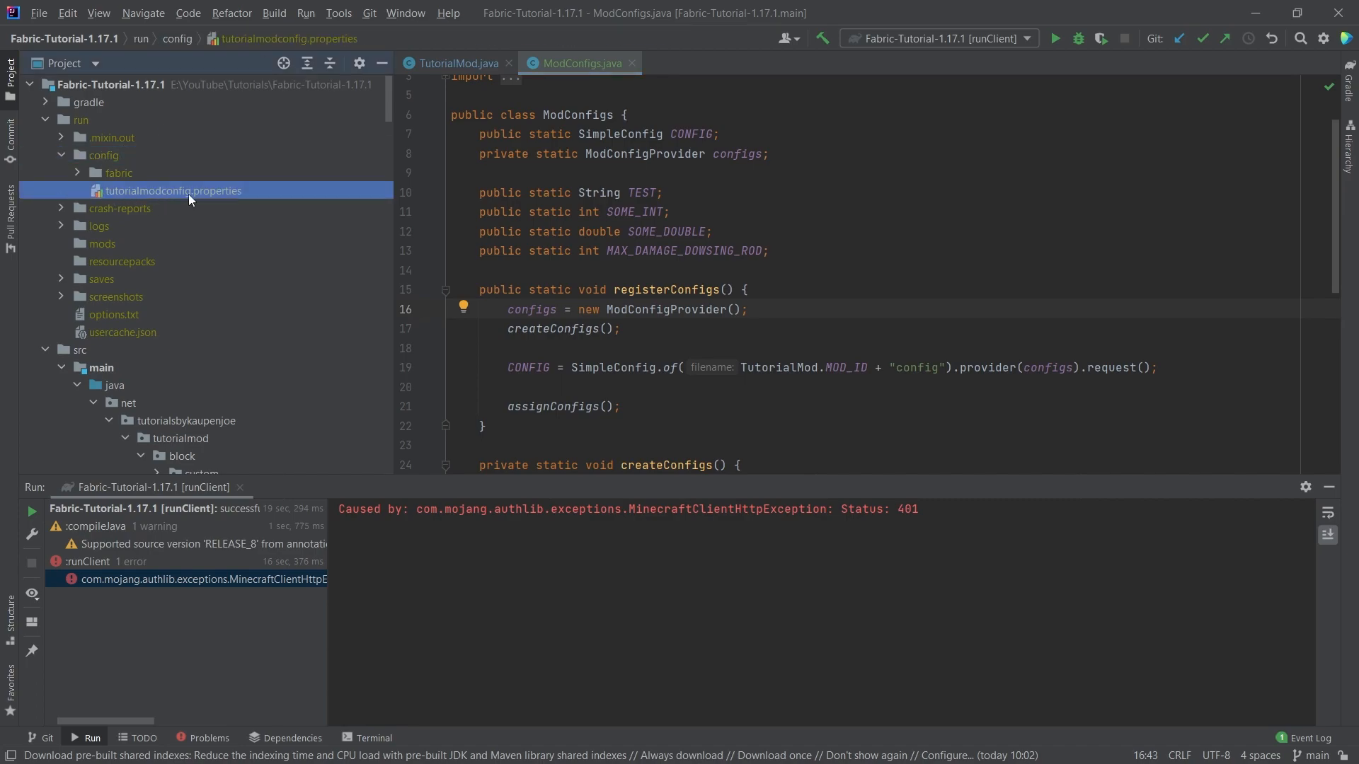
scroll("down", 3)
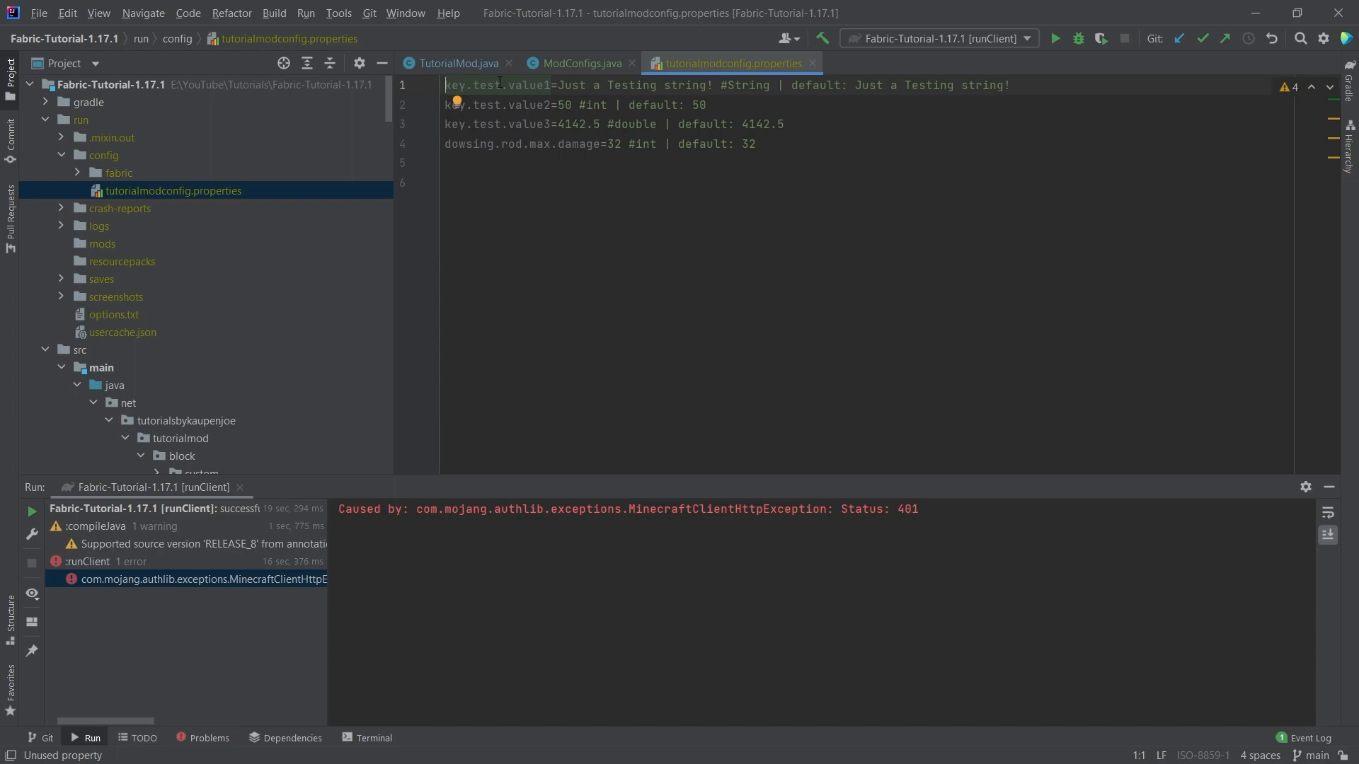
left_click_drag(556, 85, 666, 85)
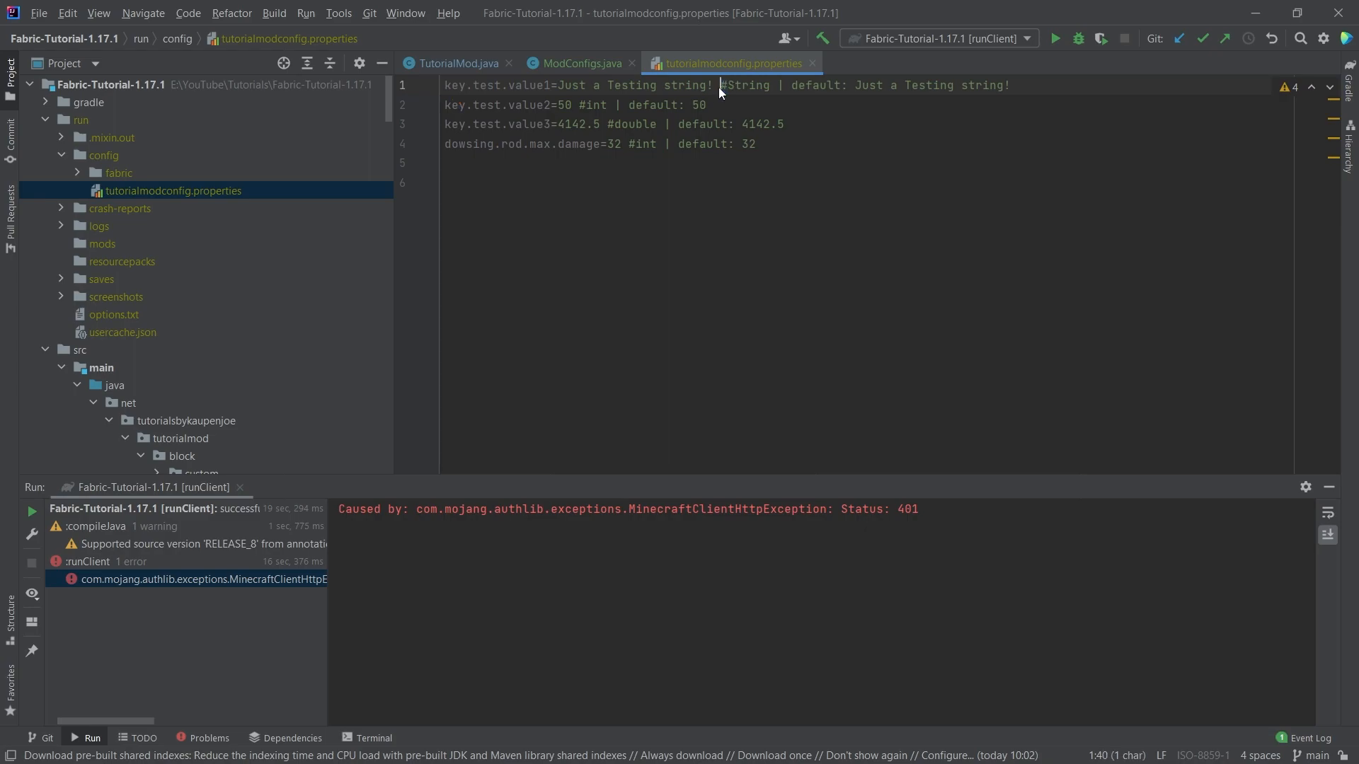
left_click_drag(720, 85, 1009, 85)
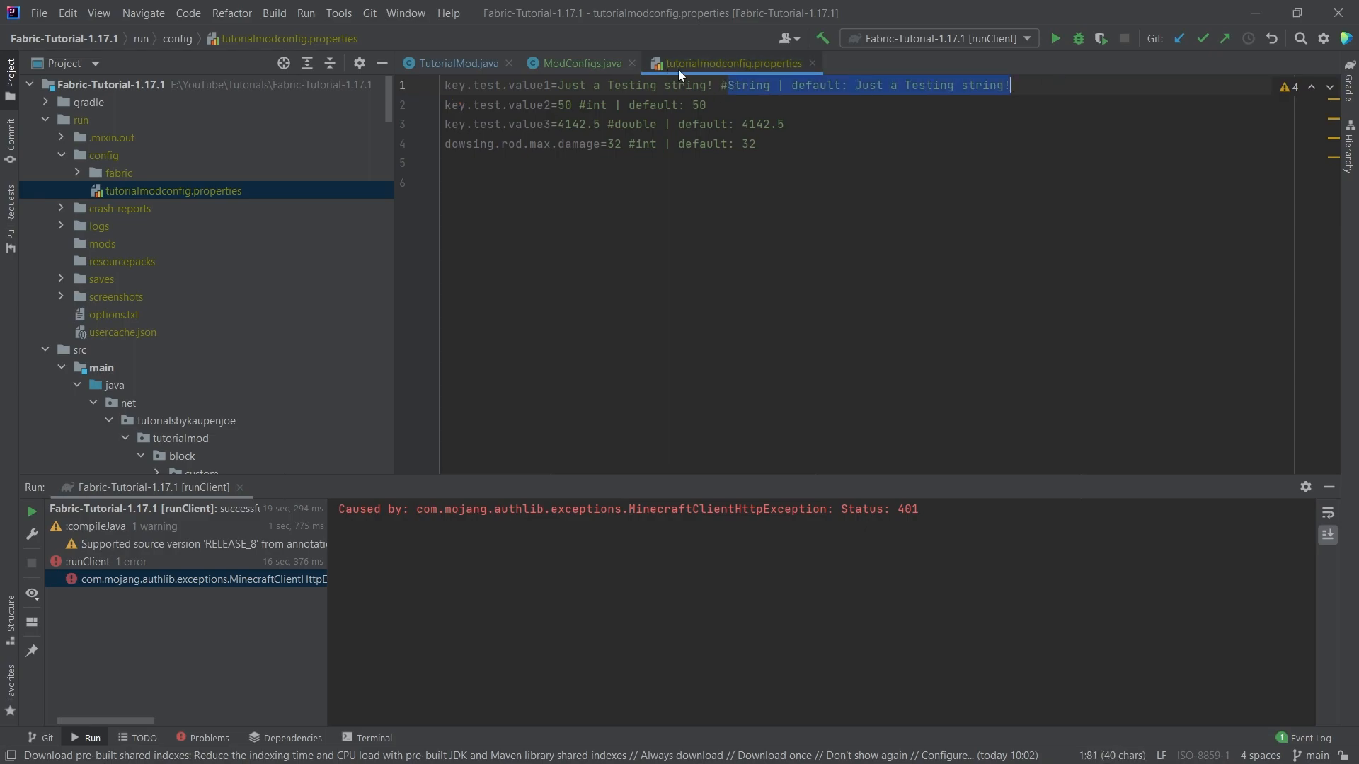
left_click(454, 105)
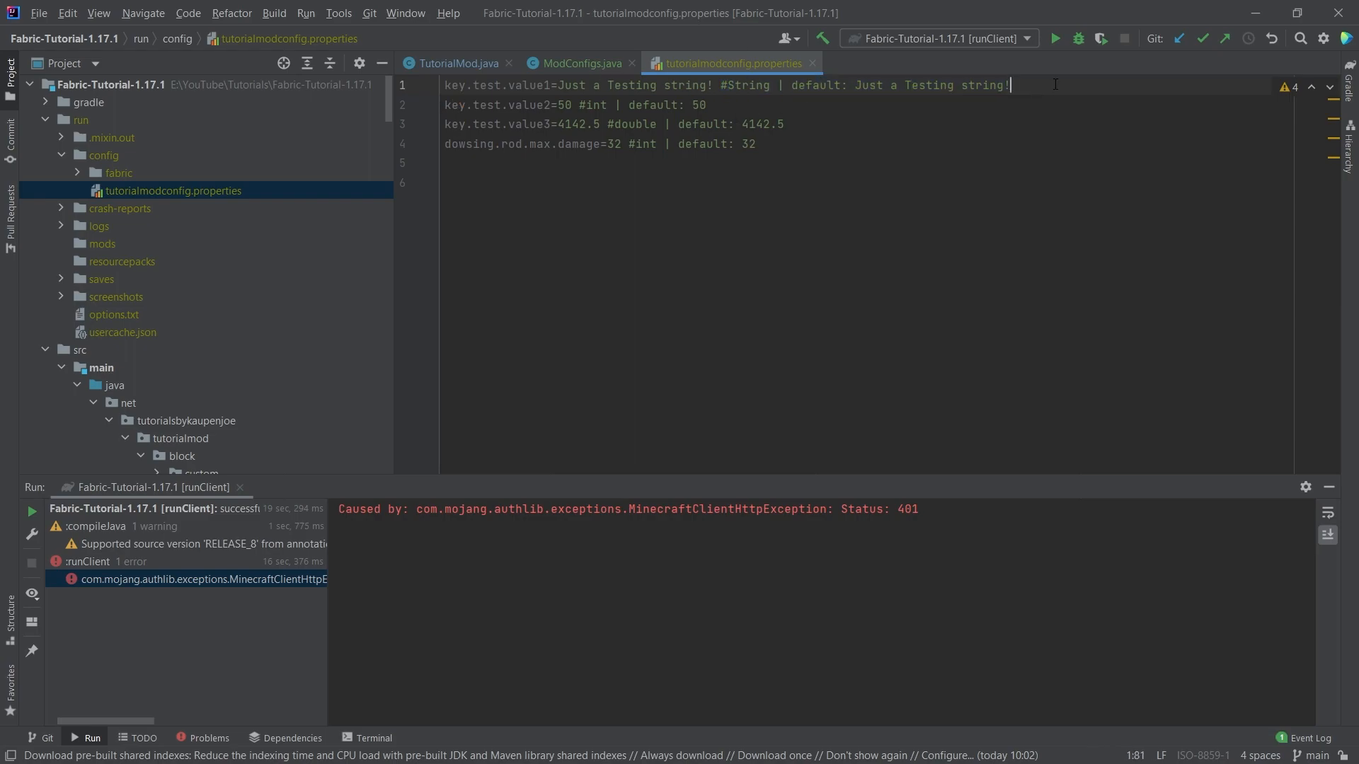
left_click(213, 402)
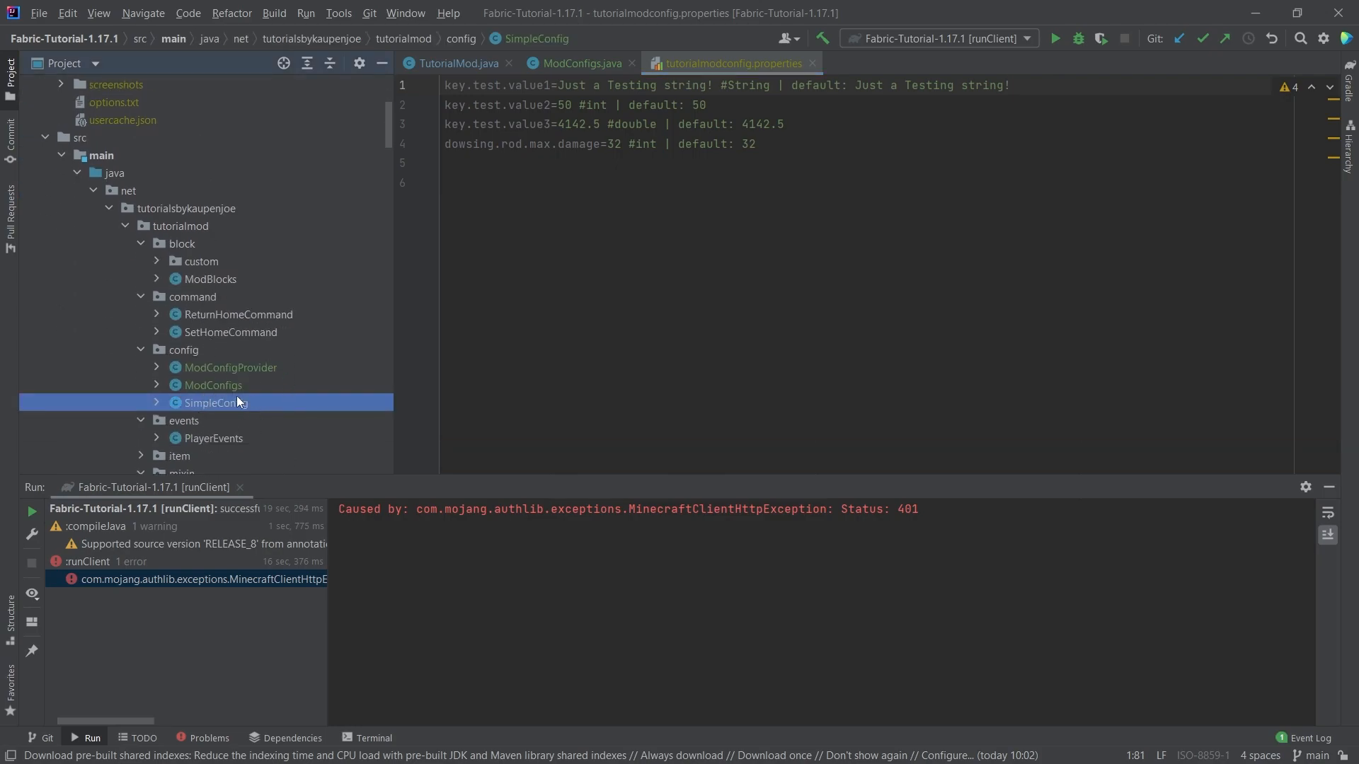
mouse_move(264, 406)
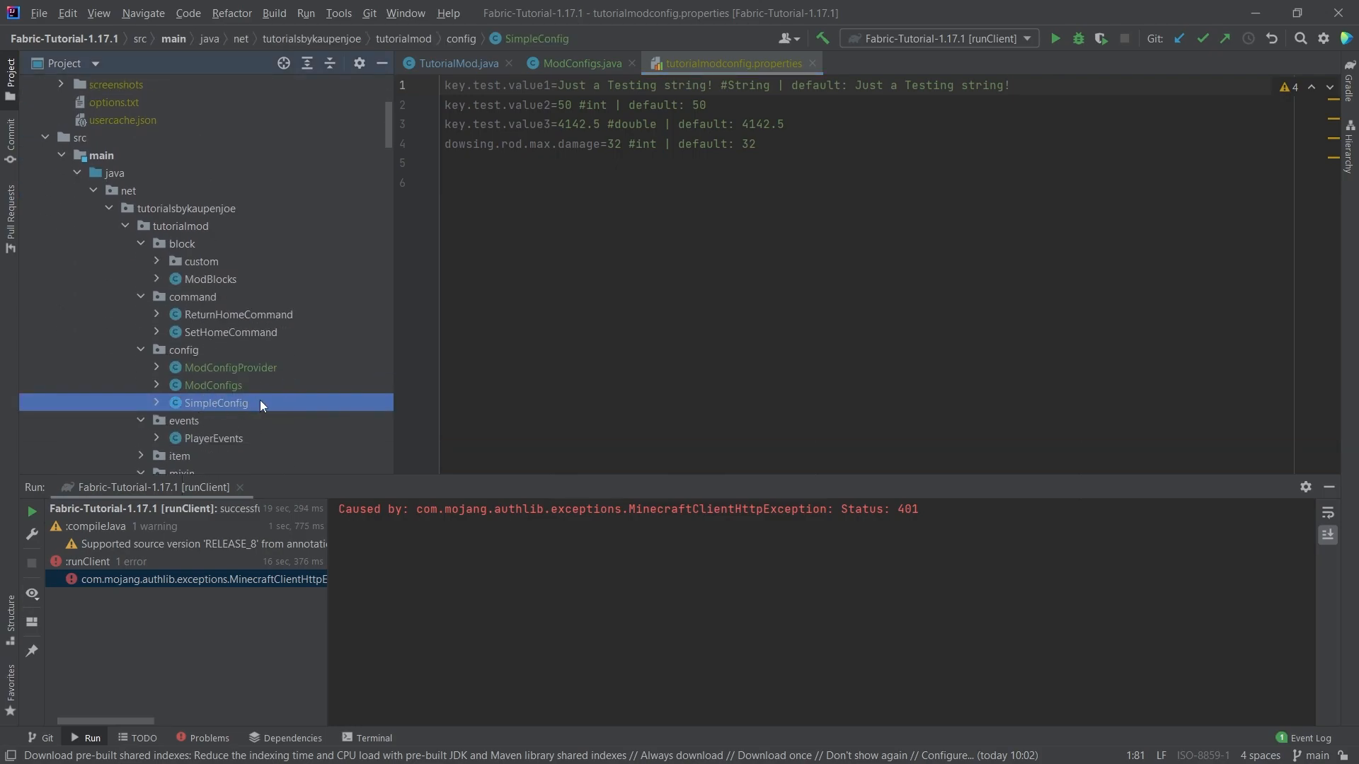
double_click(215, 403)
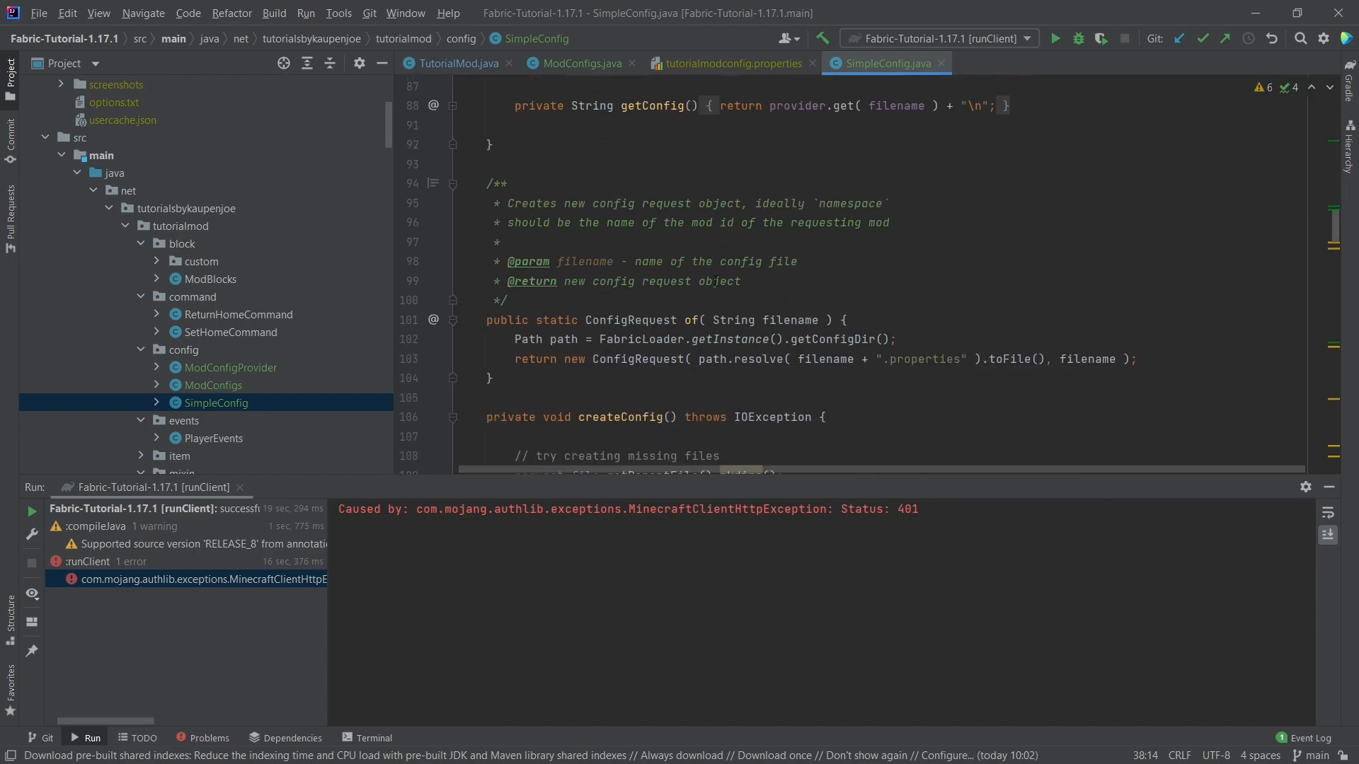
scroll("down", 3)
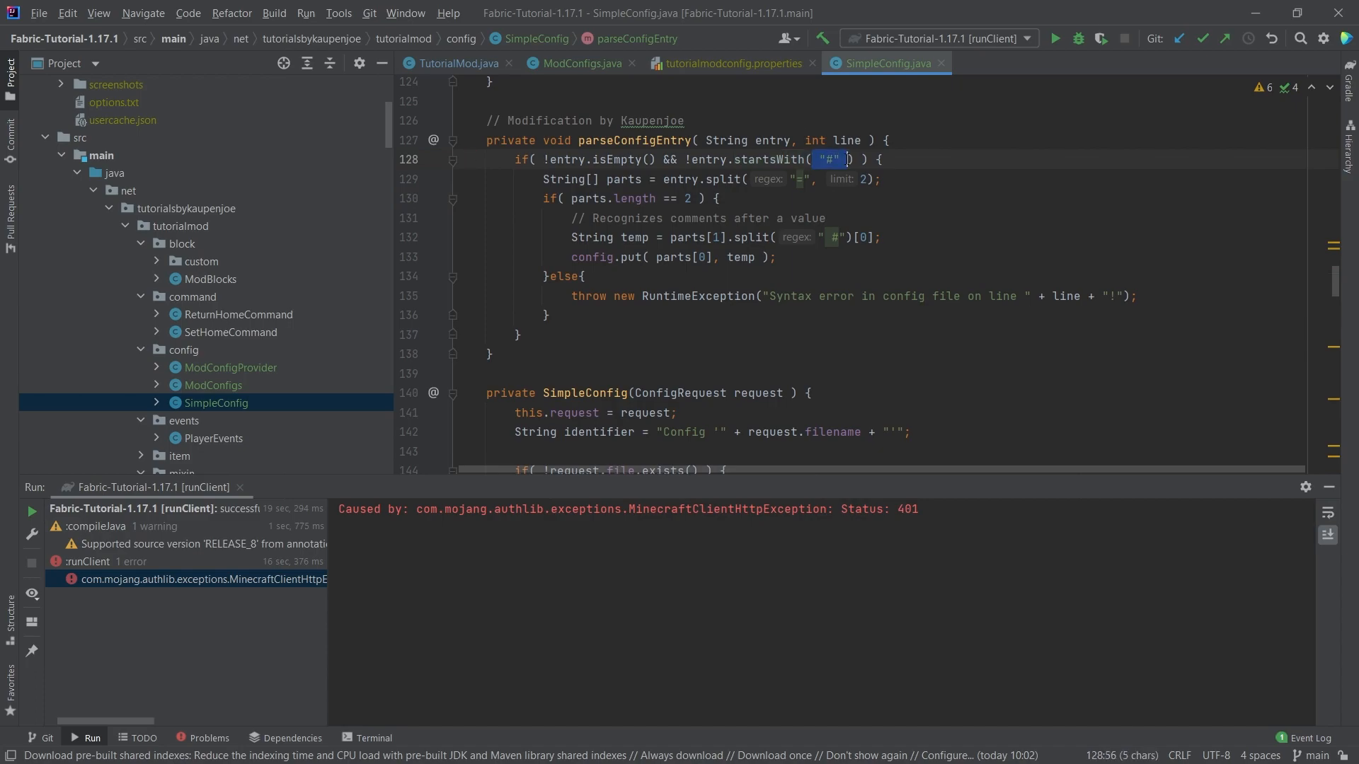
left_click(881, 159)
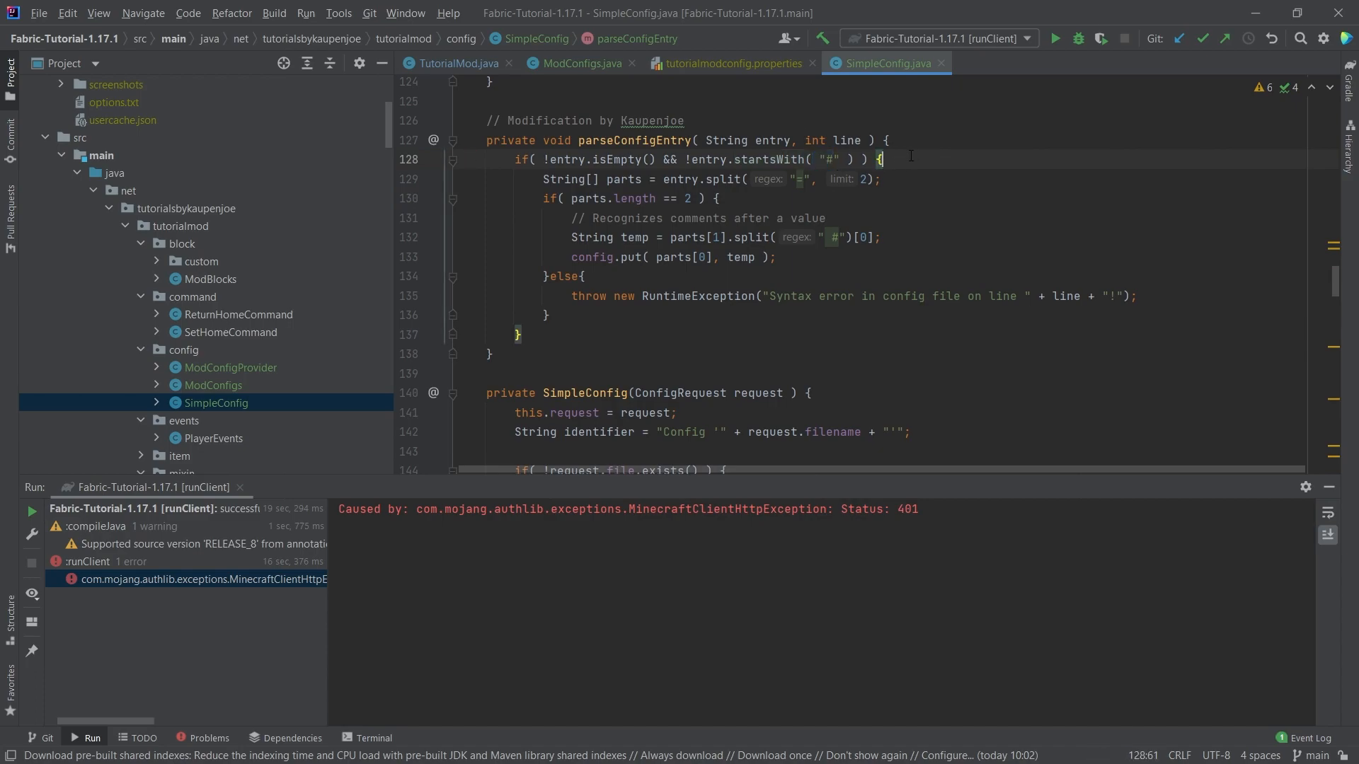
left_click(732, 62)
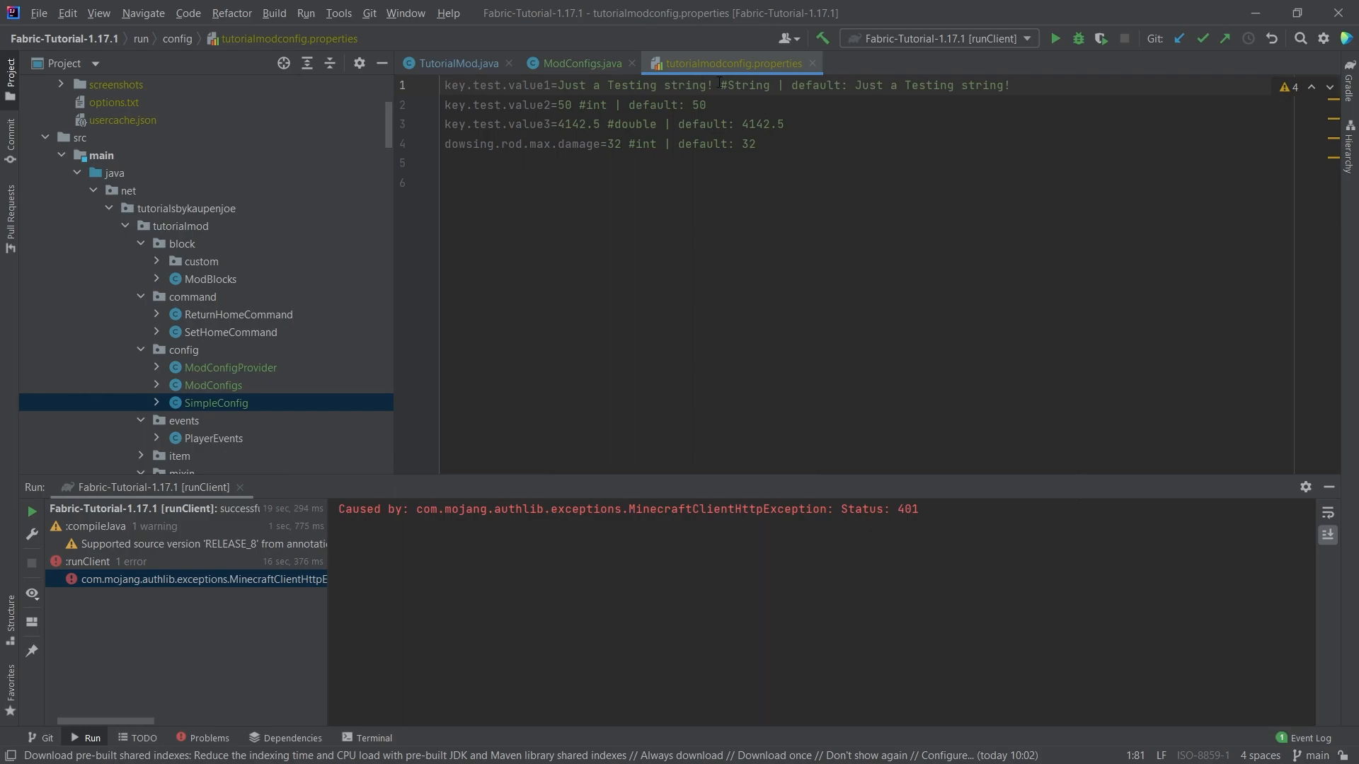
Change dowsing.rod.max.damage from 32 to 64 in the properties file and return to ModConfigs
left_click_drag(789, 84, 881, 85)
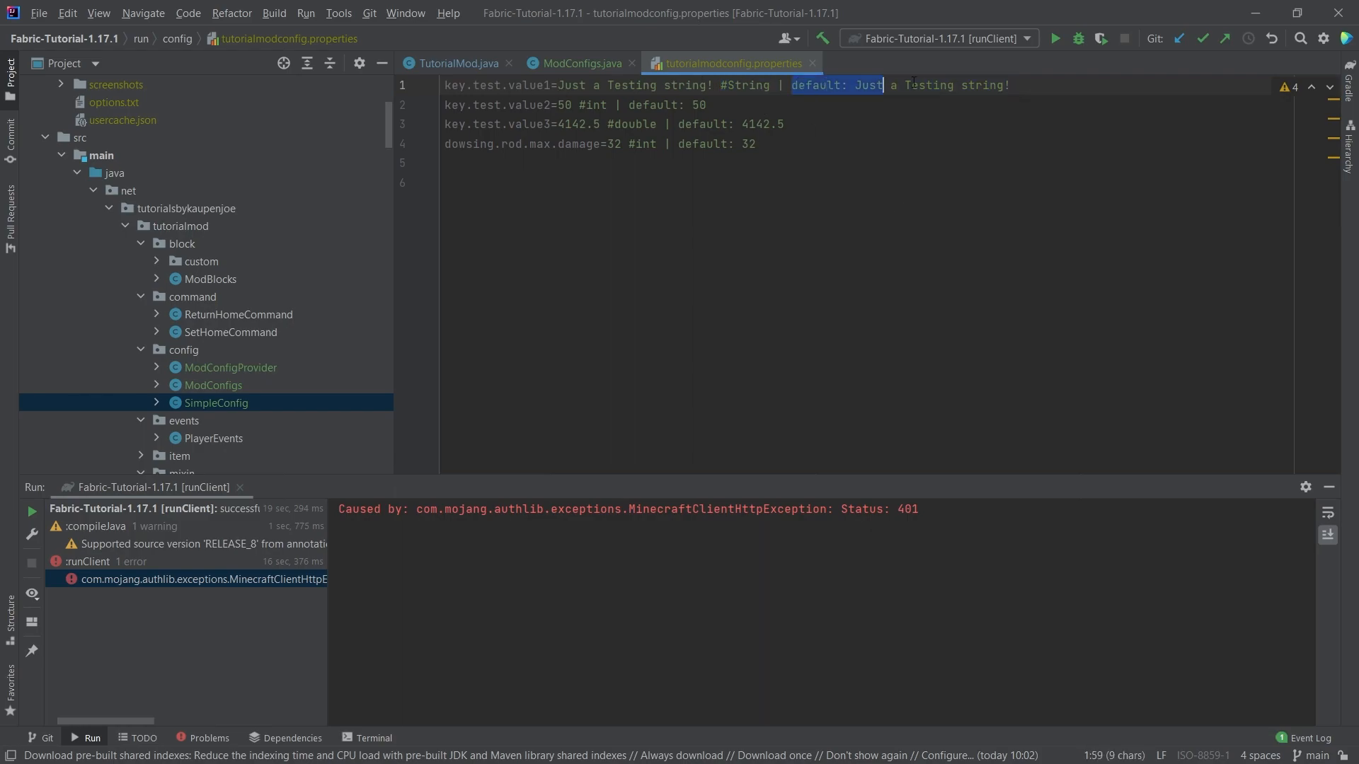
left_click(576, 125)
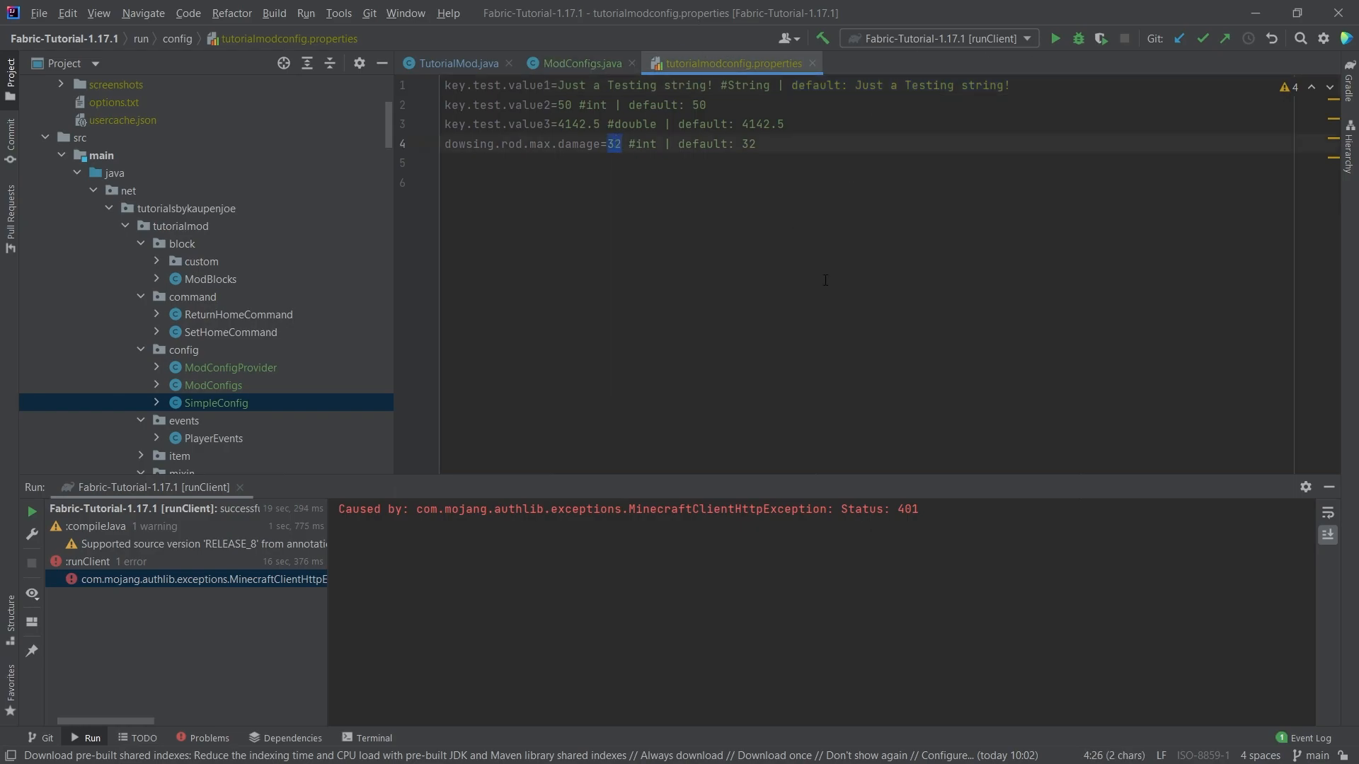
type("64")
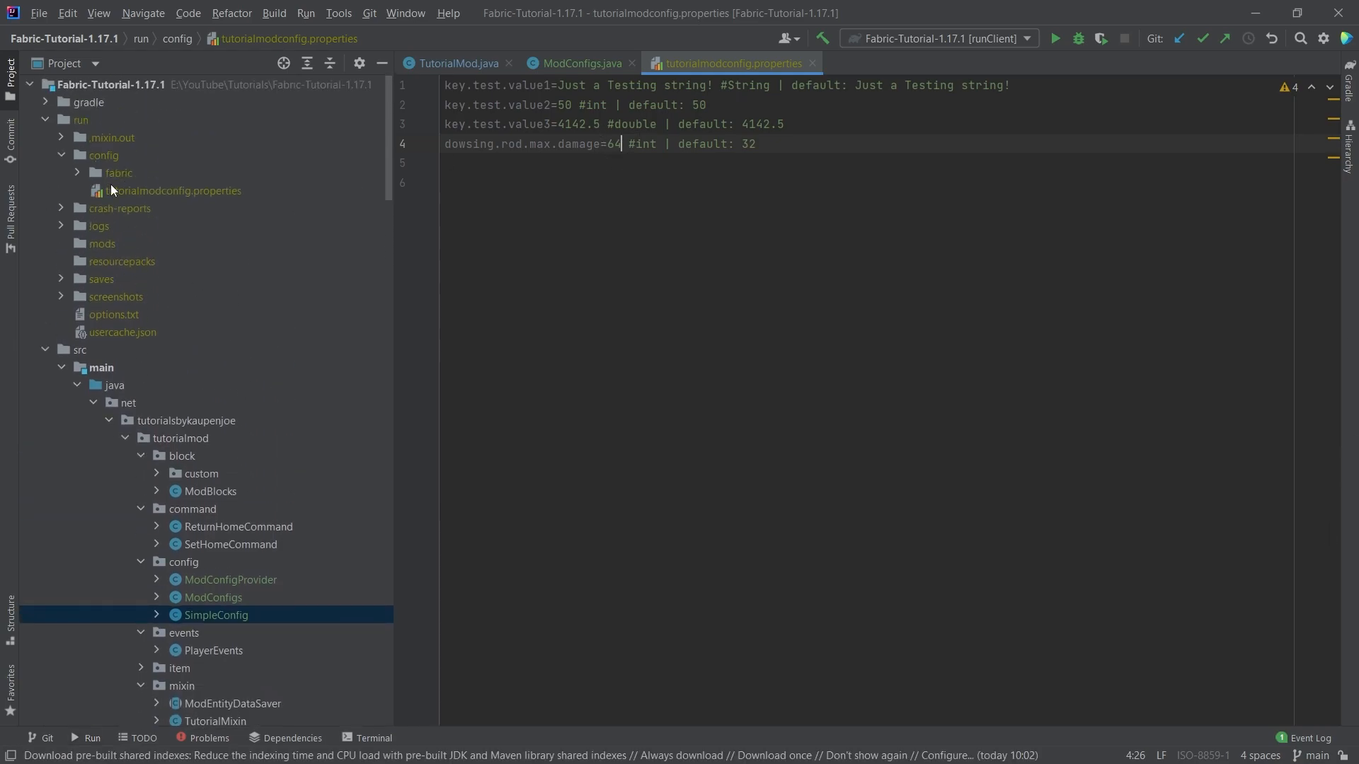
left_click(173, 191)
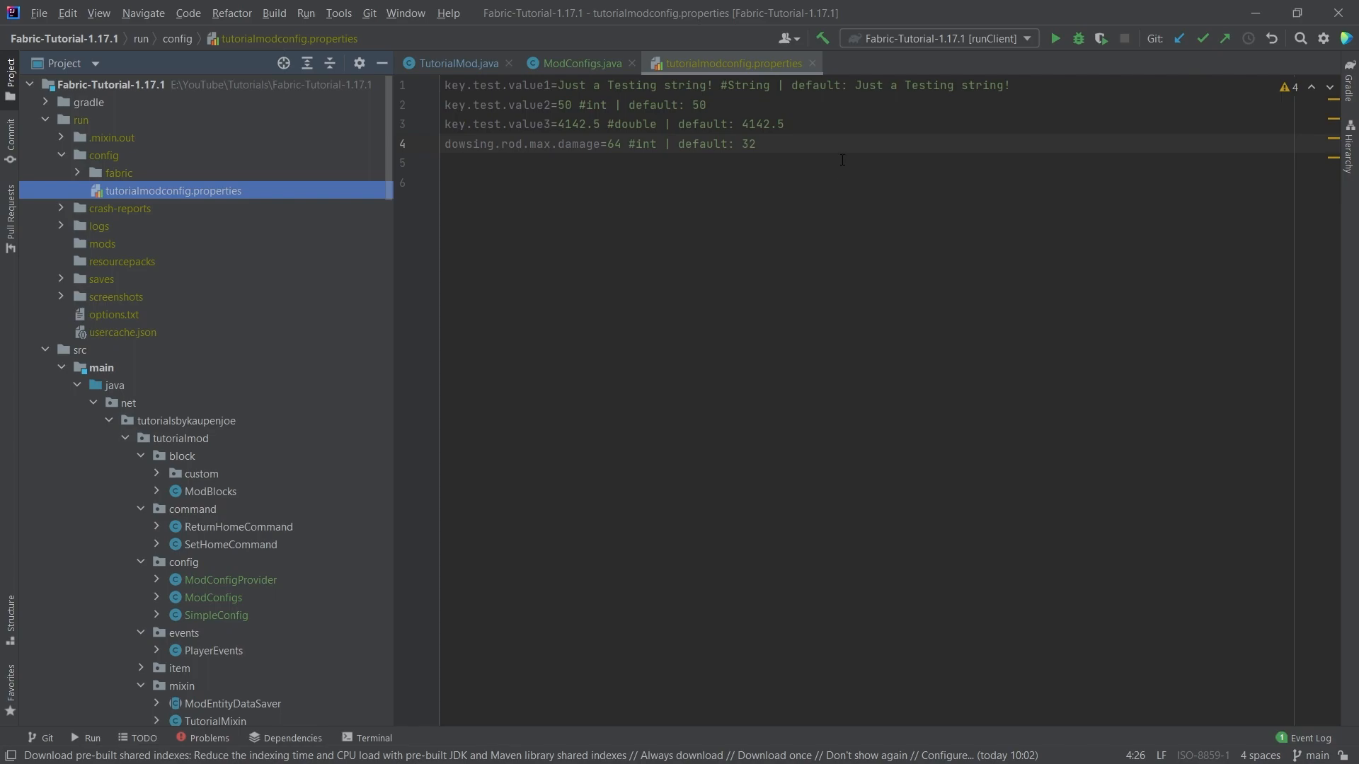
left_click(577, 62)
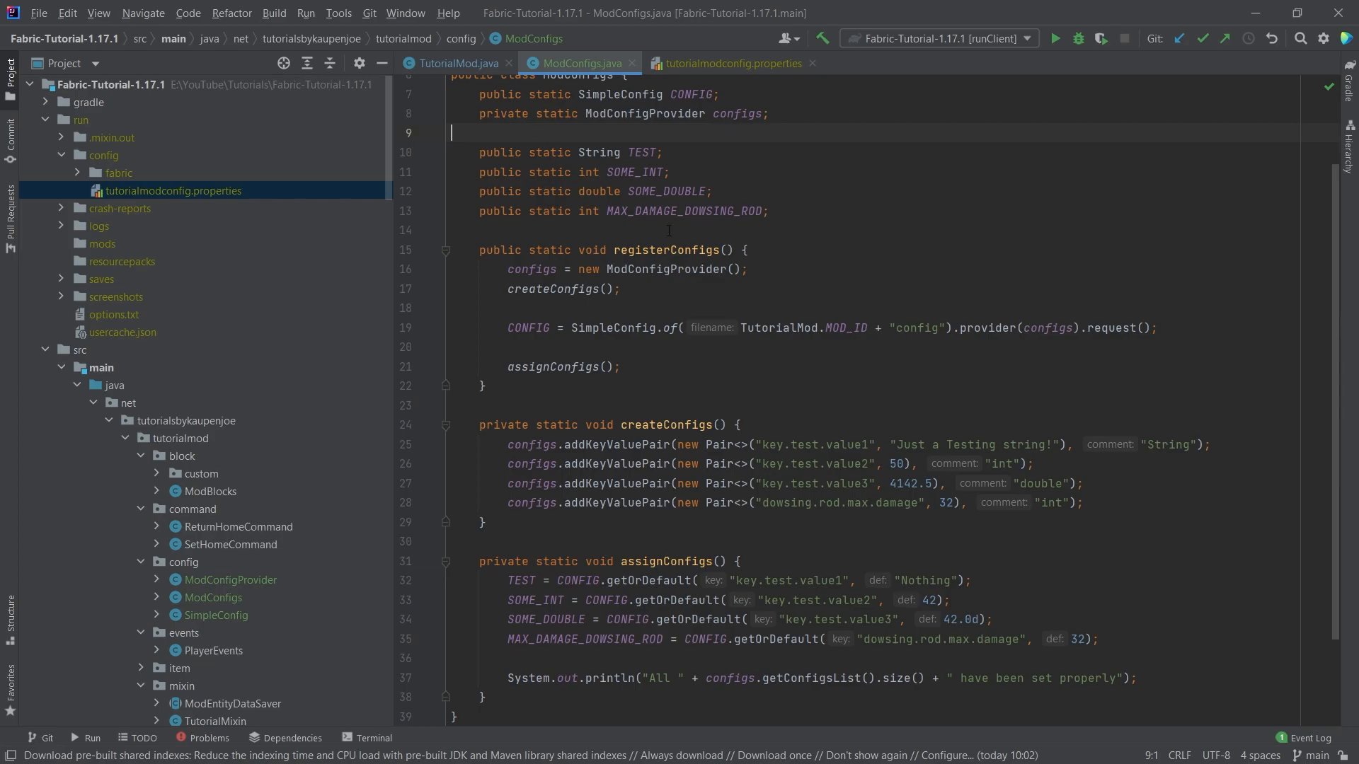
Replace the dowsing rod's maxDamage(10) with maxDamage(ModConfigs.MAX_DAMAGE_DOWSING_ROD) in ModItems
scroll("down", 3)
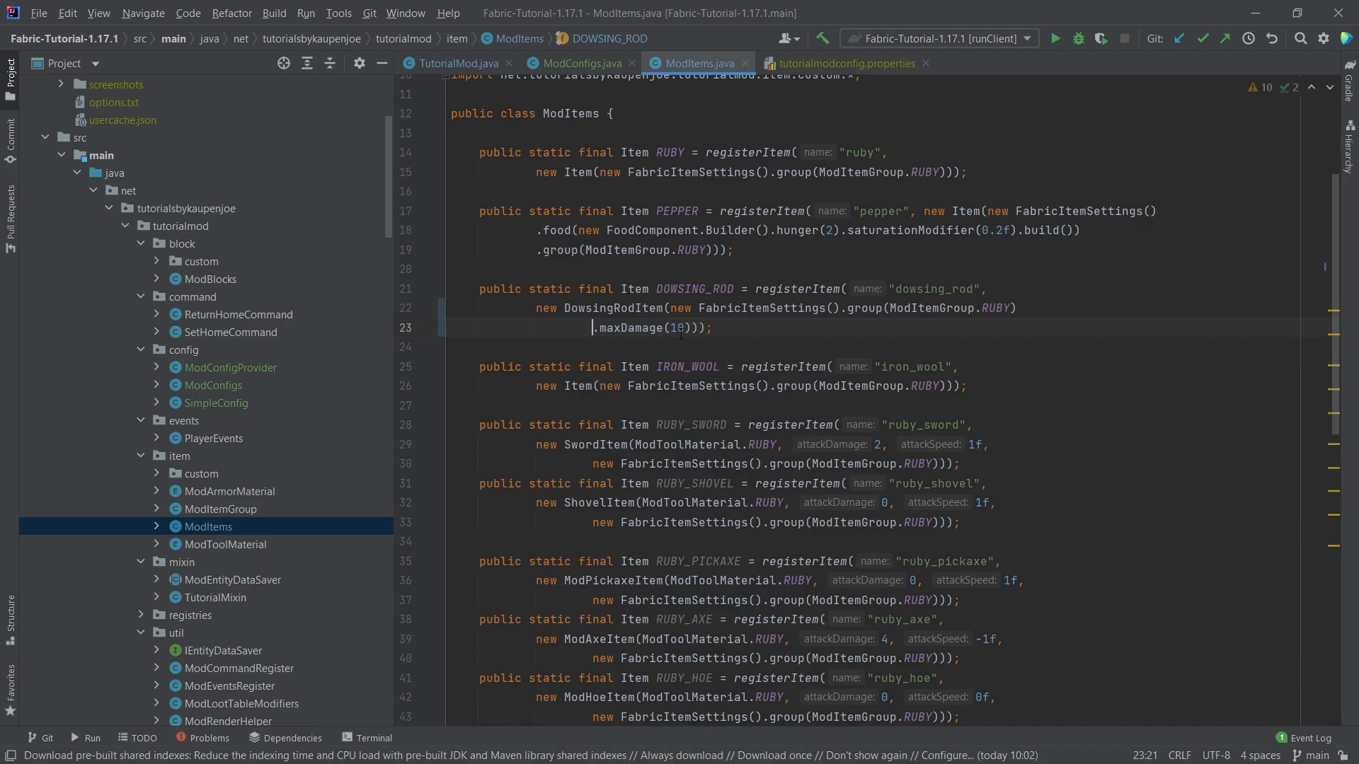
type("ModConfigs.MAX_DAMAGE_DOWSING_ROD")
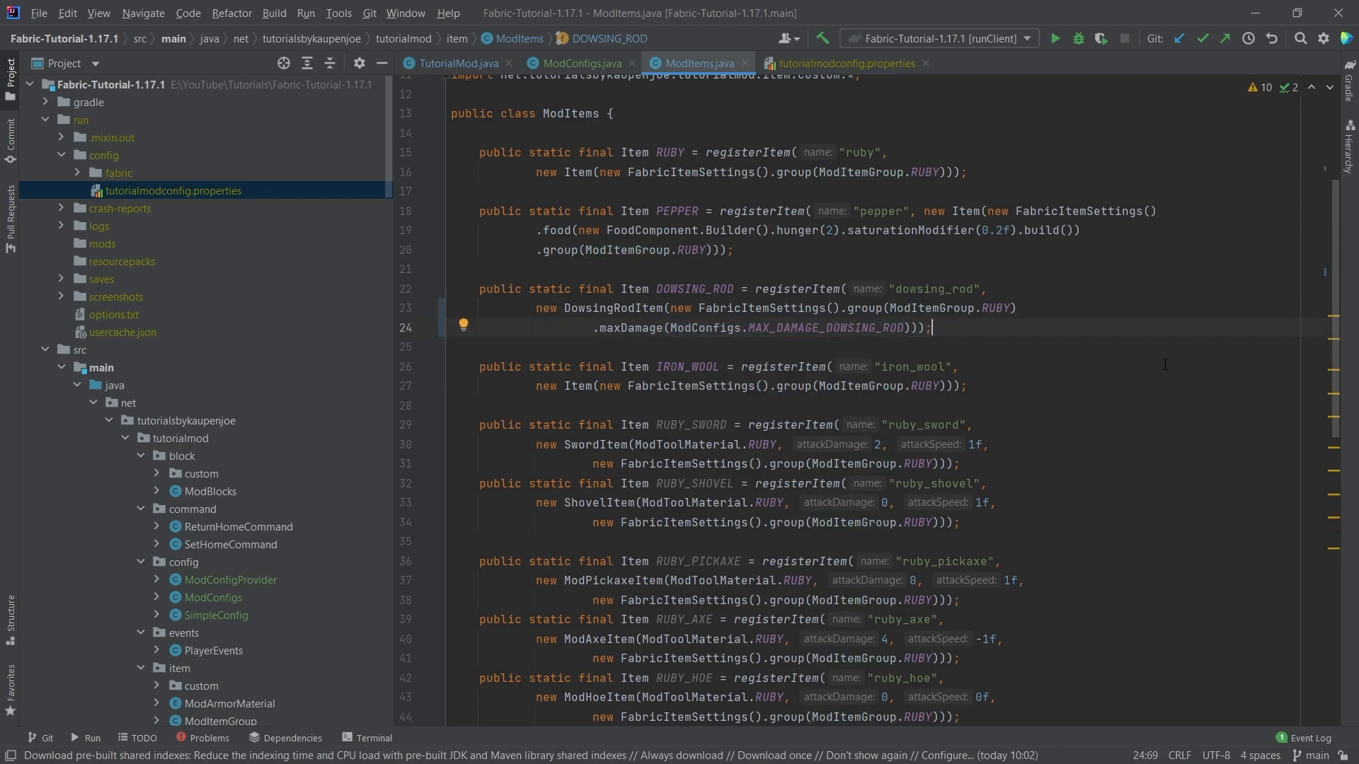
left_click(578, 64)
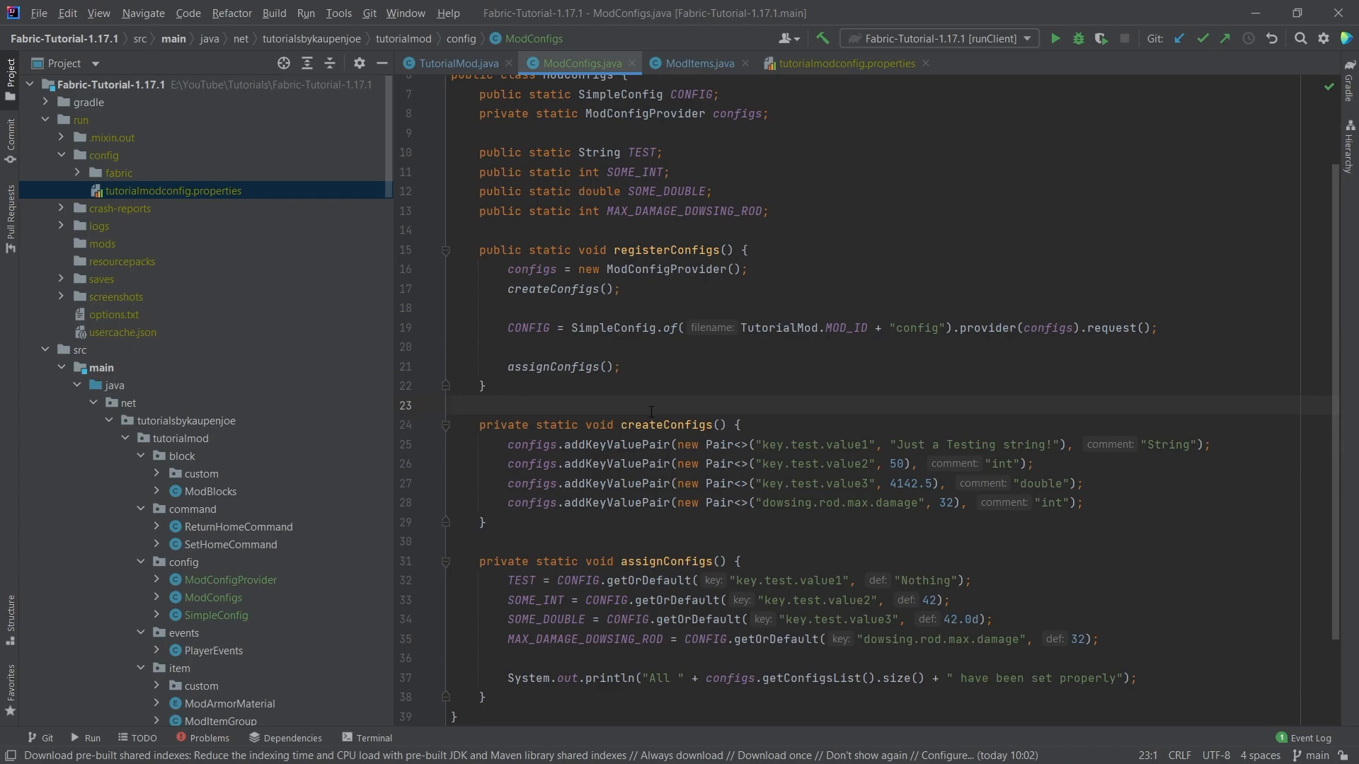
View tutorialmodconfig.properties with dowsing.rod.max.damage = 64, then relaunch the mod client
left_click(839, 64)
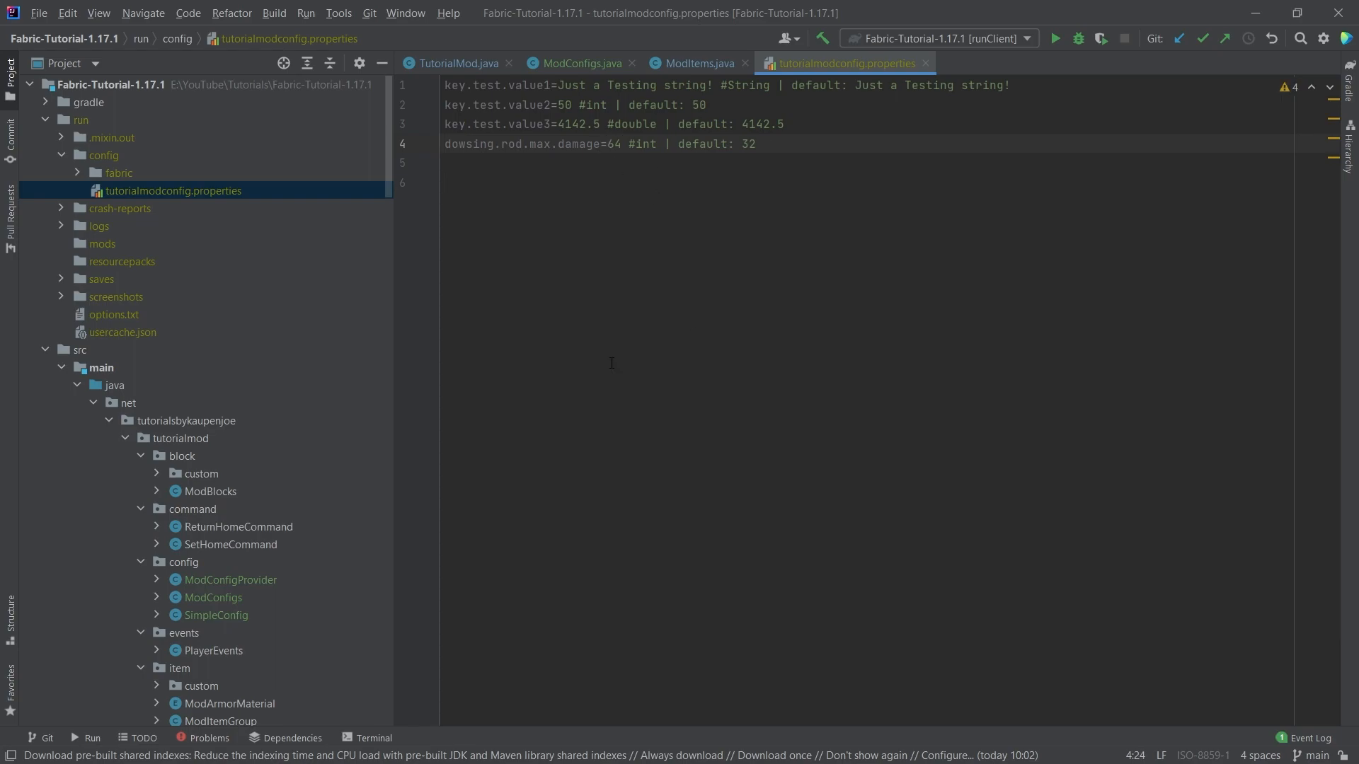
left_click(607, 144)
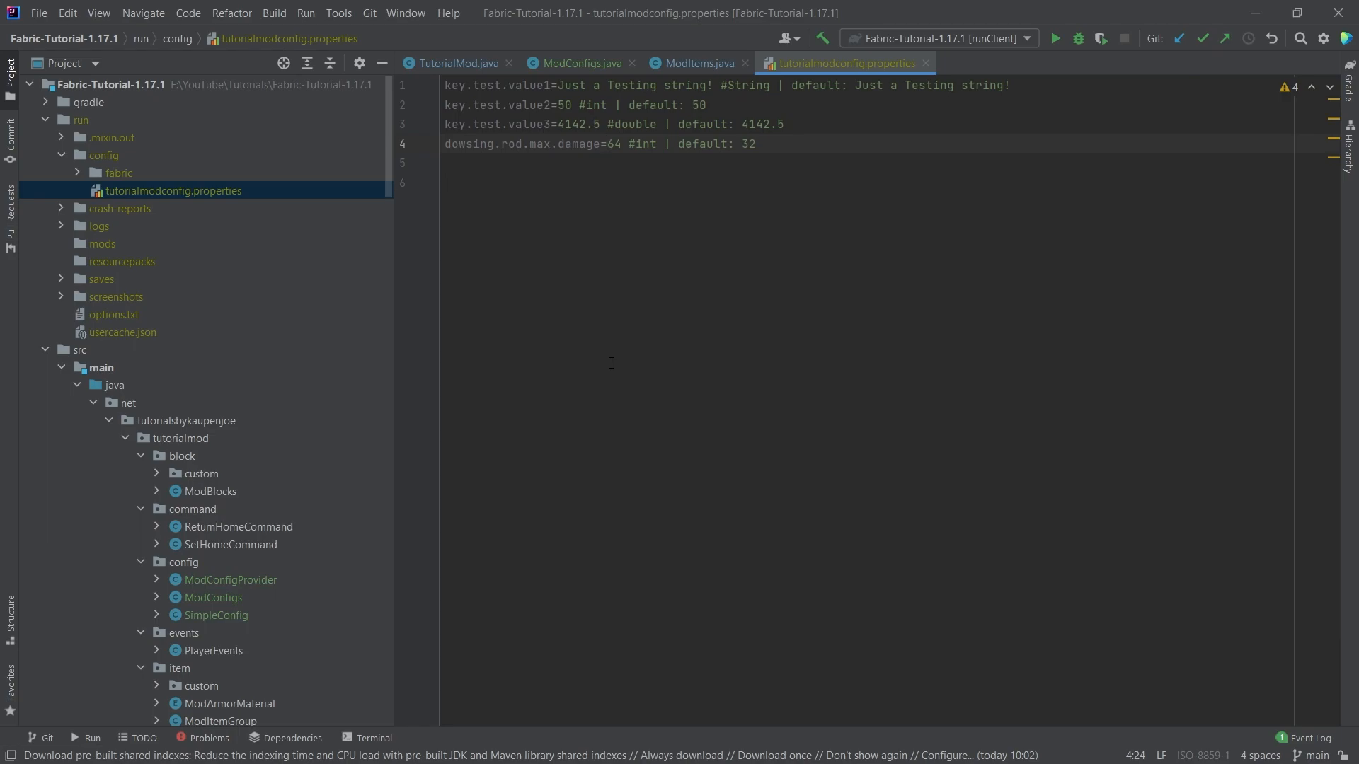
left_click(694, 64)
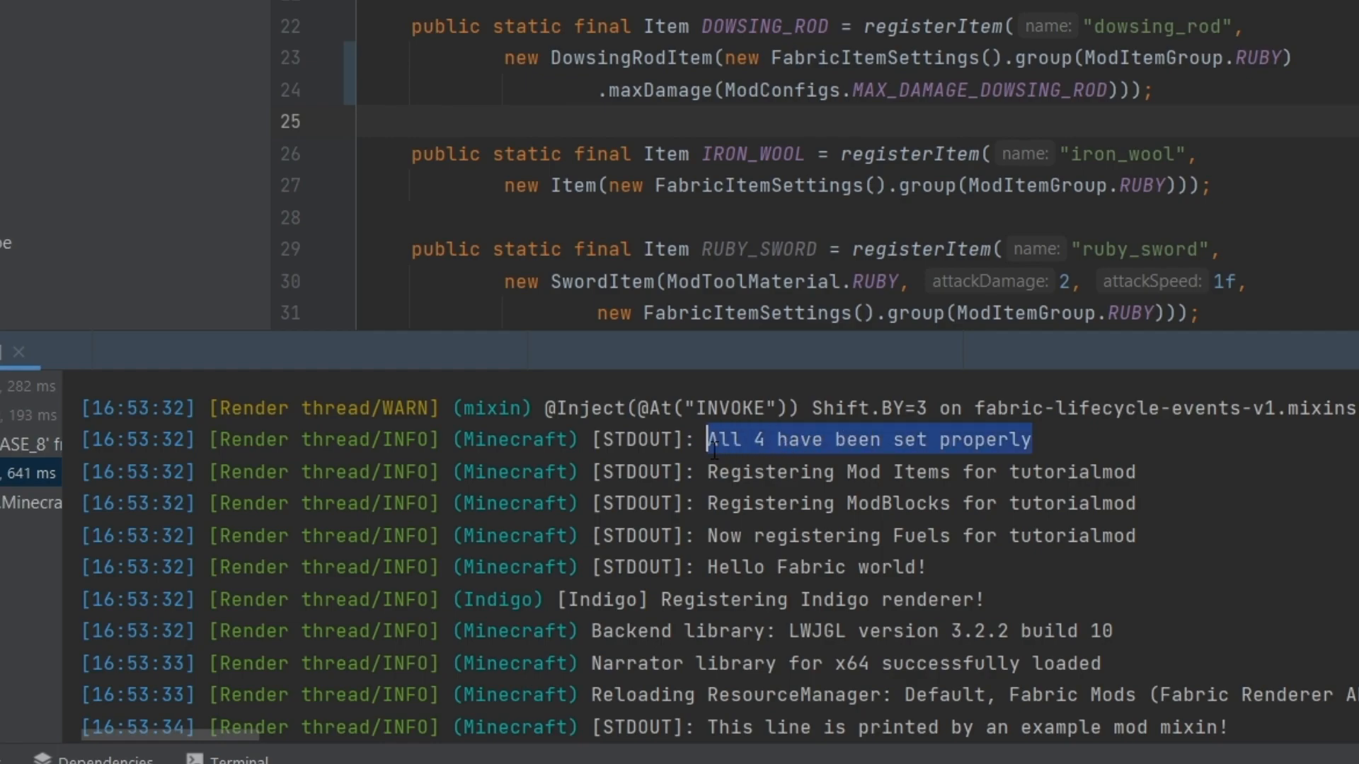
mouse_move(777, 433)
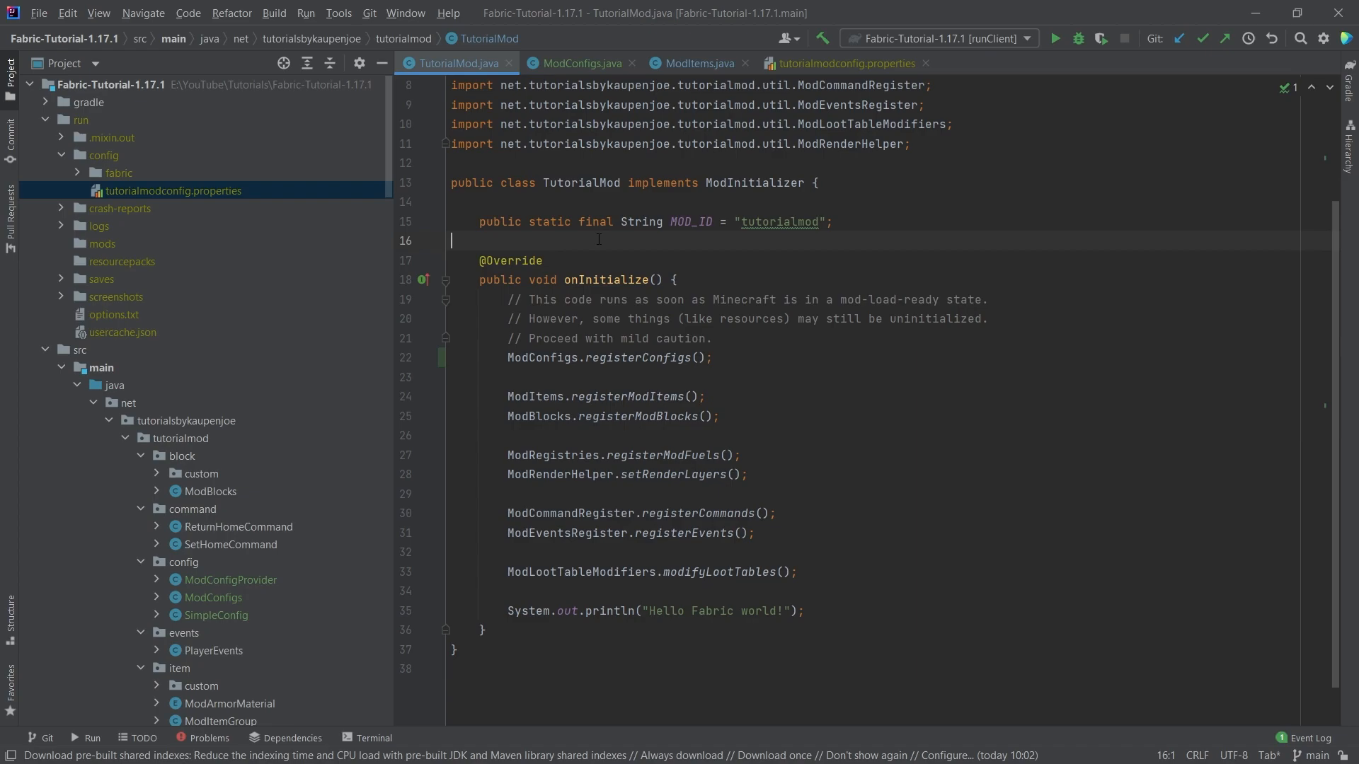
mouse_move(260, 582)
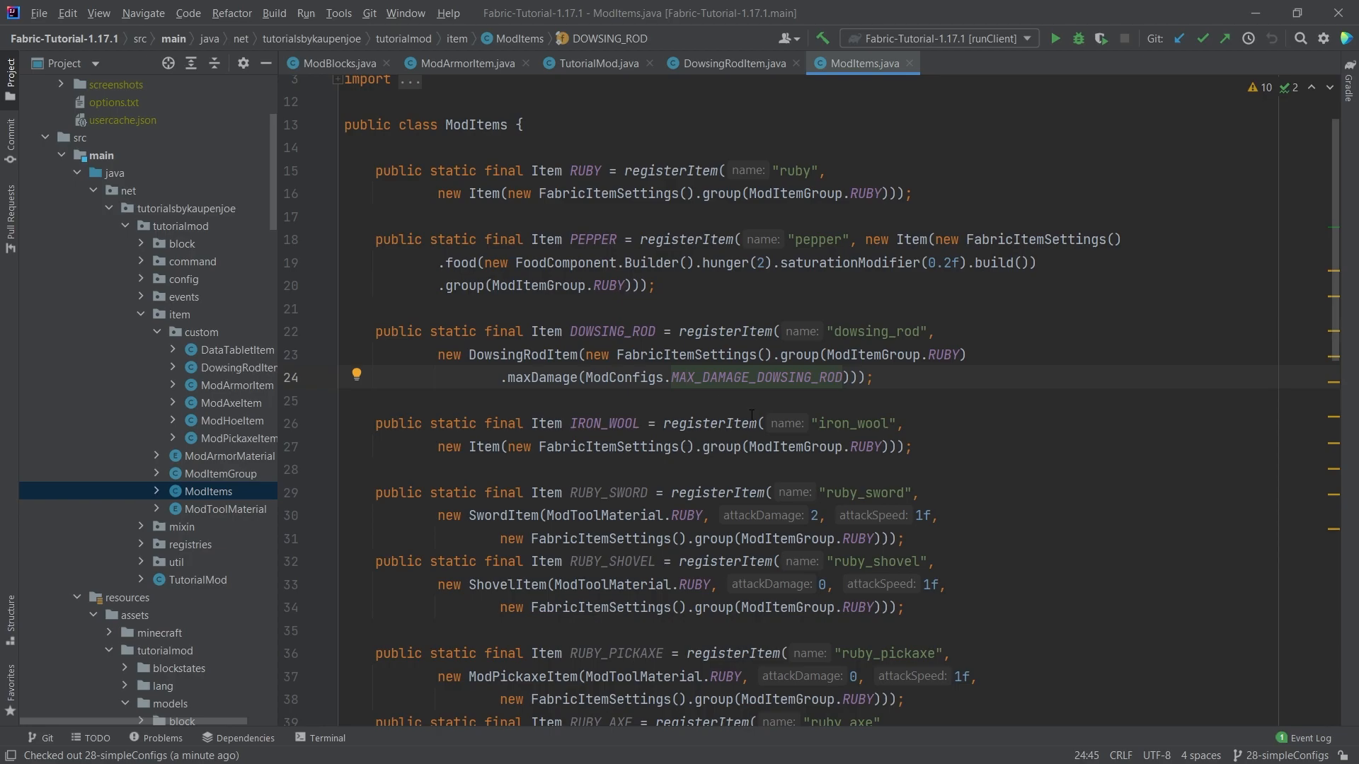
Inspect the dowsing rod's ModConfigs reference, then open DataTabletItem from item > custom
left_click(873, 376)
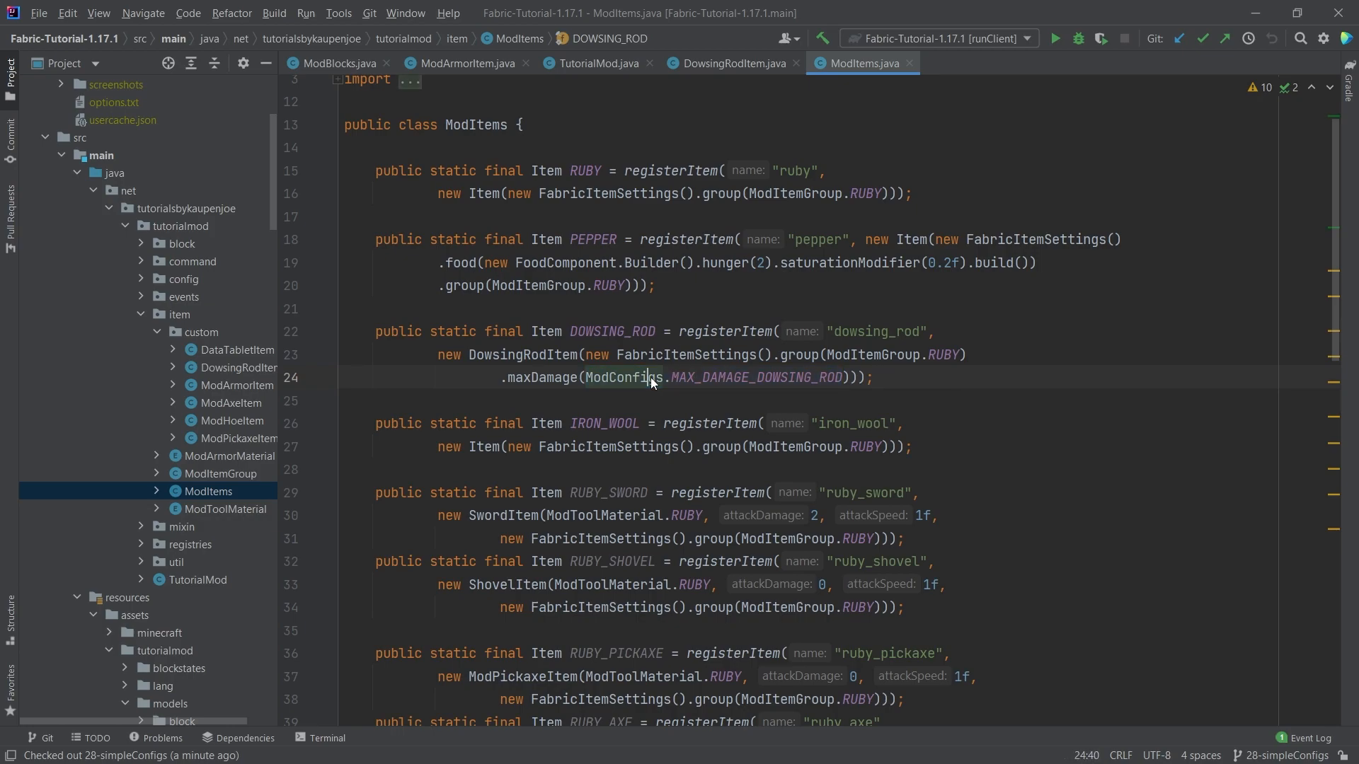
mouse_move(641, 377)
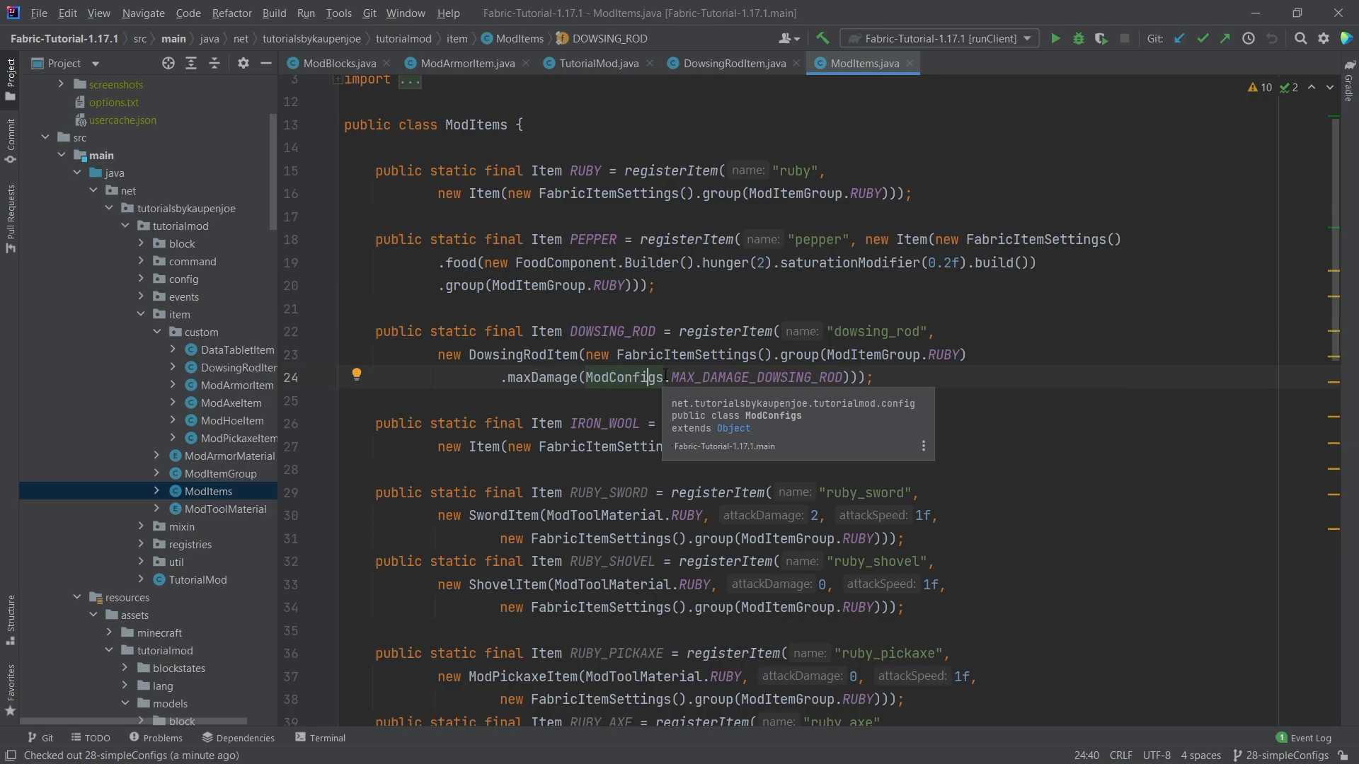
scroll("down", 3)
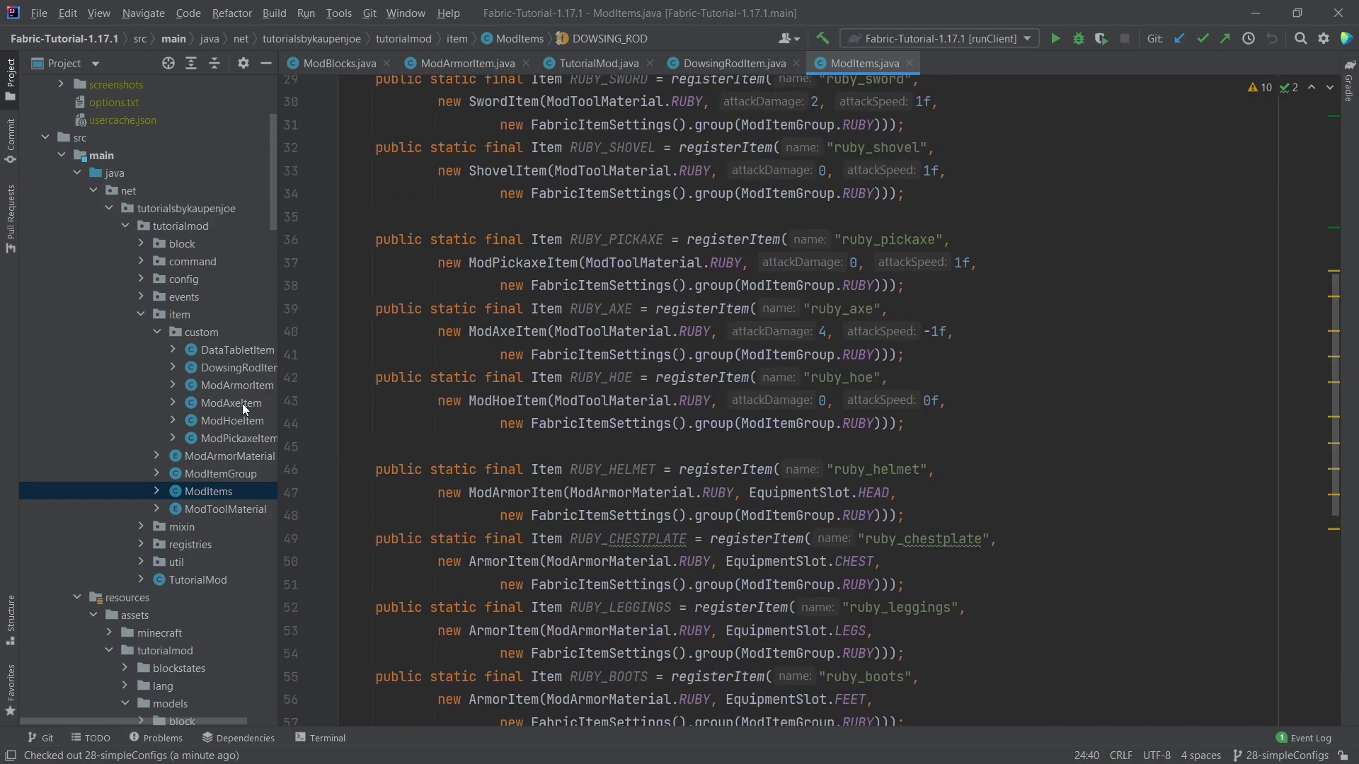
double_click(238, 349)
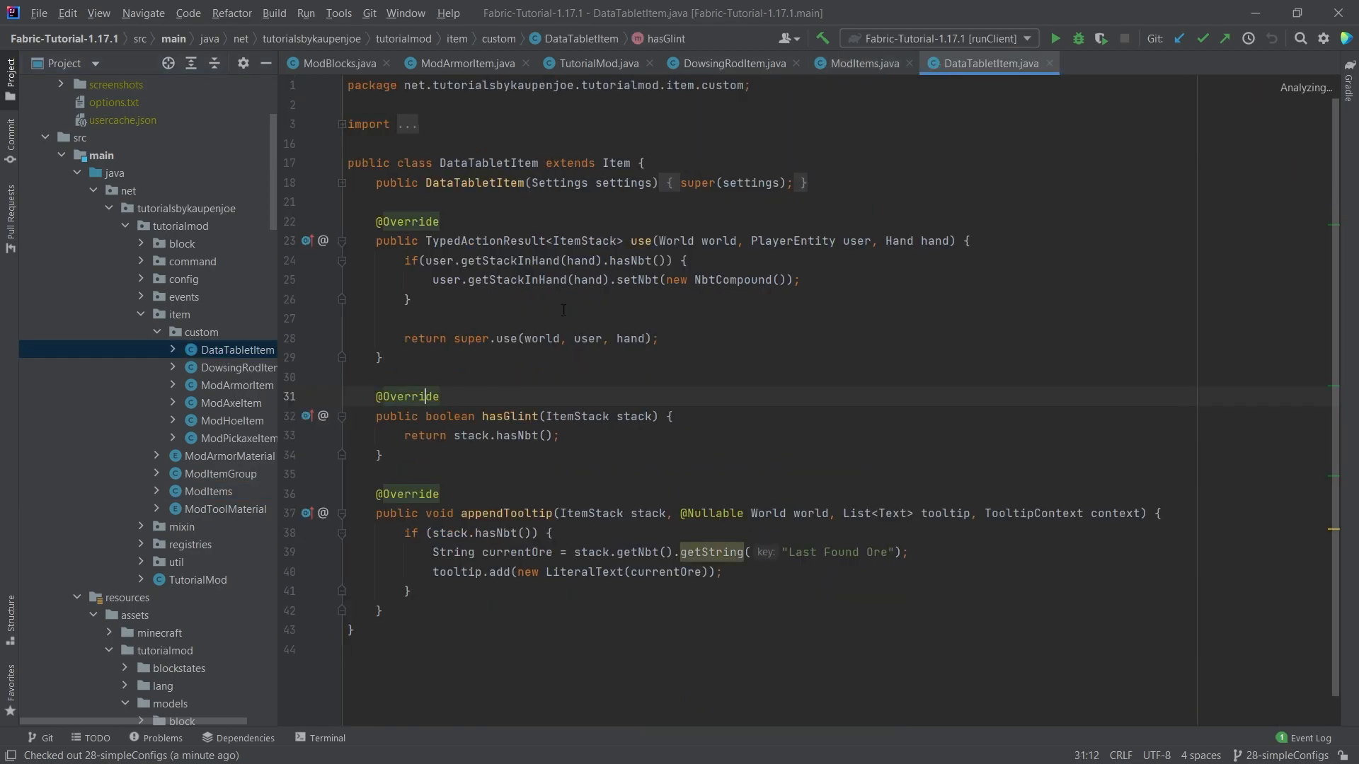